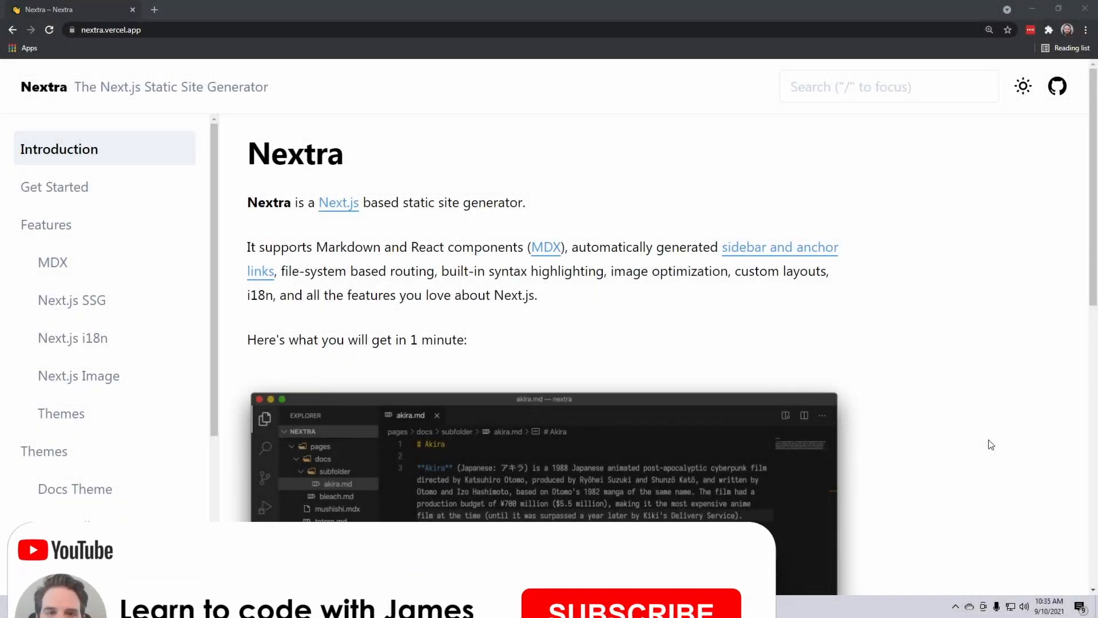
Step: Browse the Nextra MDX features page, scrolling through its heading examples
{"action": "left_click", "coordinate": [629, 602]}
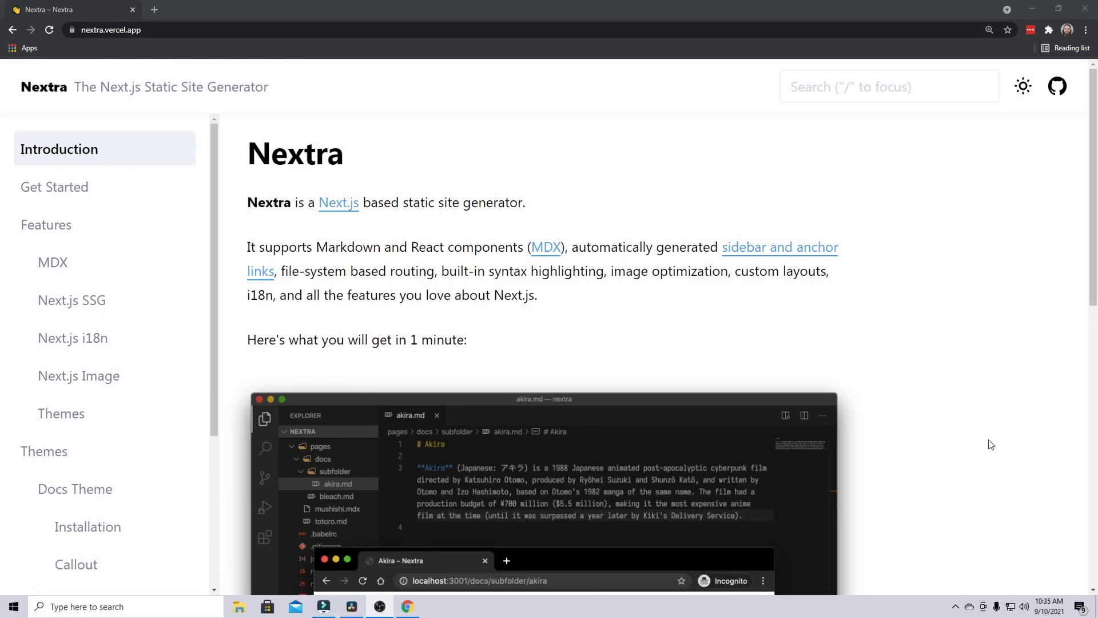
{"action": "mouse_move", "coordinate": [1056, 489]}
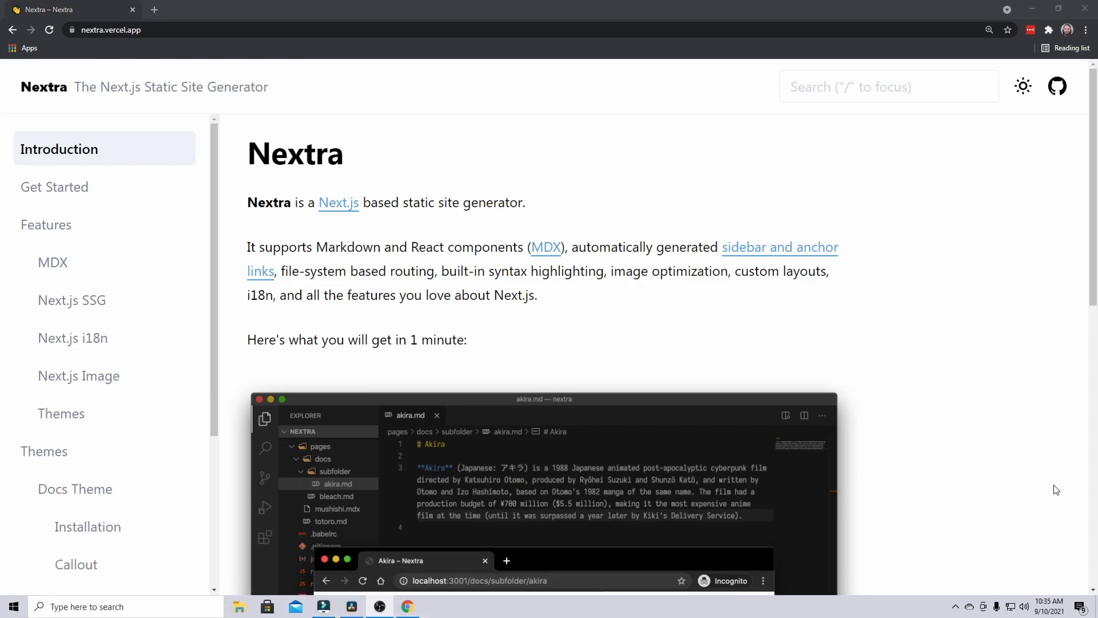
{"action": "scroll", "scroll_direction": "down", "scroll_amount": 3}
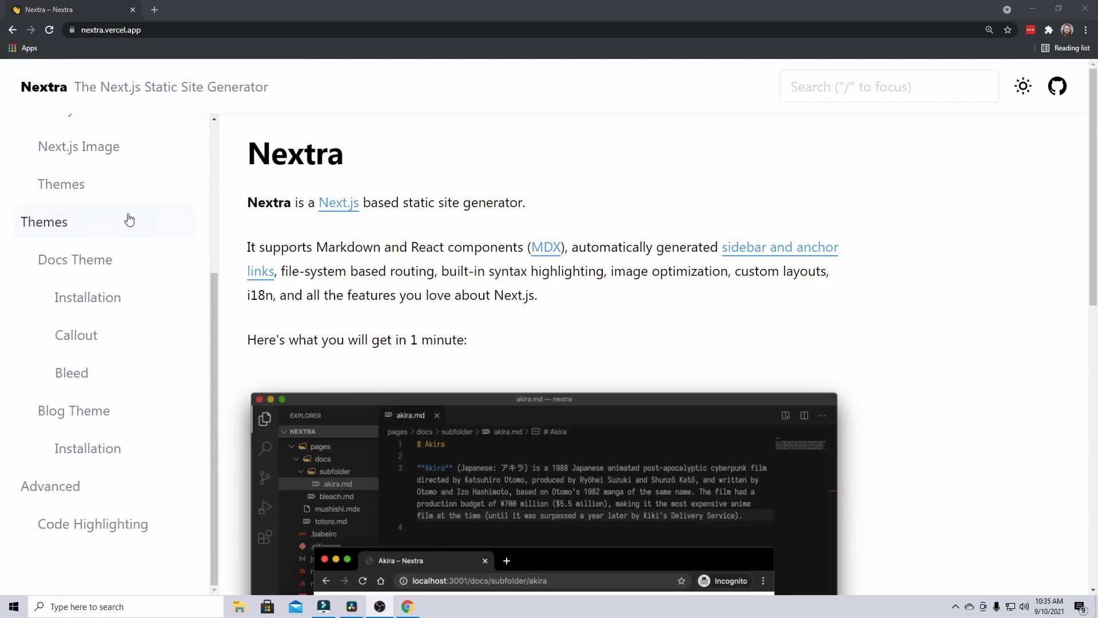
{"action": "scroll", "scroll_direction": "up", "scroll_amount": 3}
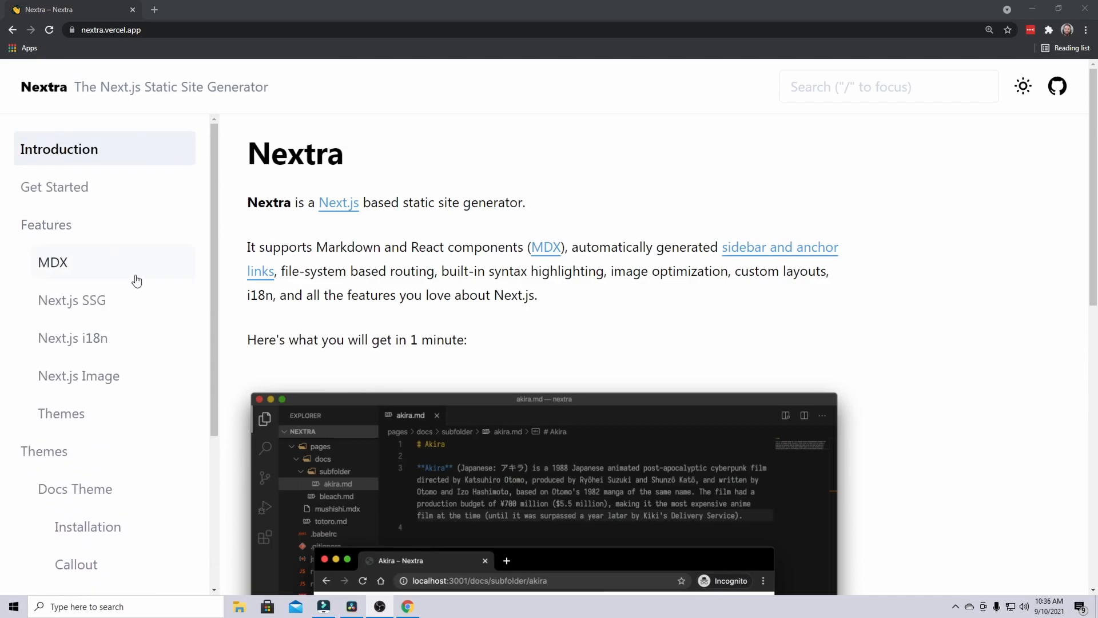
{"action": "mouse_move", "coordinate": [47, 225]}
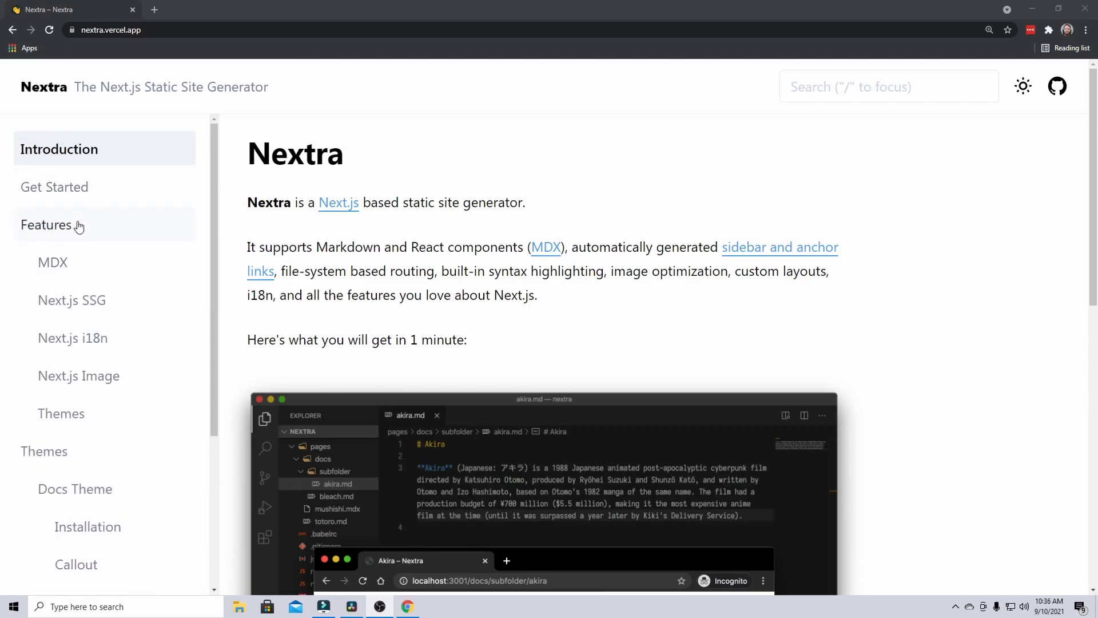
{"action": "mouse_move", "coordinate": [53, 262]}
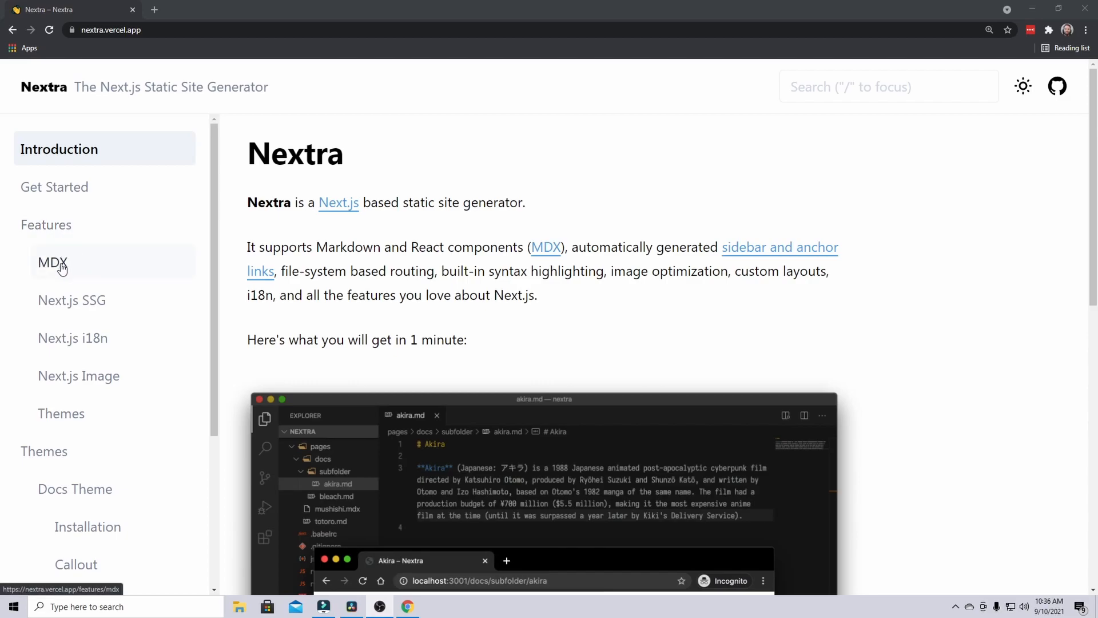
{"action": "left_click", "coordinate": [50, 262]}
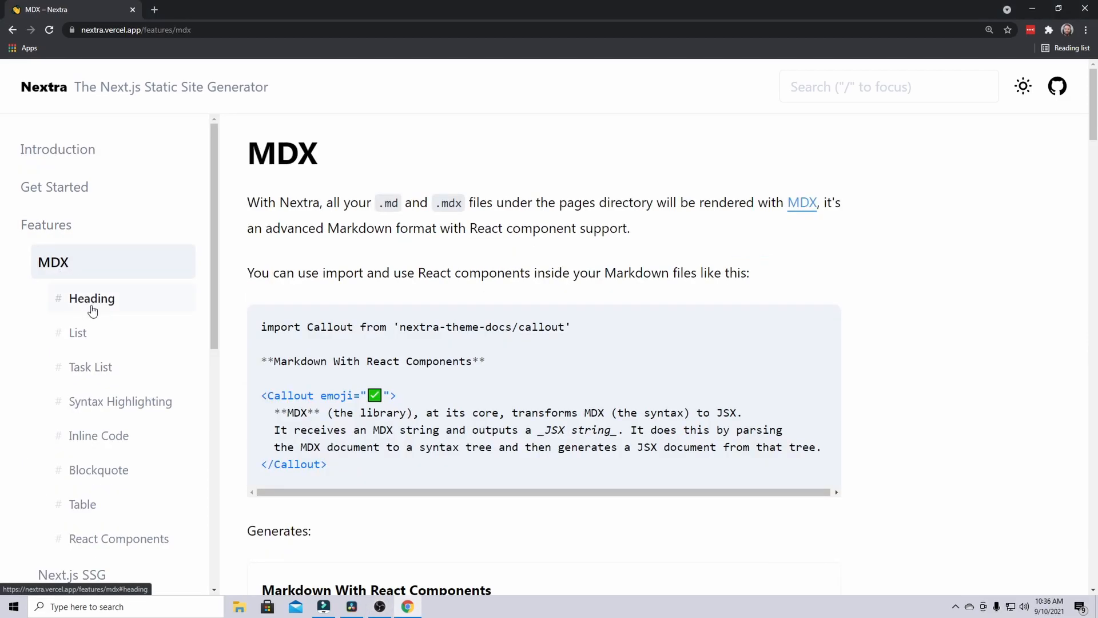
{"action": "scroll", "scroll_direction": "down", "scroll_amount": 3}
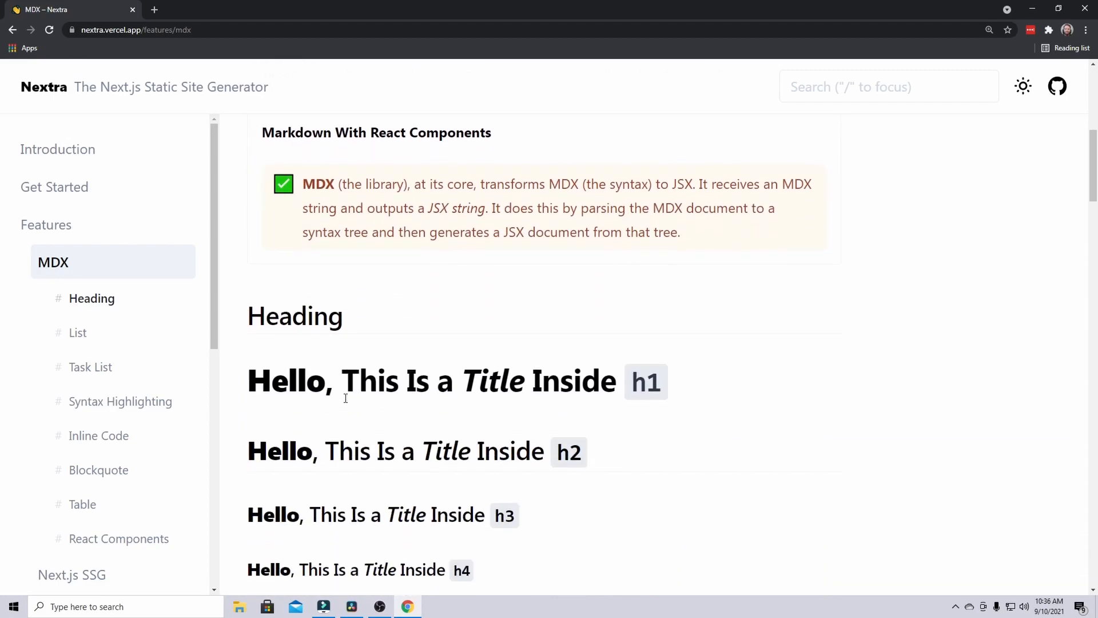
{"action": "scroll", "scroll_direction": "down", "scroll_amount": 3}
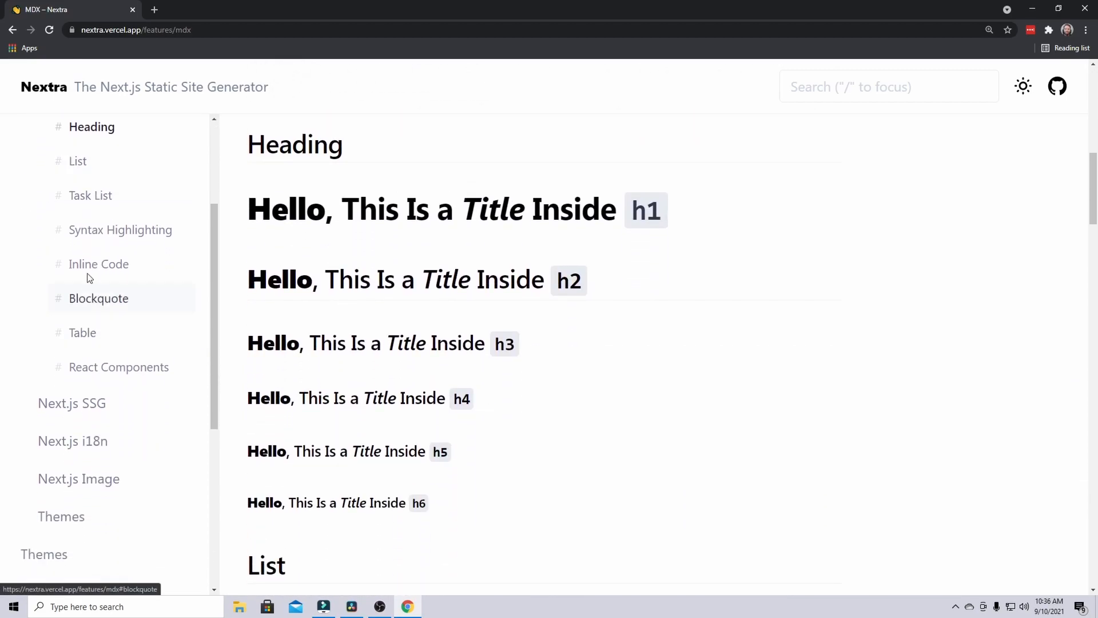
{"action": "scroll", "scroll_direction": "up", "scroll_amount": 3}
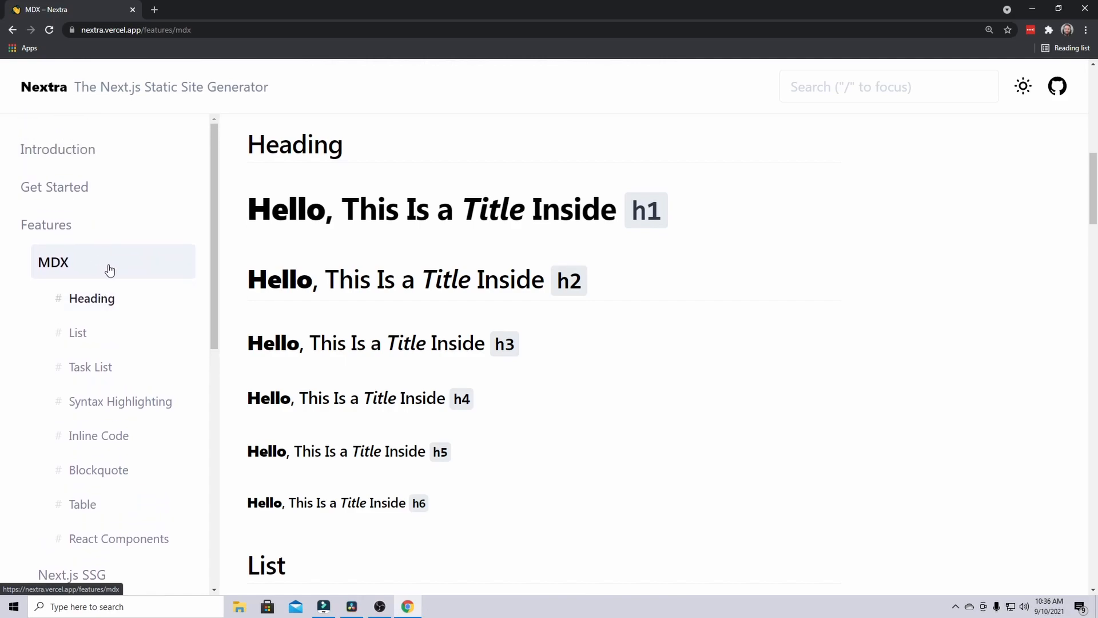
{"action": "scroll", "scroll_direction": "down", "scroll_amount": 3}
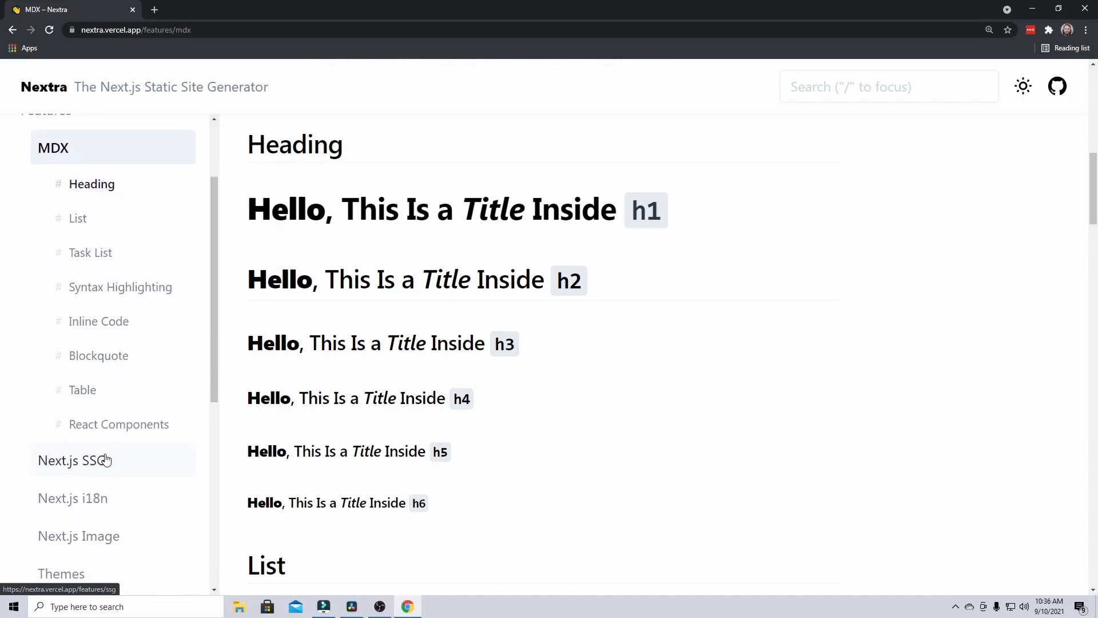
Step: Go to the Next.js SSG page from the sidebar
{"action": "left_click", "coordinate": [73, 459]}
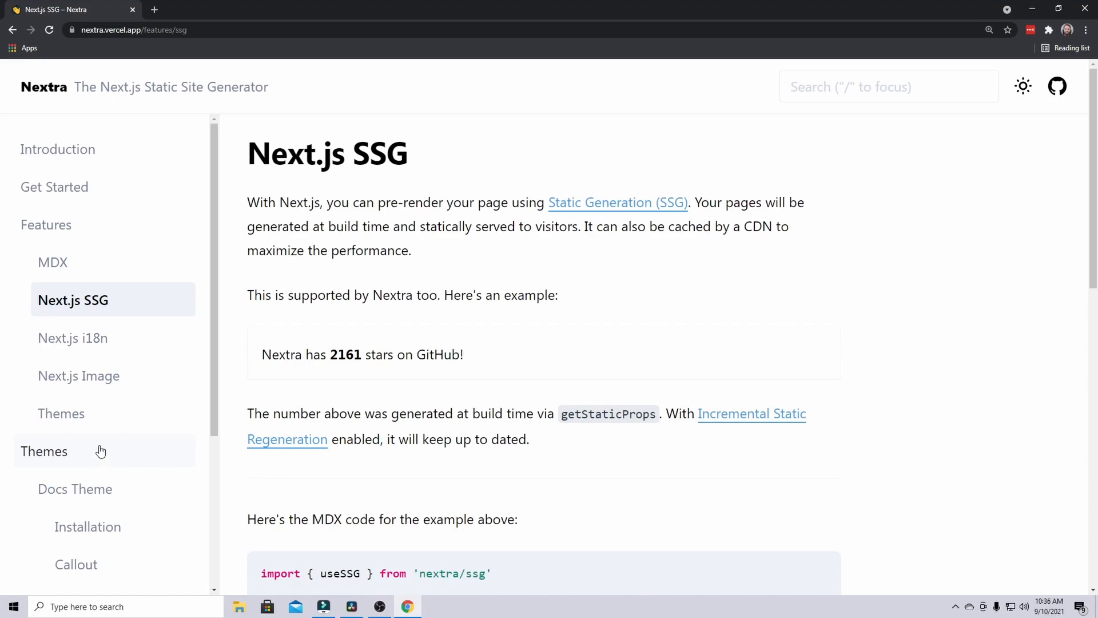
Step: View the Next.js Image page and switch the docs site to dark mode
{"action": "left_click", "coordinate": [79, 376]}
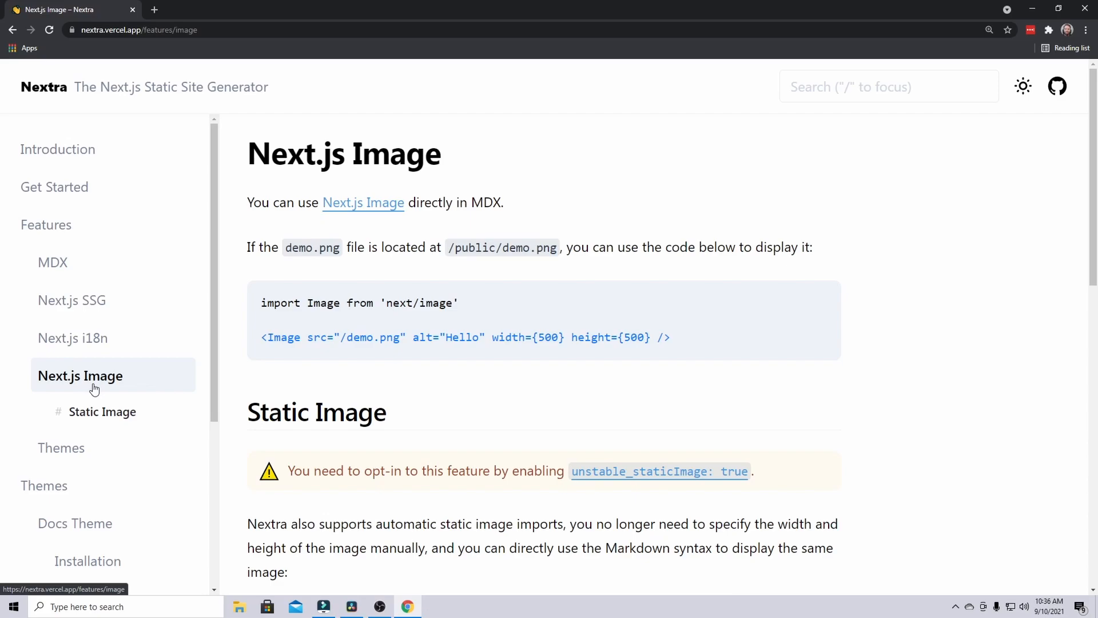
{"action": "mouse_move", "coordinate": [123, 469]}
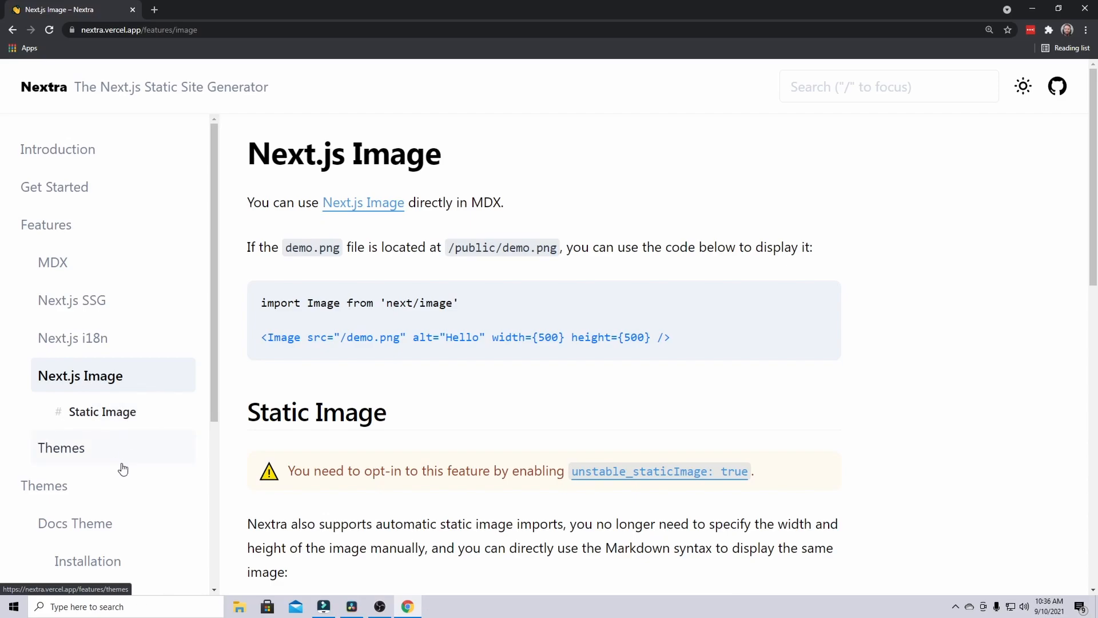
{"action": "scroll", "scroll_direction": "down", "scroll_amount": 3}
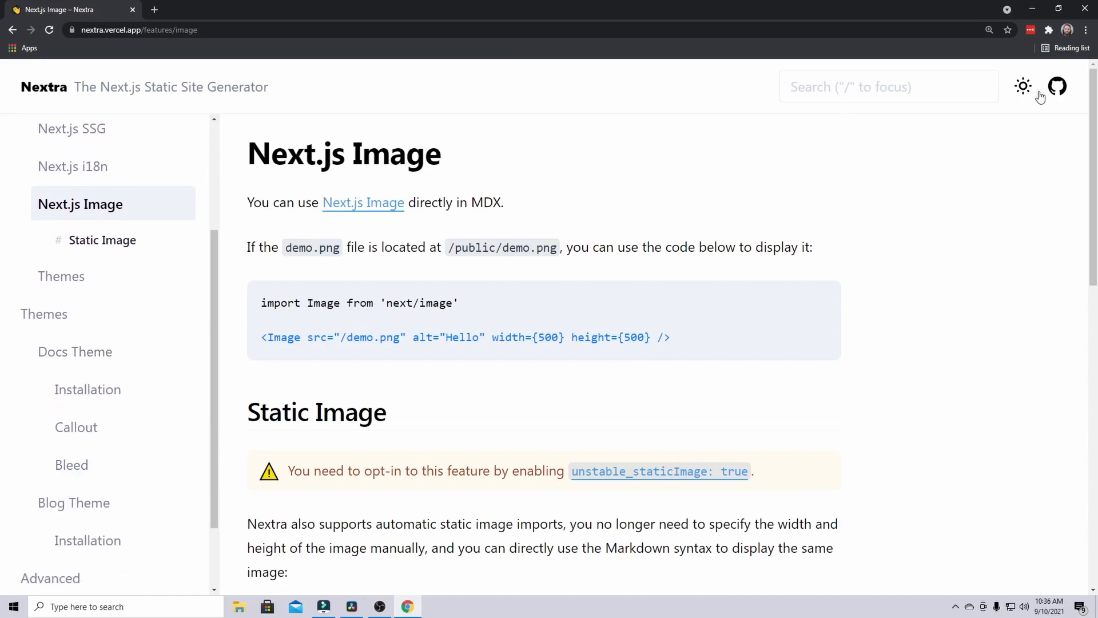
{"action": "left_click", "coordinate": [1023, 86]}
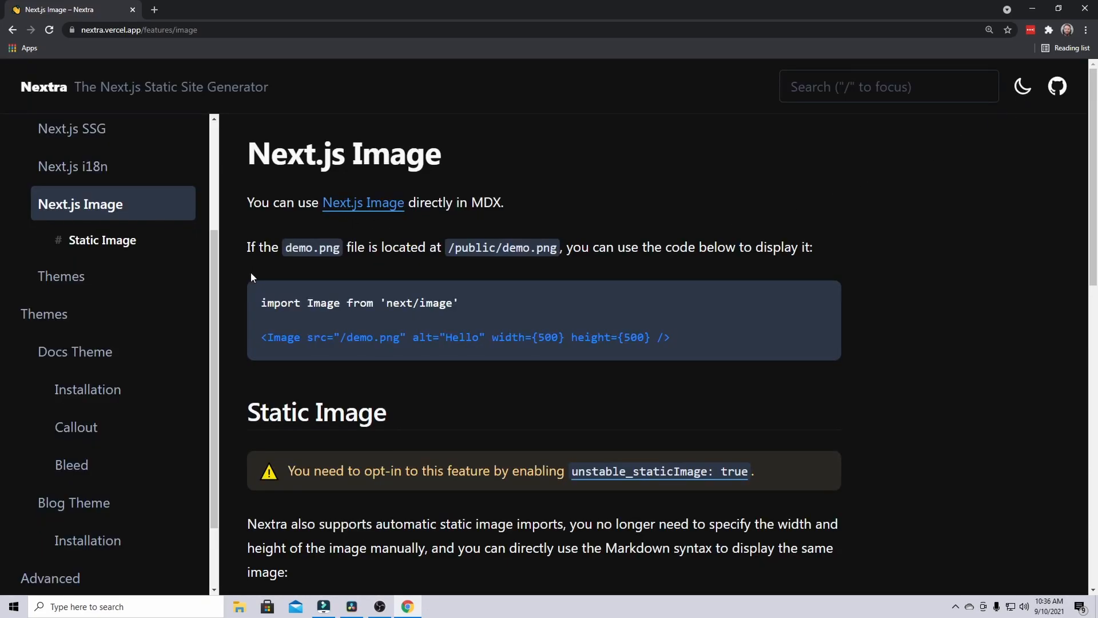
{"action": "mouse_move", "coordinate": [84, 275]}
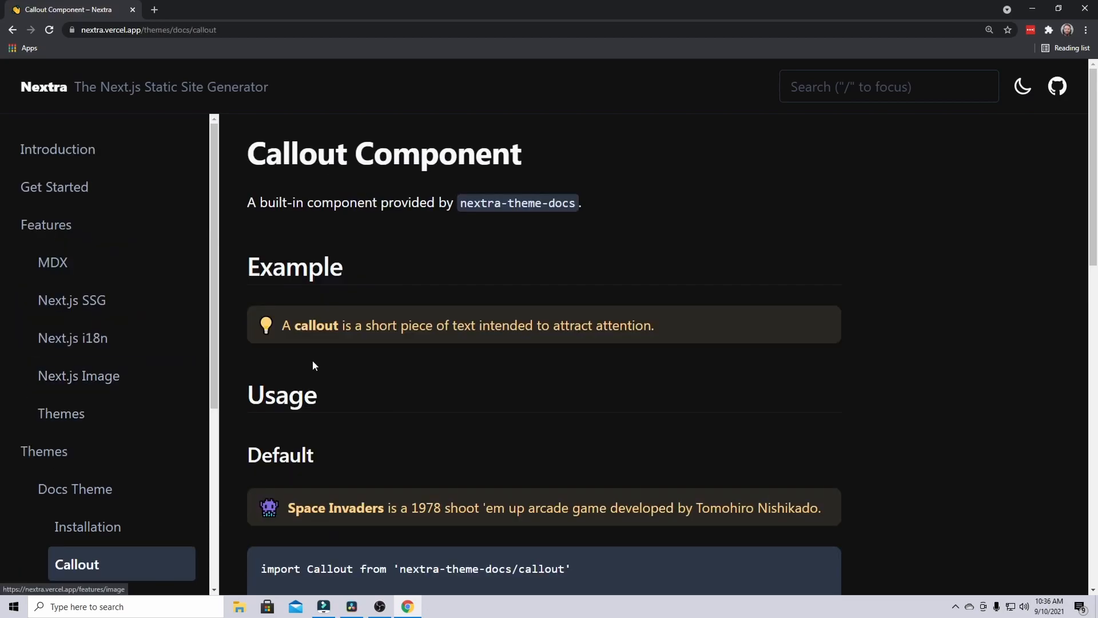
Step: Read through the Callout default, warning and error examples, then go to the Bleed component page
{"action": "scroll", "scroll_direction": "down", "scroll_amount": 3}
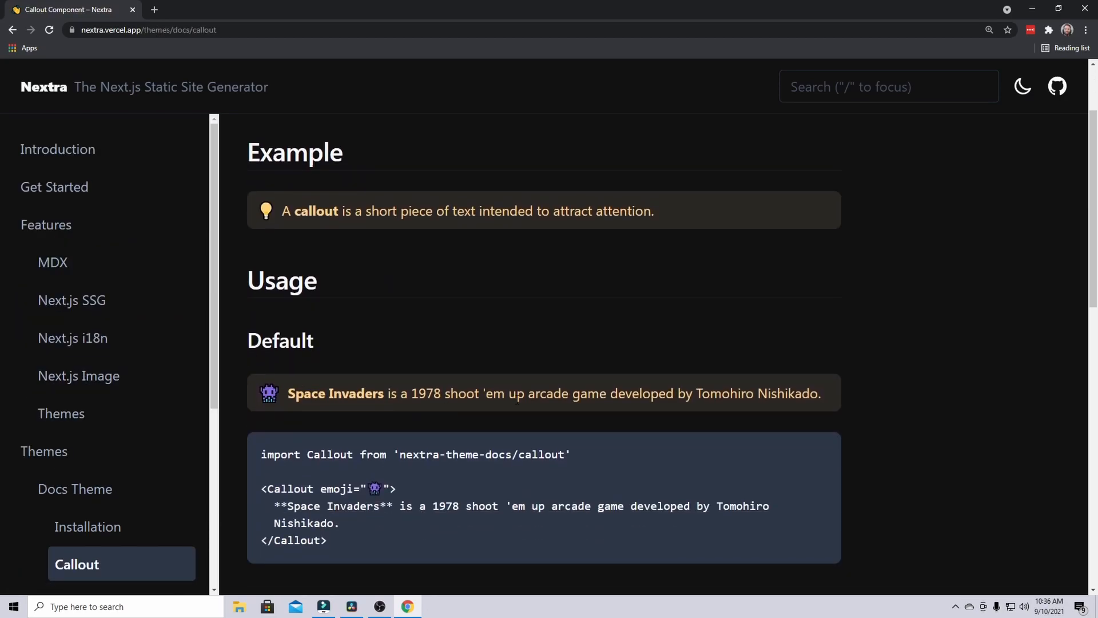
{"action": "scroll", "scroll_direction": "down", "scroll_amount": 3}
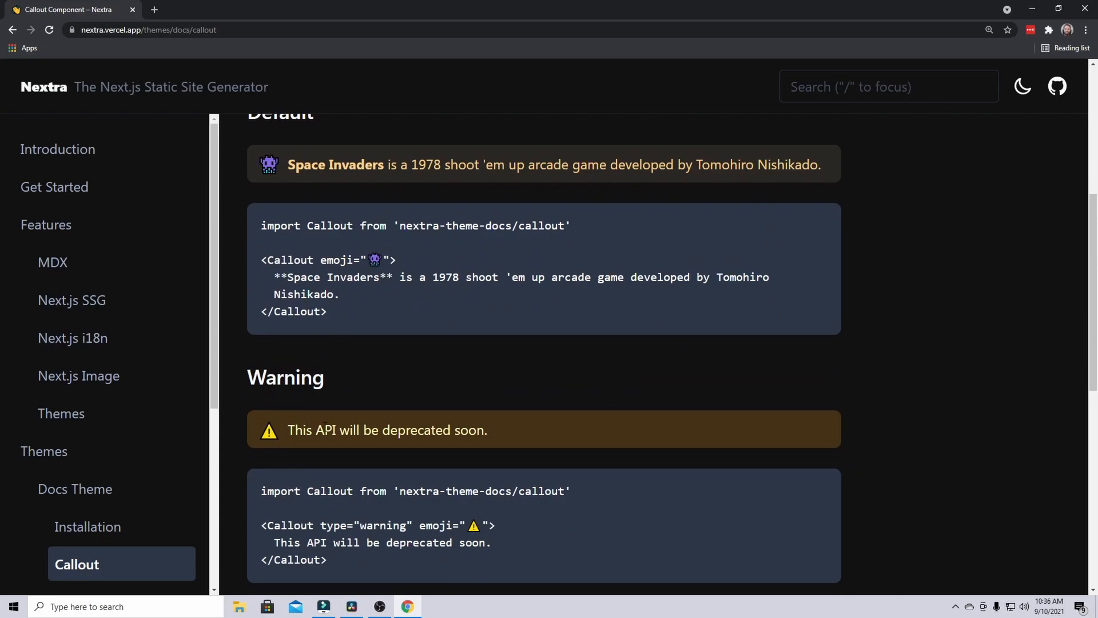
{"action": "scroll", "scroll_direction": "down", "scroll_amount": 3}
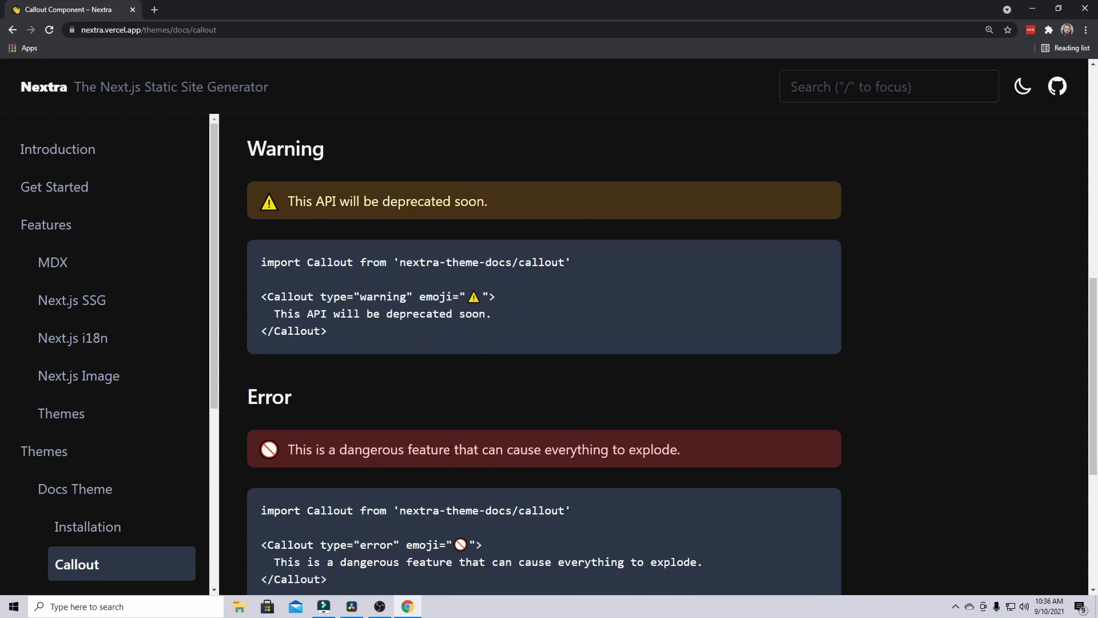
{"action": "scroll", "scroll_direction": "down", "scroll_amount": 3}
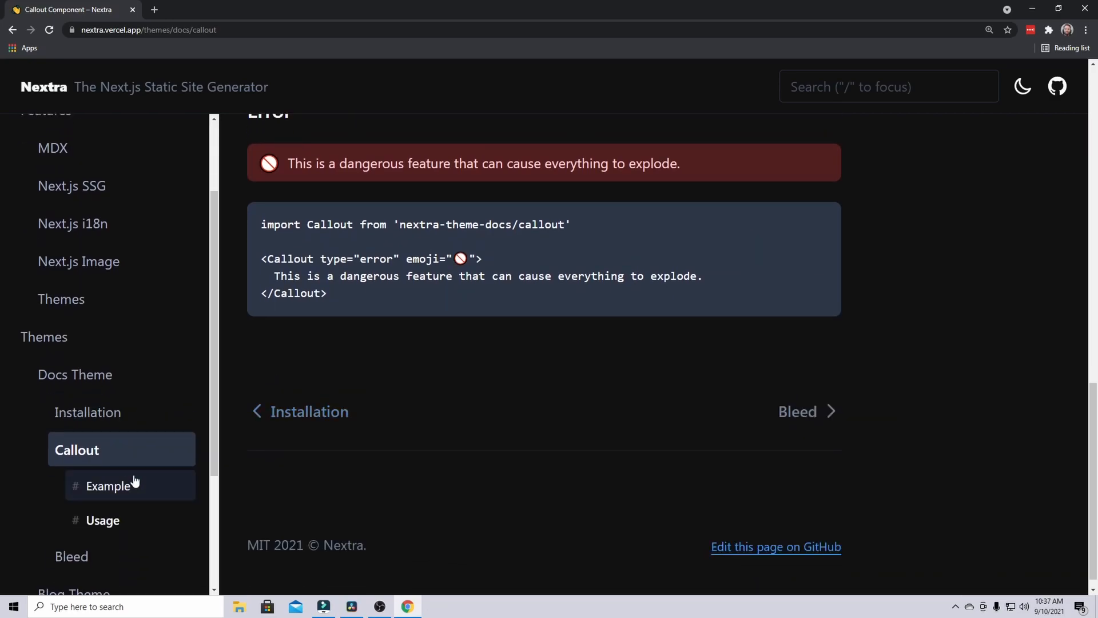
{"action": "left_click", "coordinate": [797, 410]}
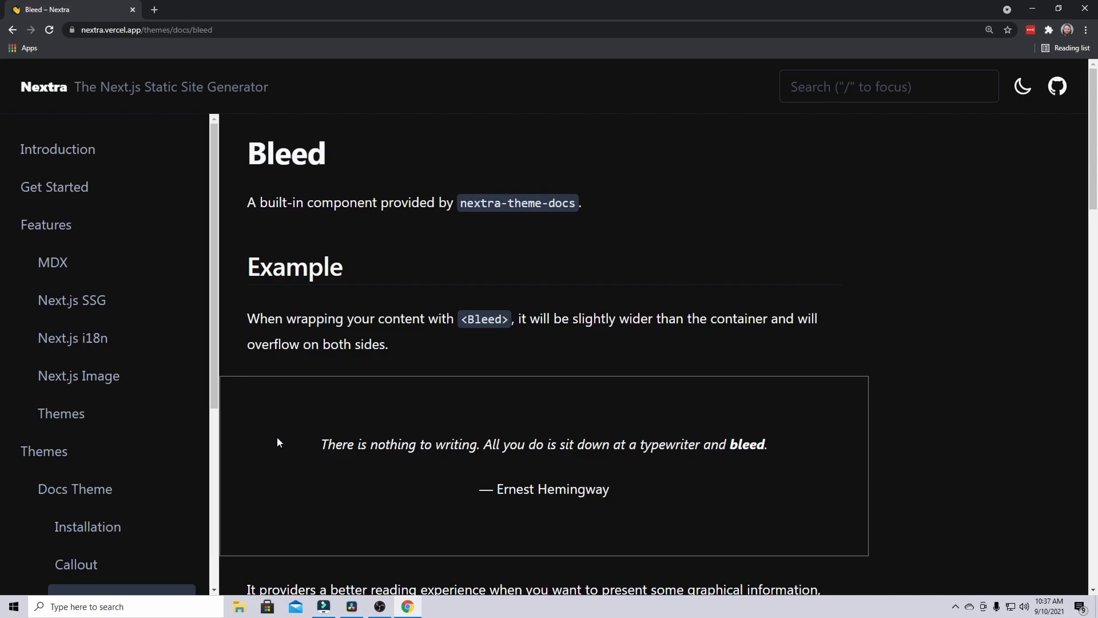
{"action": "scroll", "scroll_direction": "down", "scroll_amount": 3}
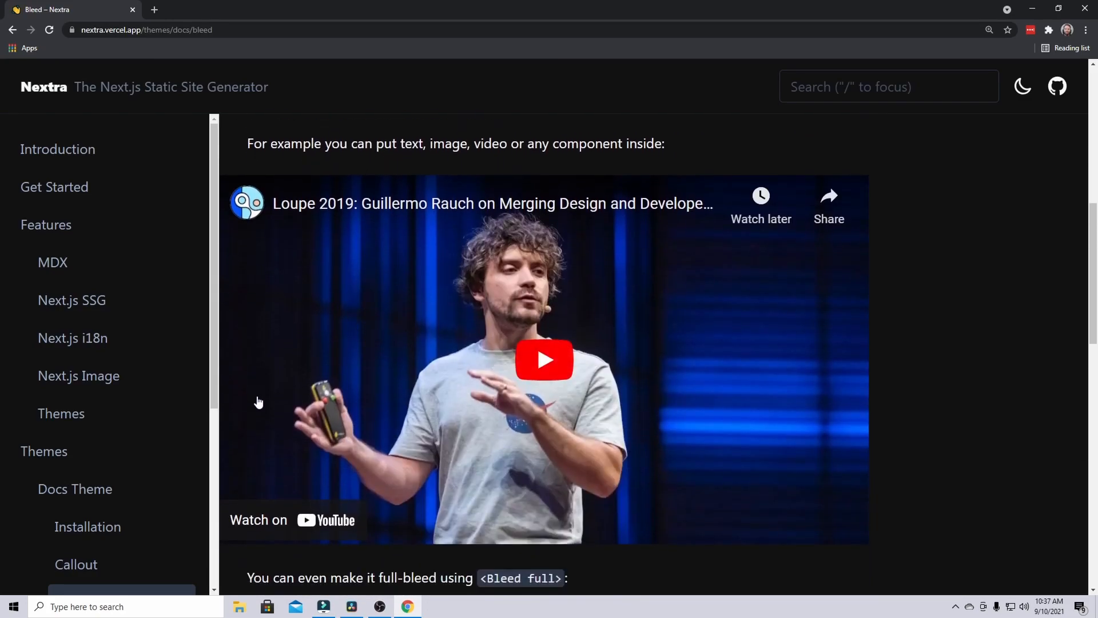
{"action": "scroll", "scroll_direction": "down", "scroll_amount": 3}
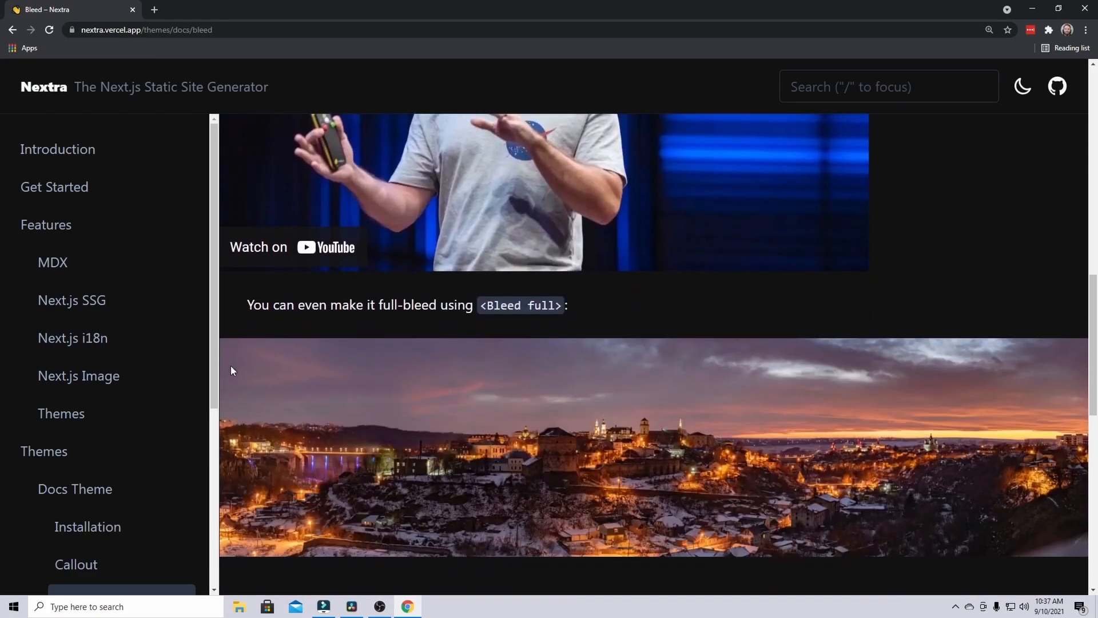
{"action": "scroll", "scroll_direction": "down", "scroll_amount": 3}
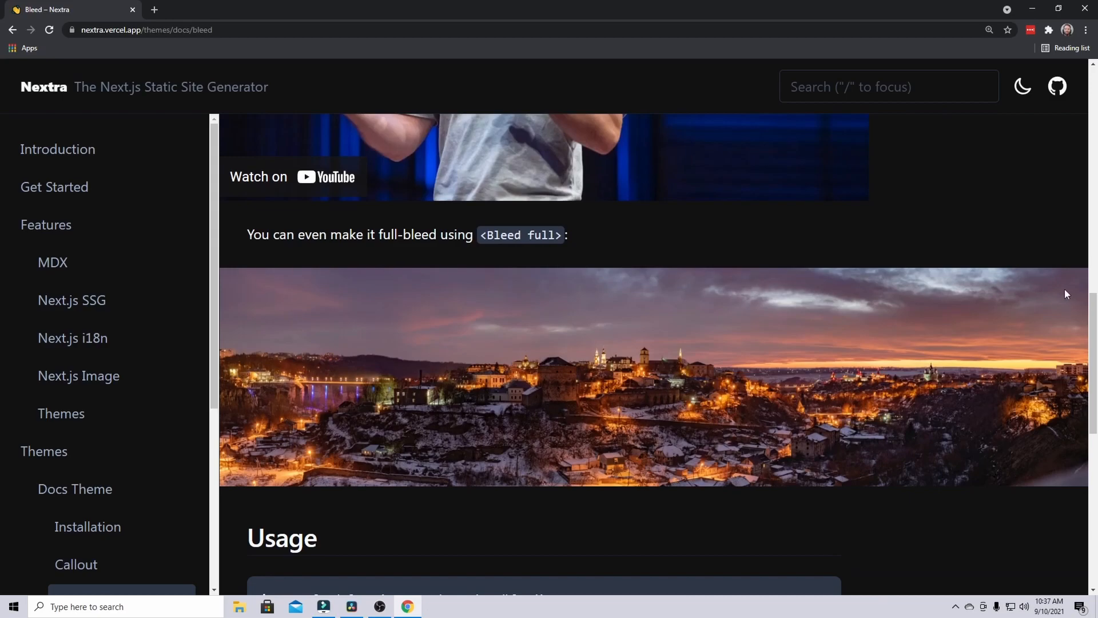
{"action": "scroll", "scroll_direction": "down", "scroll_amount": 3}
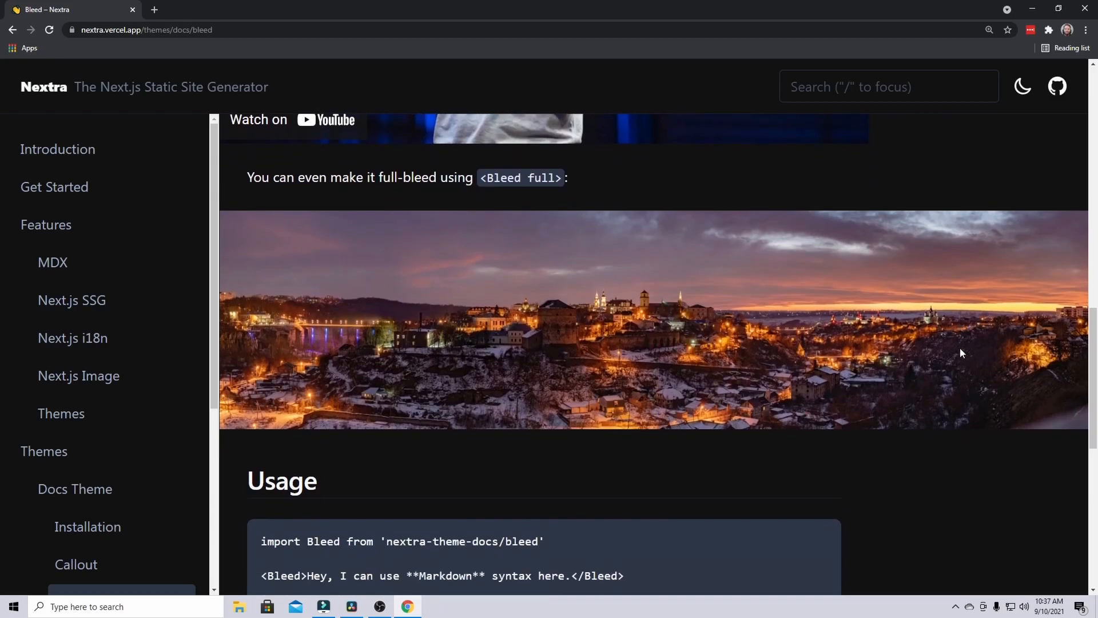
{"action": "scroll", "scroll_direction": "down", "scroll_amount": 3}
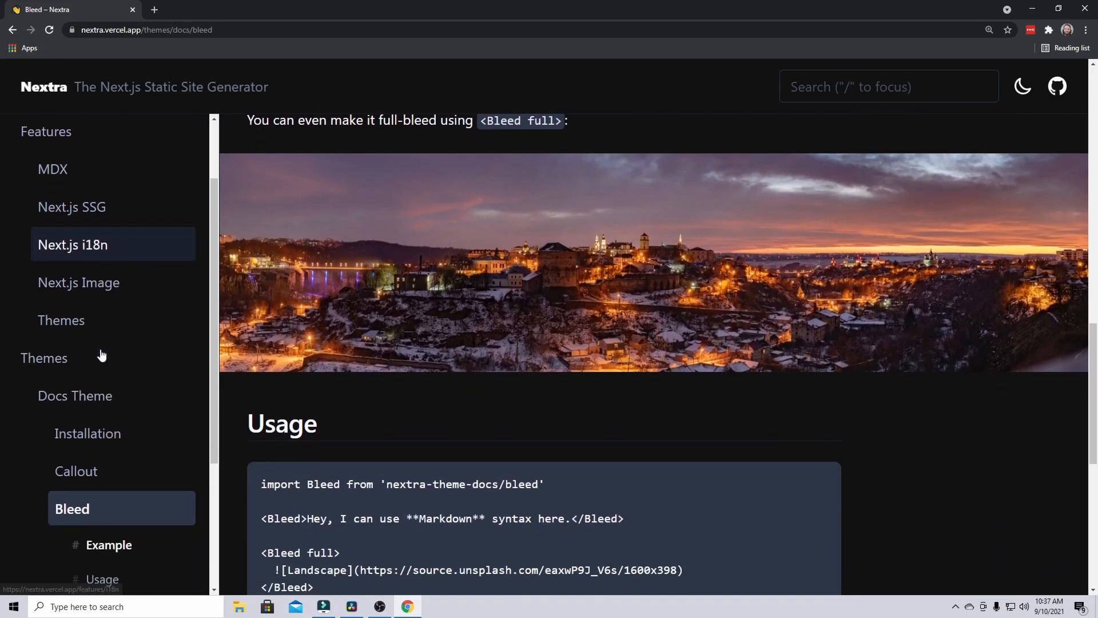
{"action": "scroll", "scroll_direction": "down", "scroll_amount": 3}
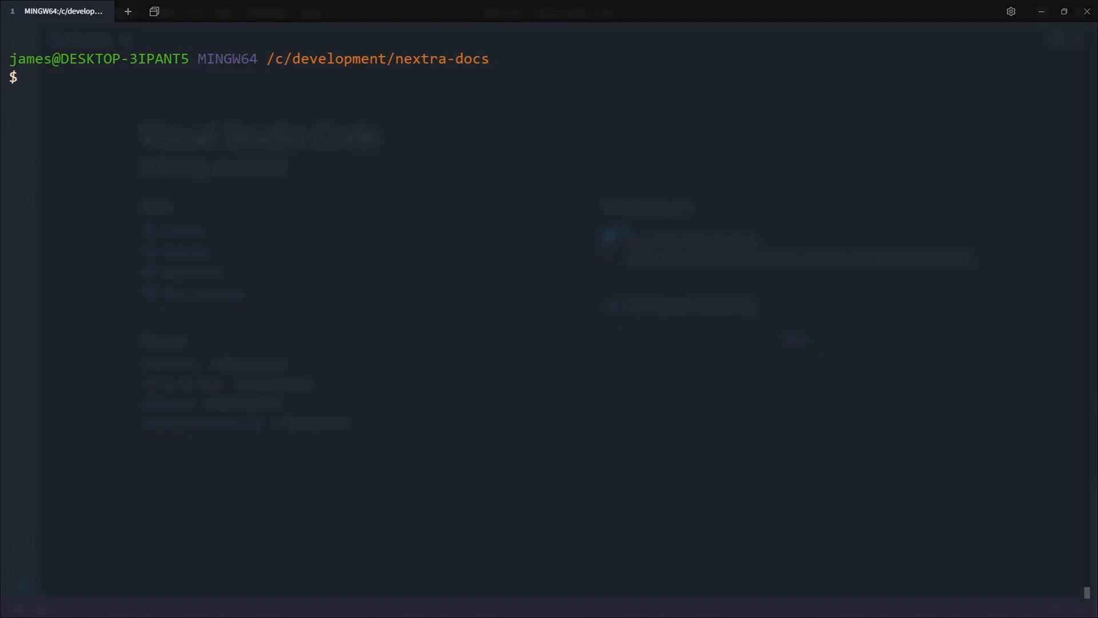
Step: Run 'yarn add next nextra react react-dom nextra-theme-docs' to install the project dependencies
{"action": "type", "text": "yarn add"}
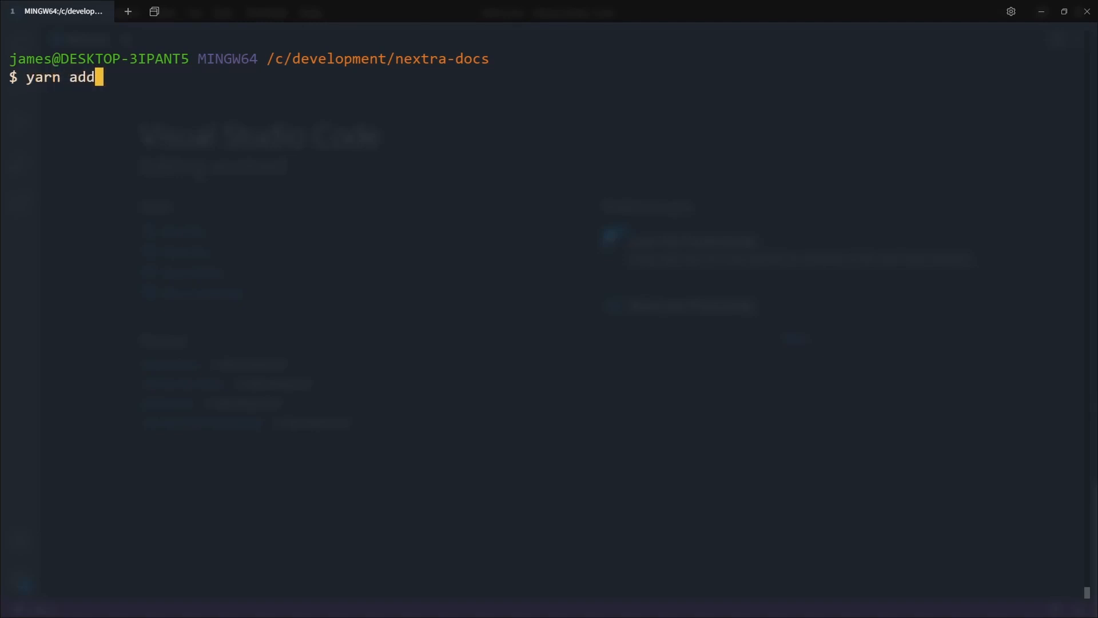
{"action": "type", "text": "next nextra"}
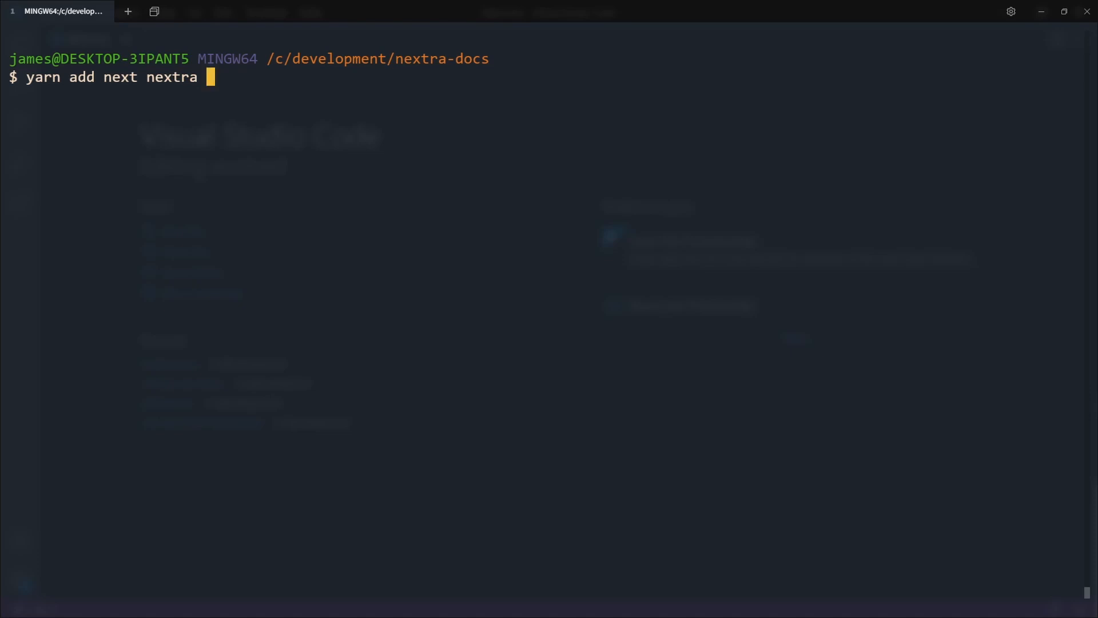
{"action": "type", "text": "react rea"}
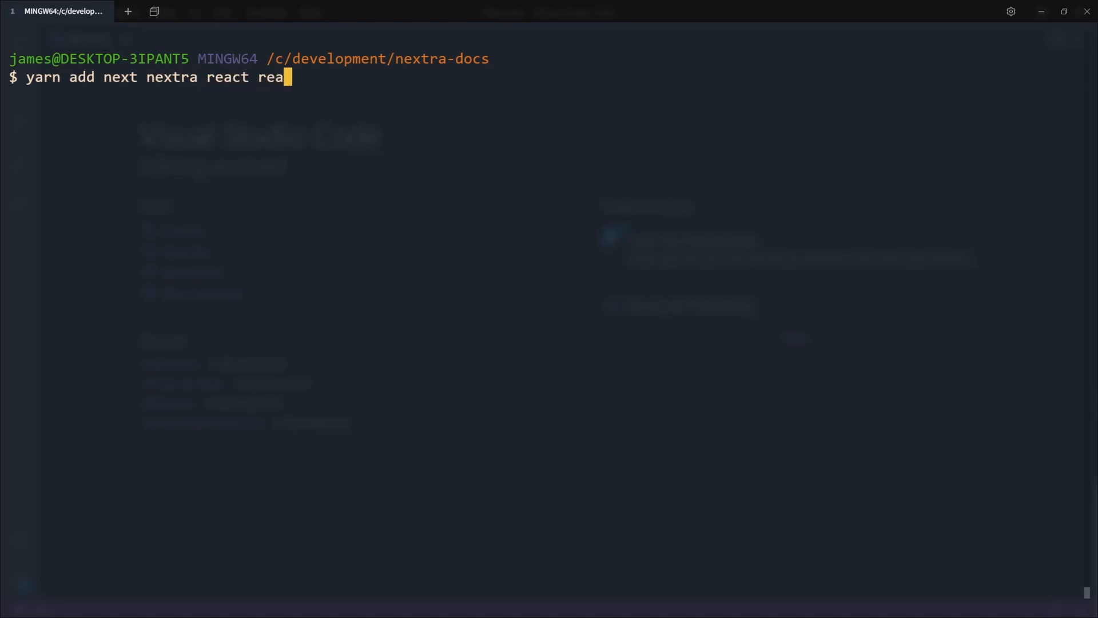
{"action": "type", "text": "ct-dom"}
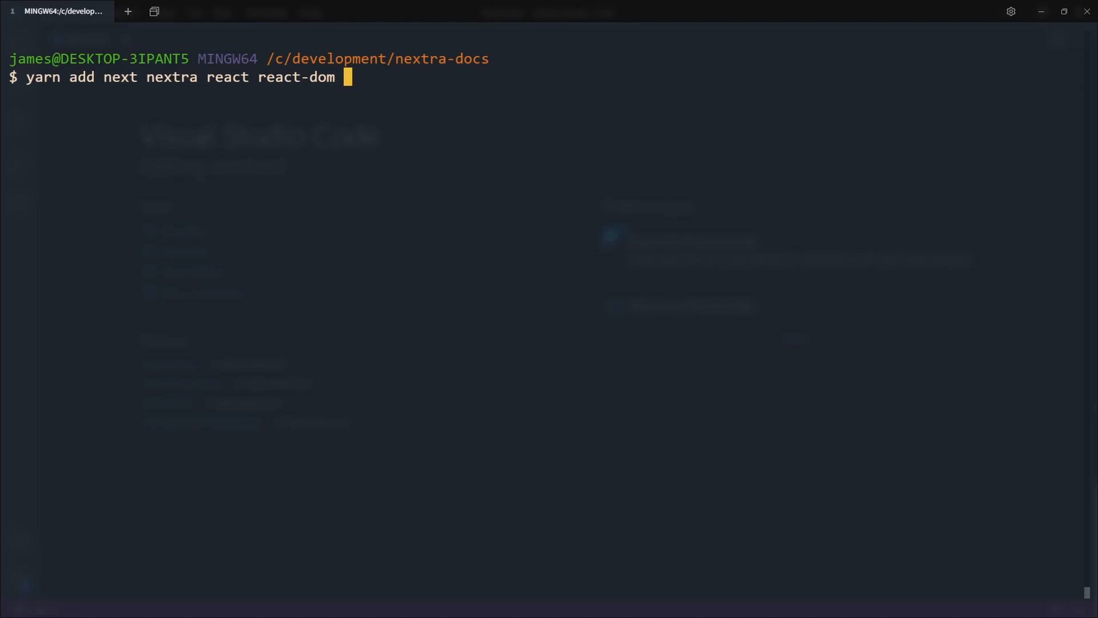
{"action": "type", "text": "nextra-the"}
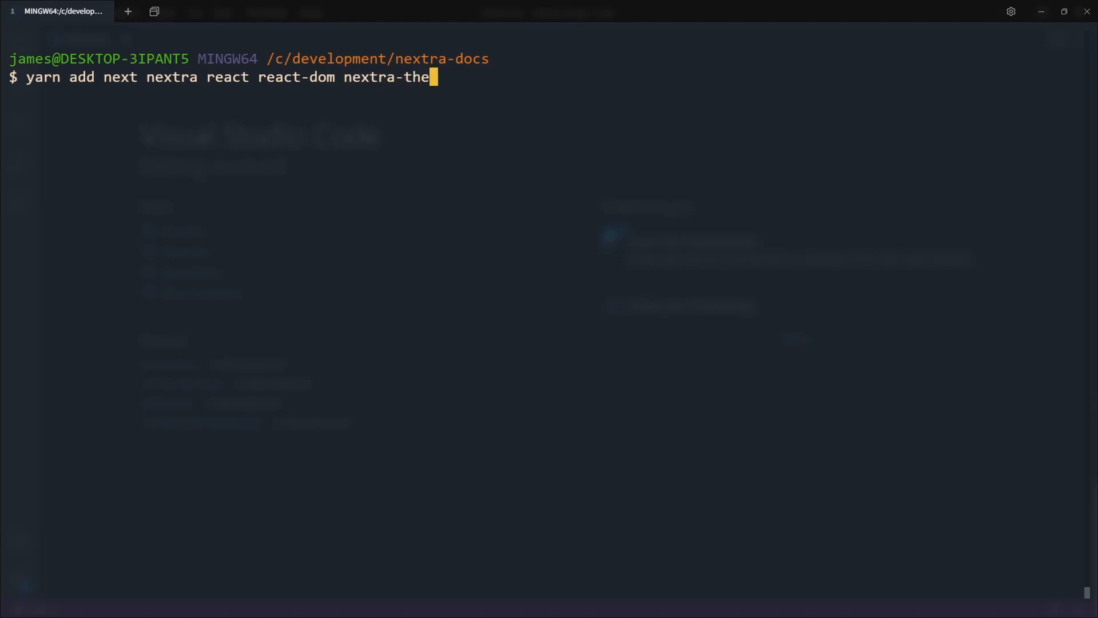
{"action": "type", "text": "me-docs"}
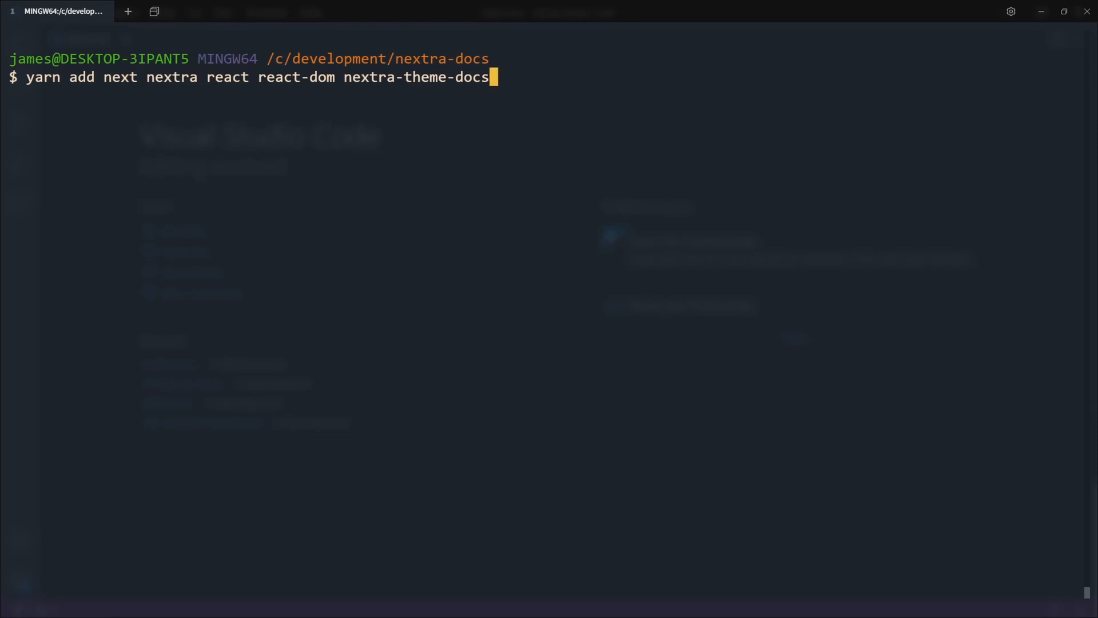
{"action": "key", "text": "Return"}
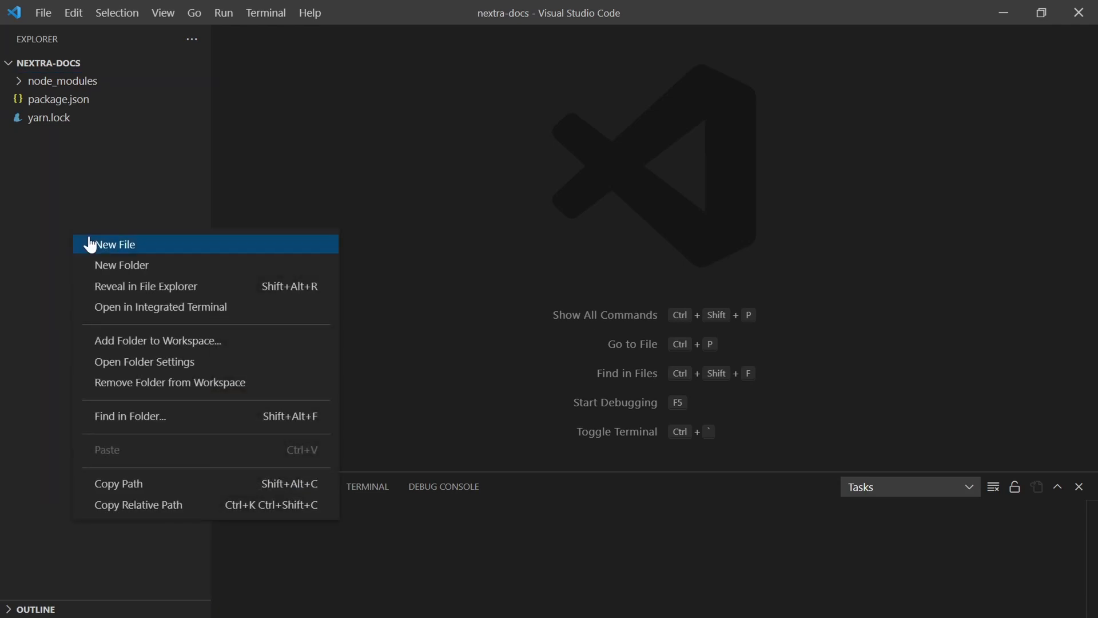
Step: Create next.config.js starting with const withNextra = require("nextra")
{"action": "left_click", "coordinate": [113, 244]}
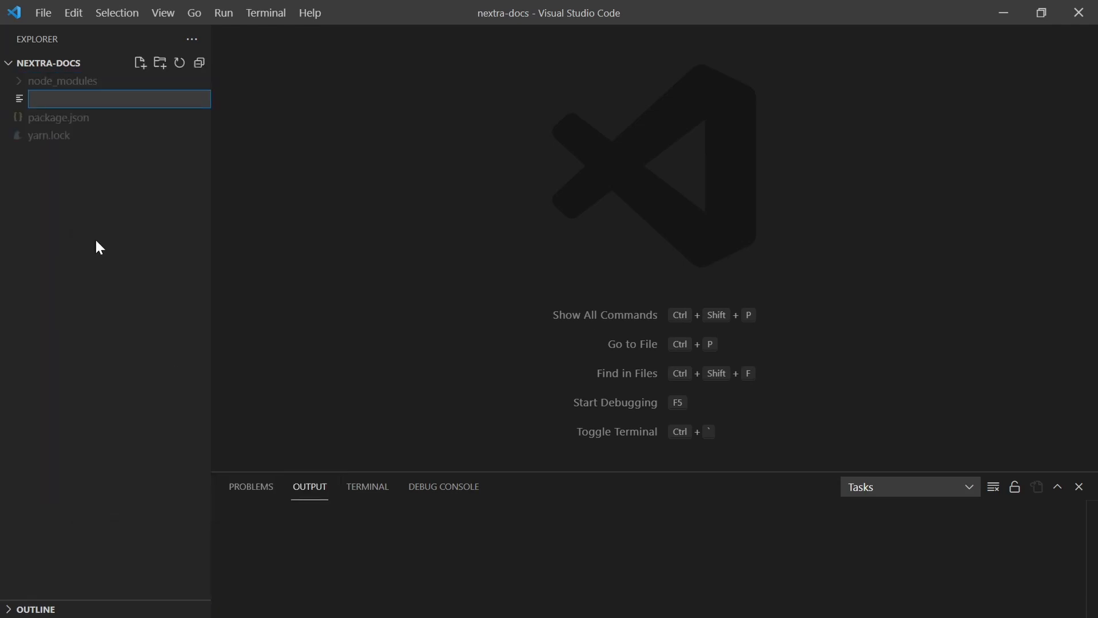
{"action": "type", "text": "next.config.js"}
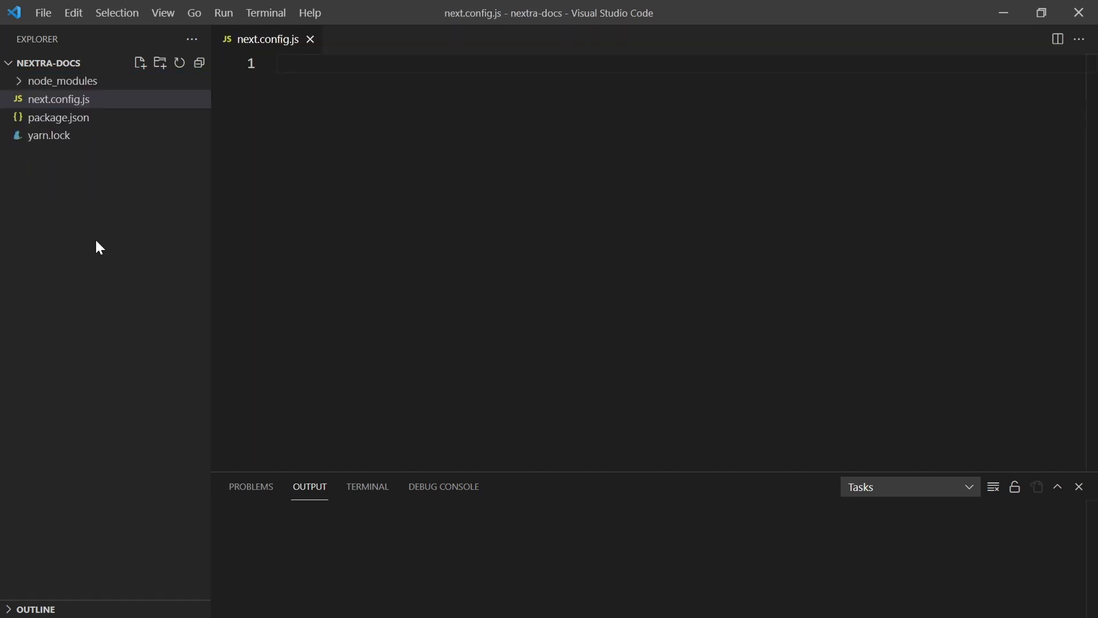
{"action": "type", "text": "const"}
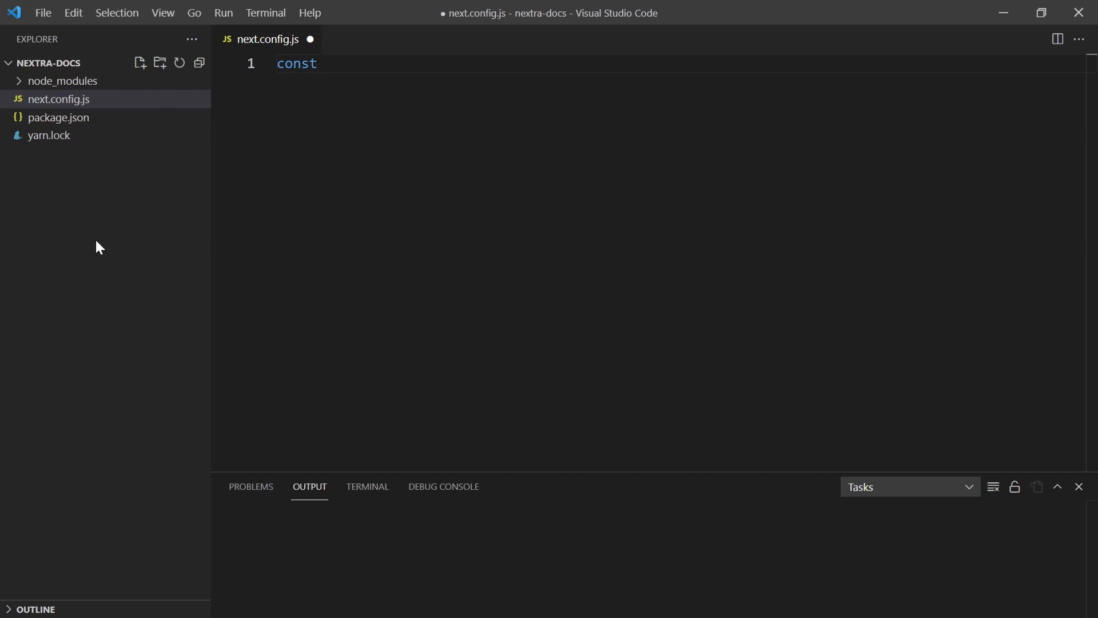
{"action": "type", "text": "withNextr"}
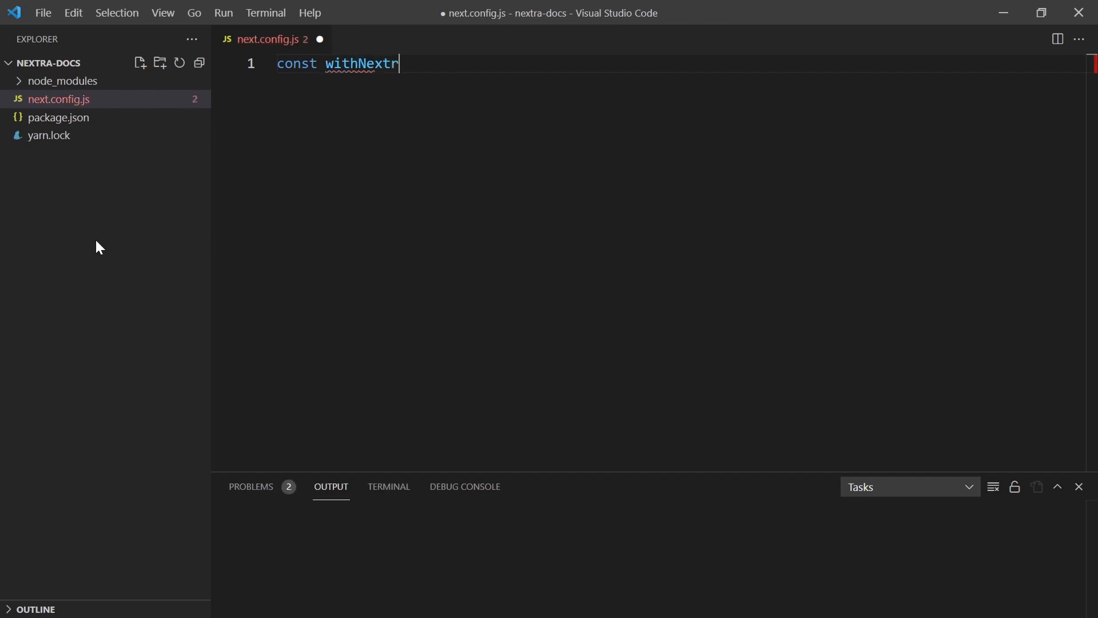
{"action": "type", "text": "a = req"}
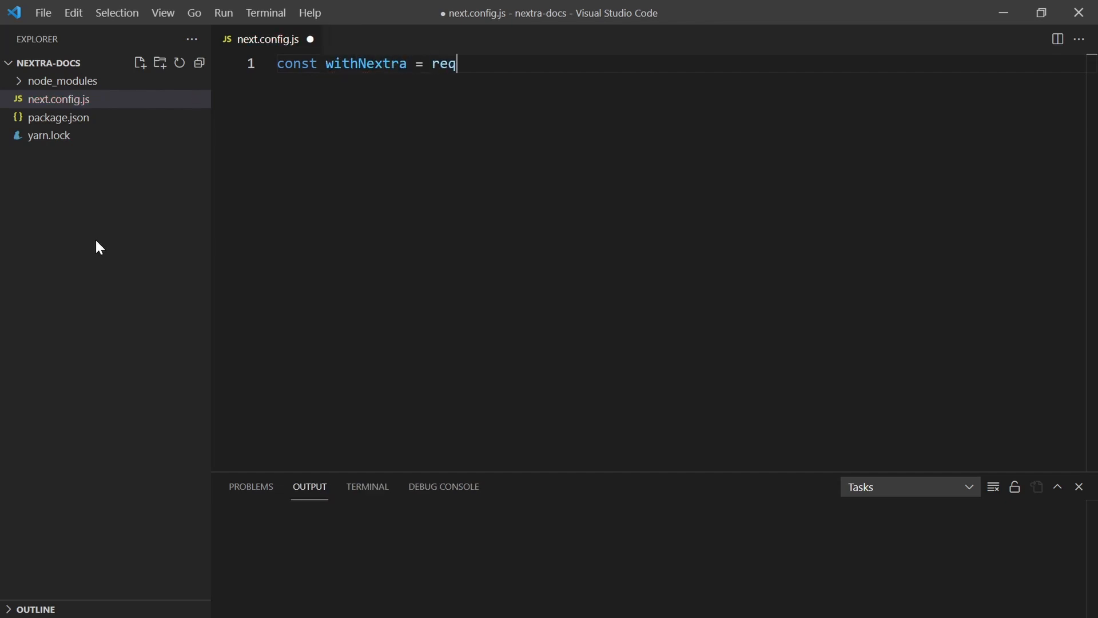
{"action": "type", "text": "uire(\"\")"}
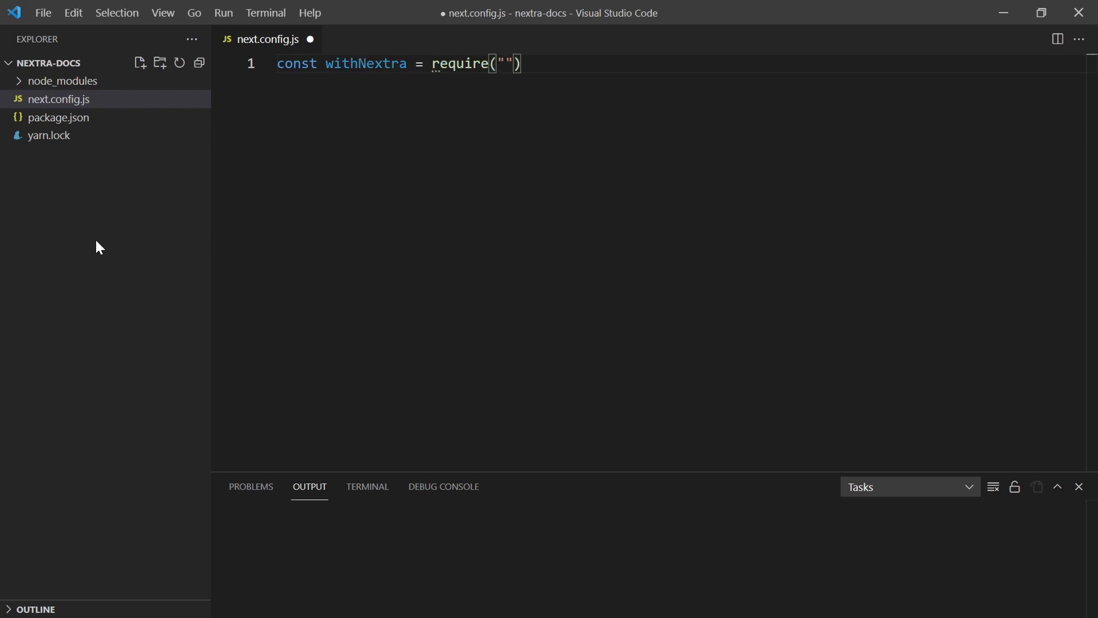
{"action": "type", "text": "nextra"}
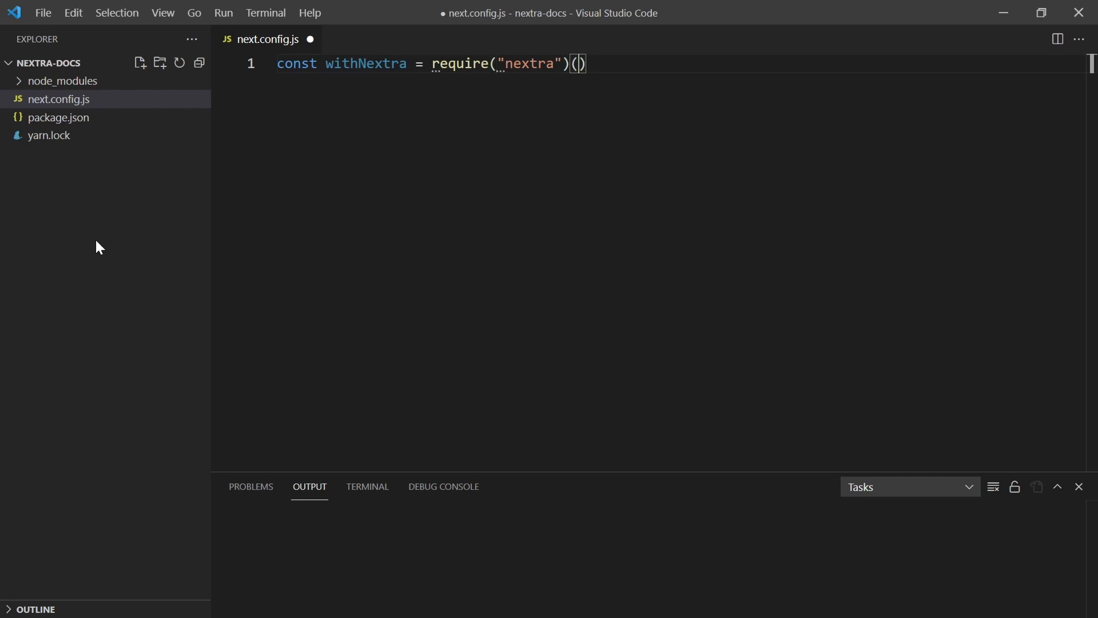
Step: Pass withNextra the options theme 'nextra-theme-docs' and themeConfig './theme.config.js'
{"action": "type", "text": "{"}
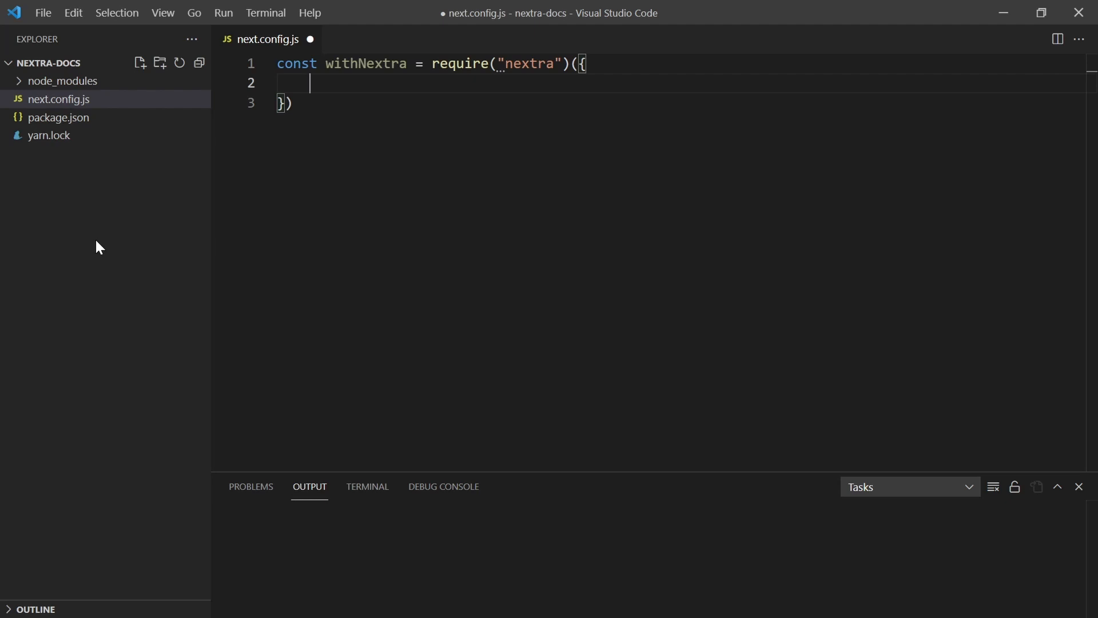
{"action": "type", "text": "theme:"}
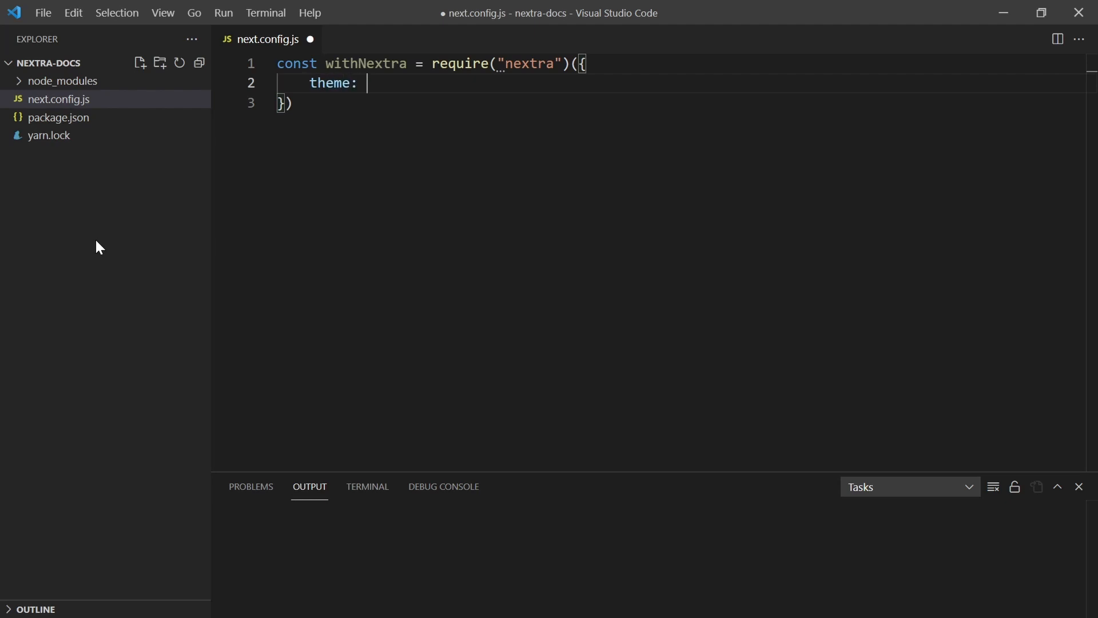
{"action": "type", "text": "'"}
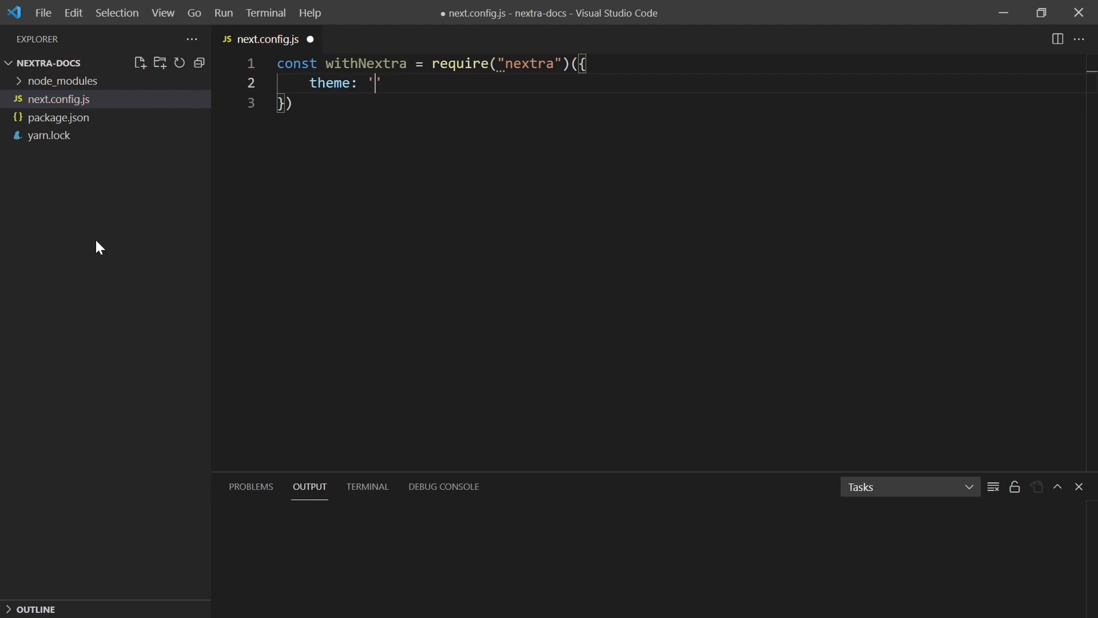
{"action": "type", "text": "nextra-"}
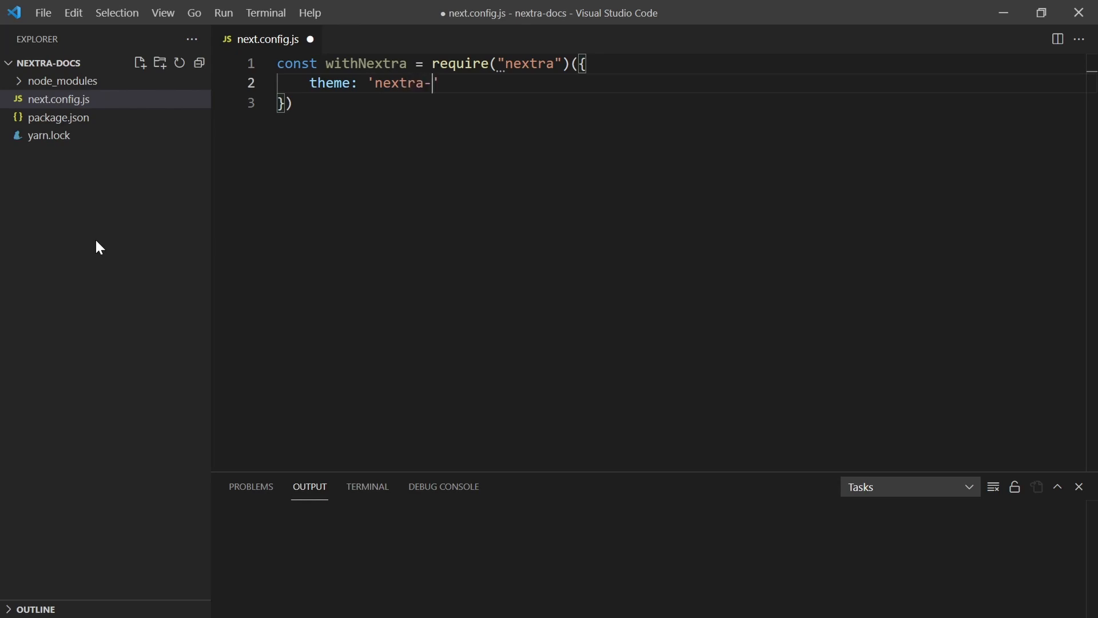
{"action": "type", "text": "theme-docs"}
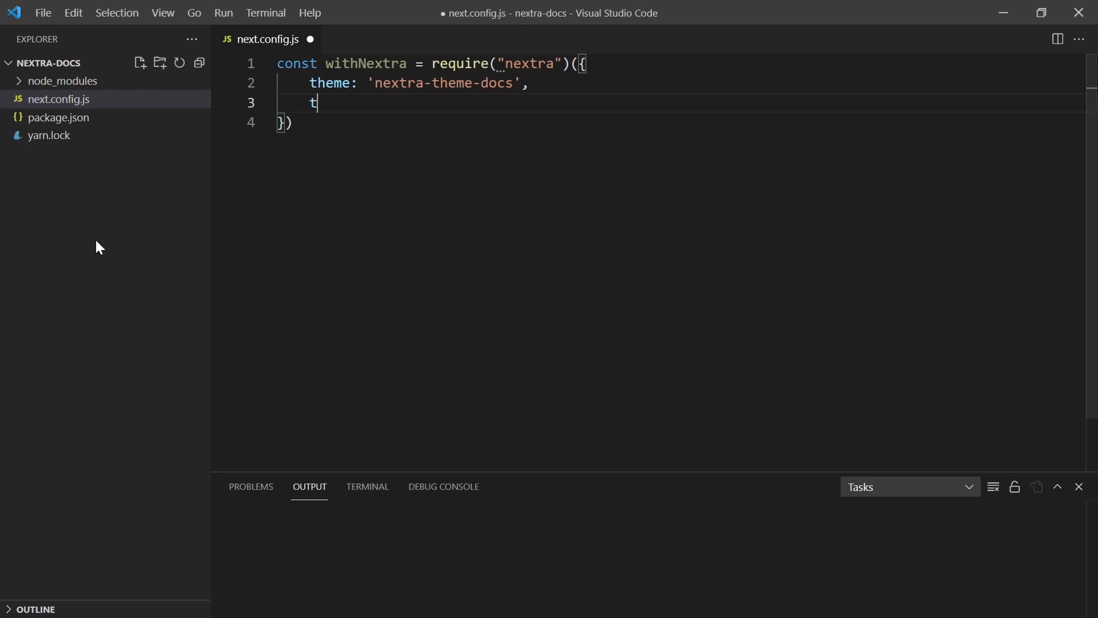
{"action": "type", "text": "hemeConfig: '.'"}
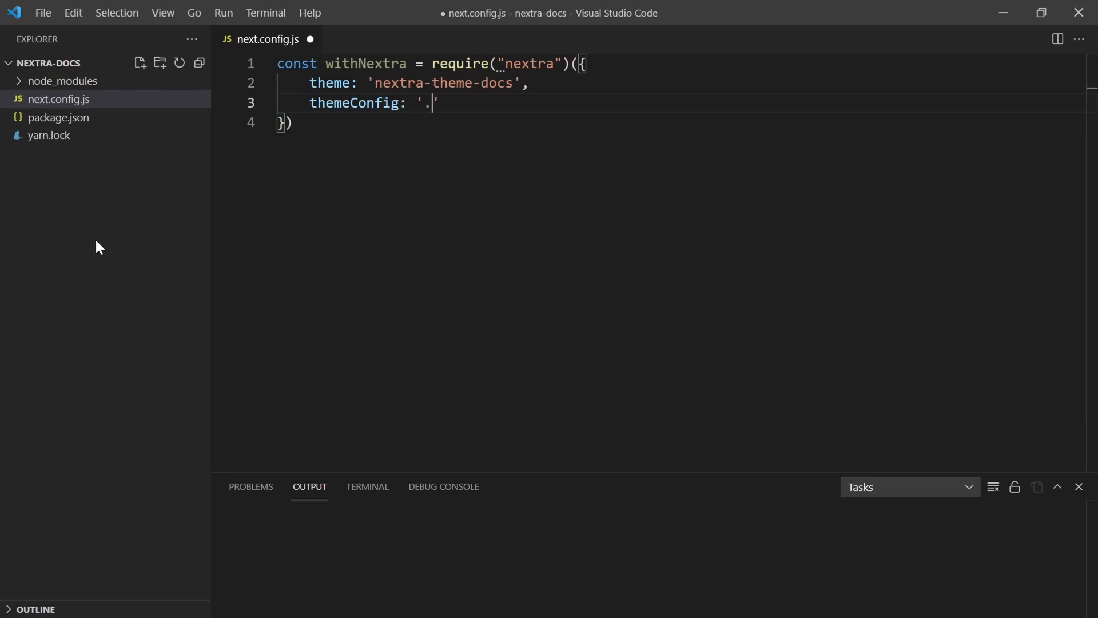
{"action": "type", "text": "/them"}
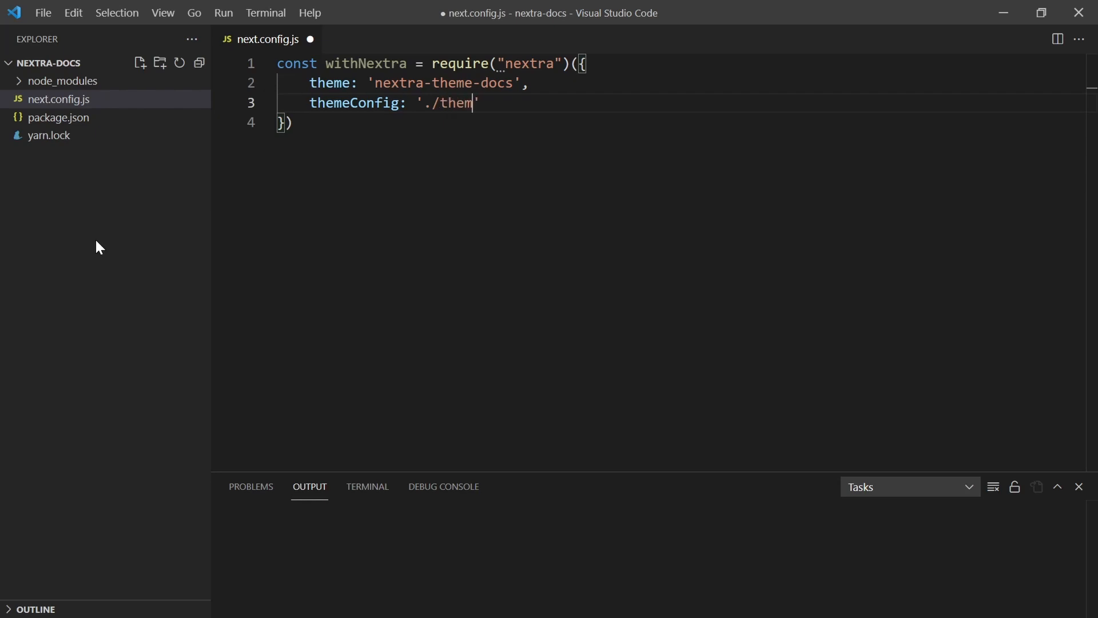
{"action": "type", "text": "e.config.js"}
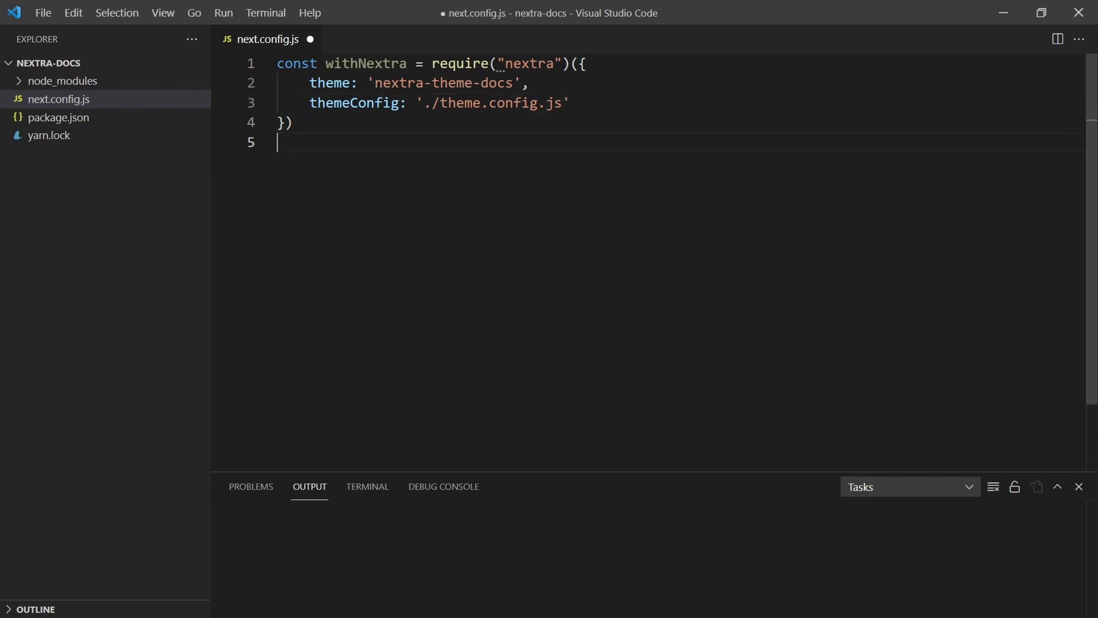
Step: Finish the file with module.exports = withNextra();
{"action": "type", "text": "module.e"}
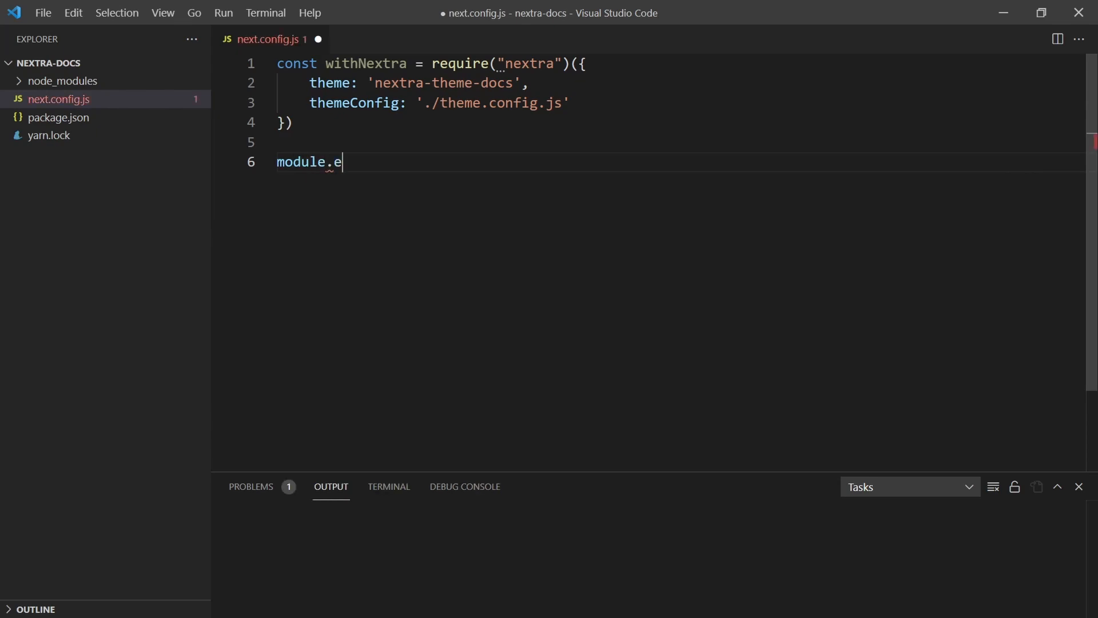
{"action": "type", "text": "xports ="}
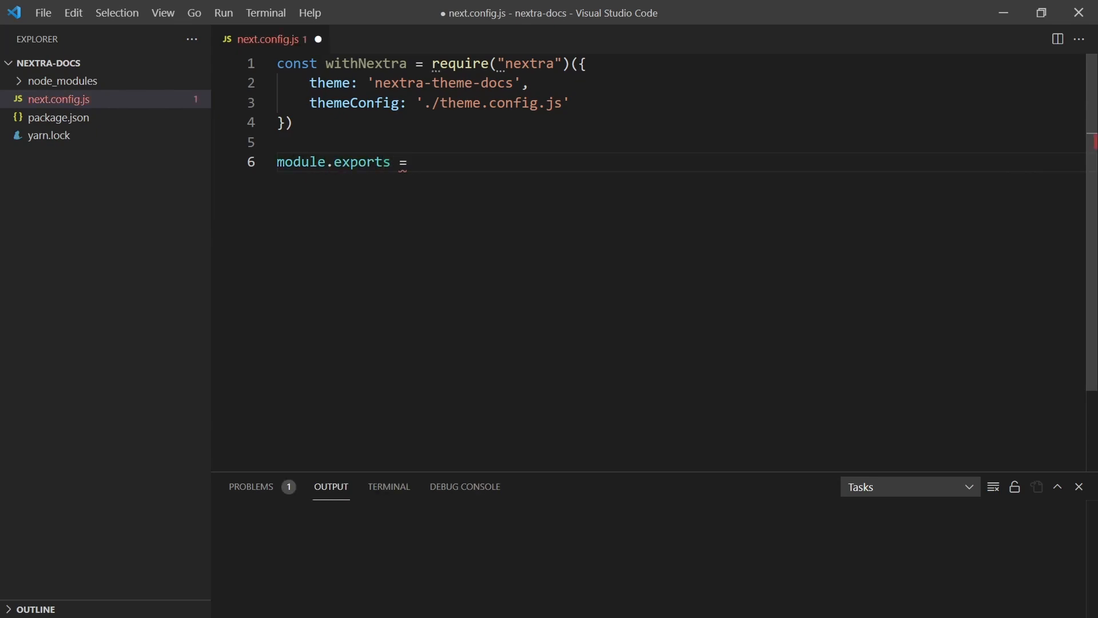
{"action": "type", "text": "withNextra"}
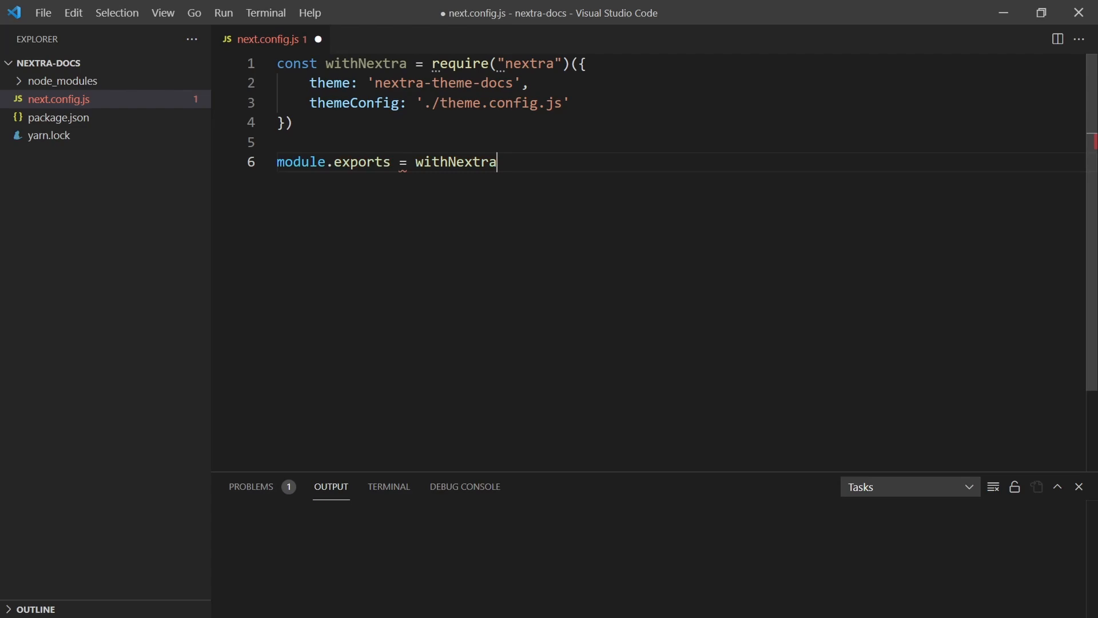
{"action": "type", "text": "();"}
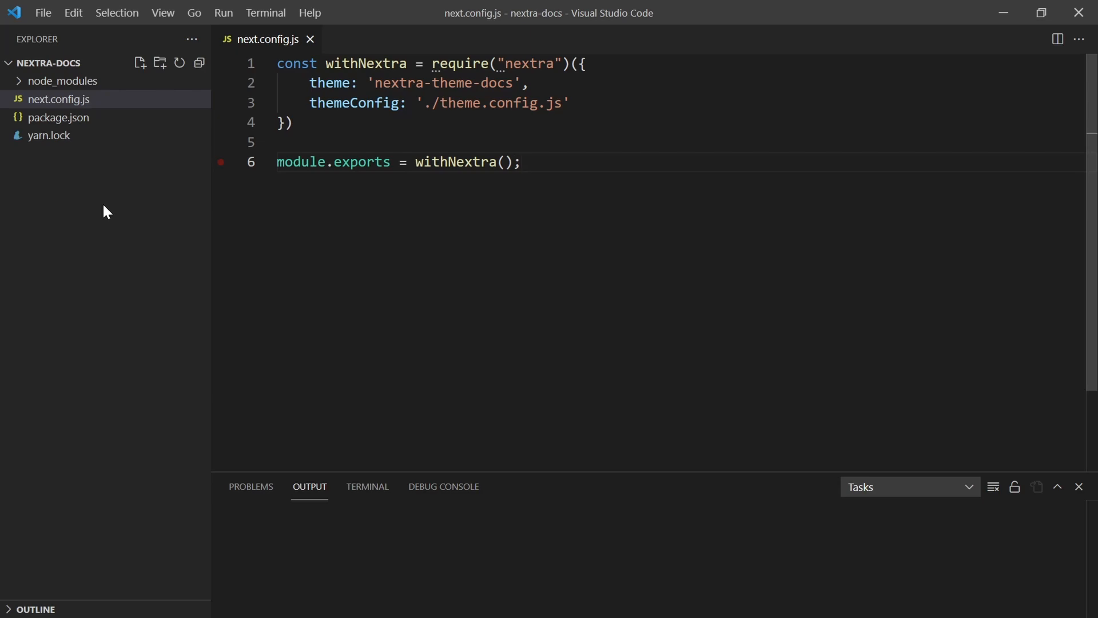
Step: Create an empty theme.config.js in the project and open it for editing
{"action": "left_click", "coordinate": [138, 62]}
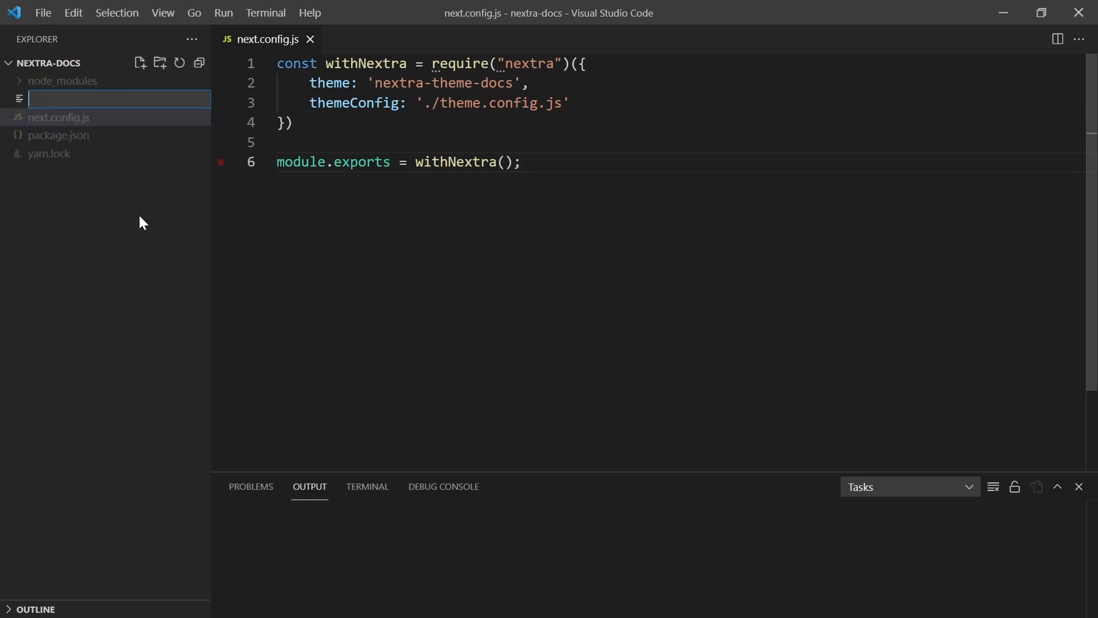
{"action": "type", "text": "theme."}
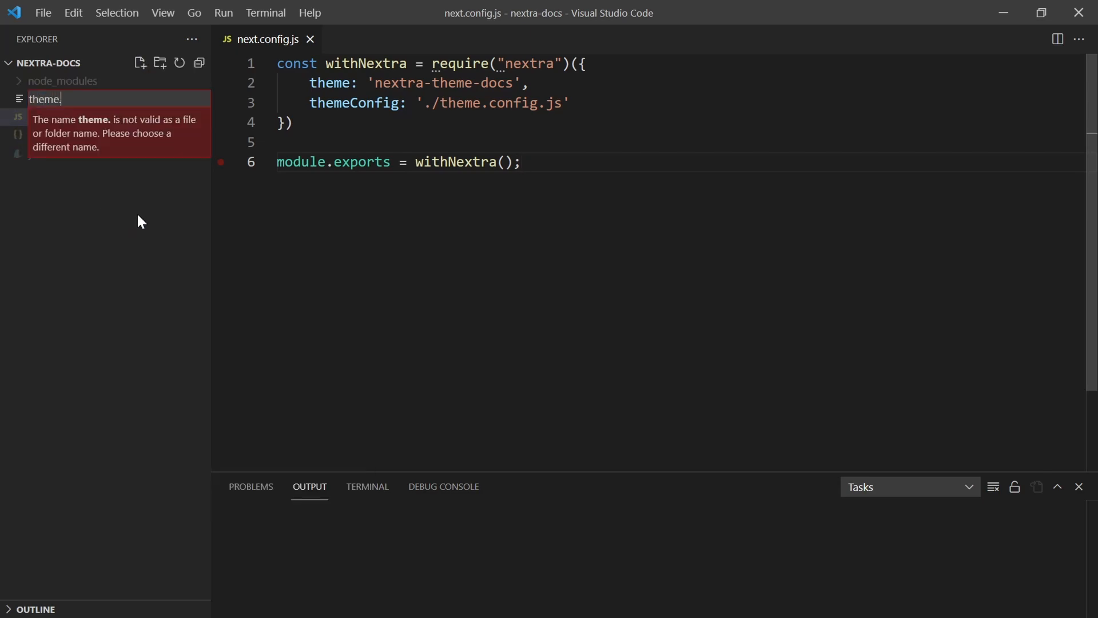
{"action": "type", "text": ".config.js"}
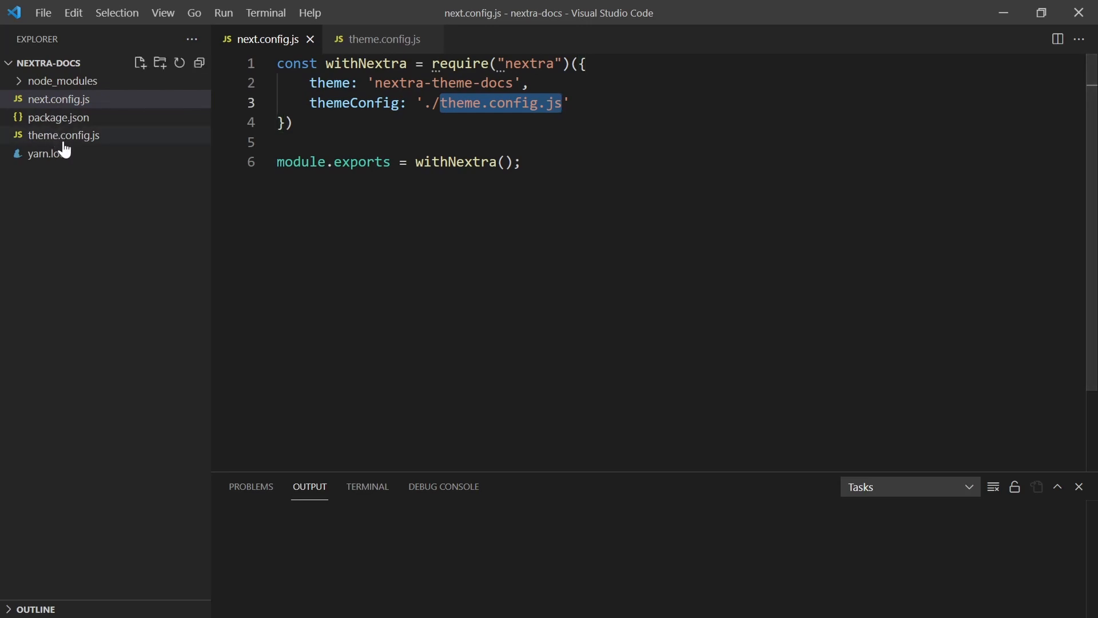
{"action": "left_click", "coordinate": [64, 135]}
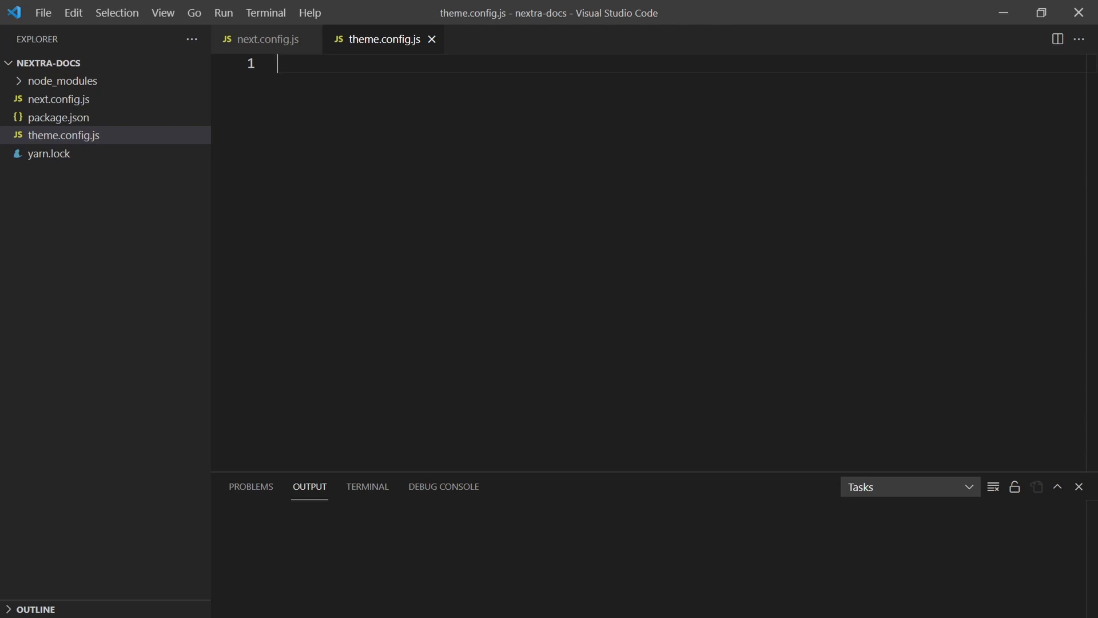
{"action": "type", "text": "export default {"}
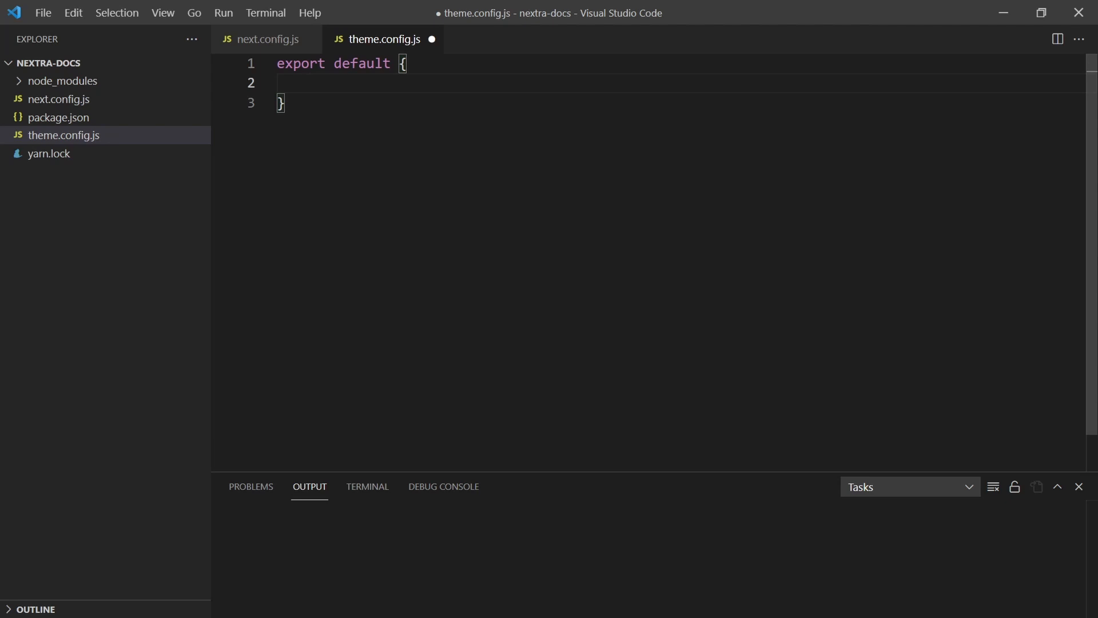
{"action": "type", "text": "gith"}
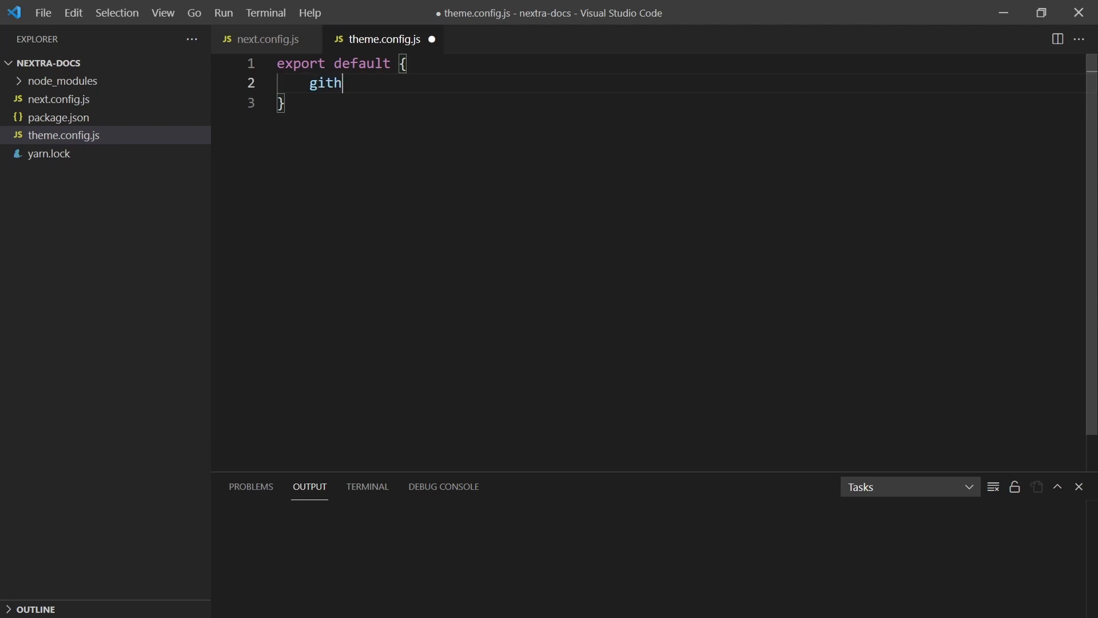
{"action": "type", "text": "ub: \"https\""}
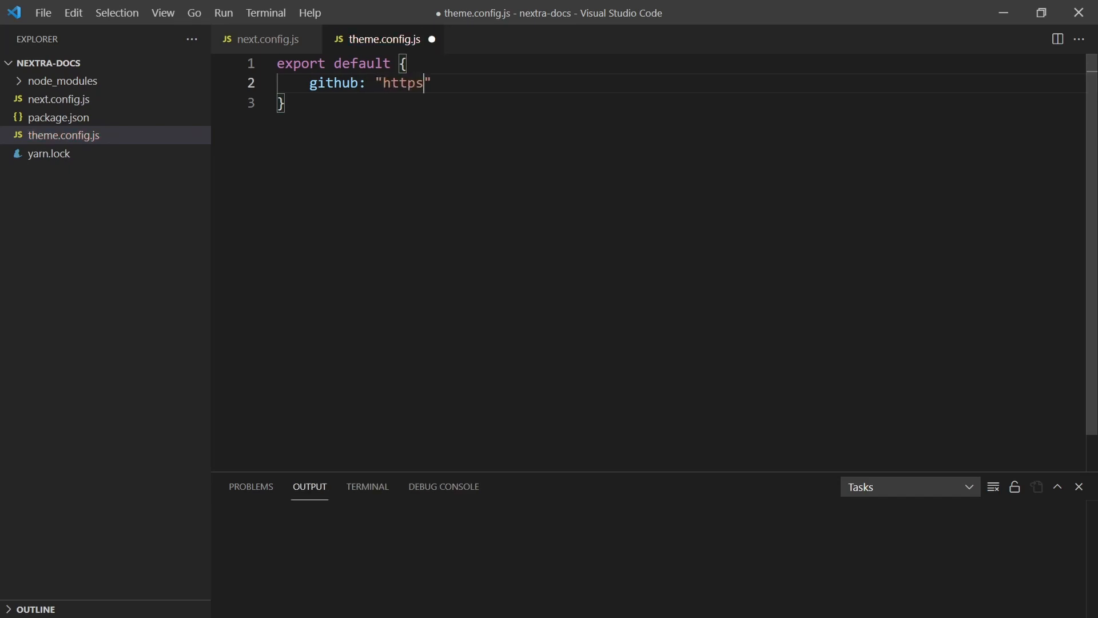
{"action": "type", "text": "://"}
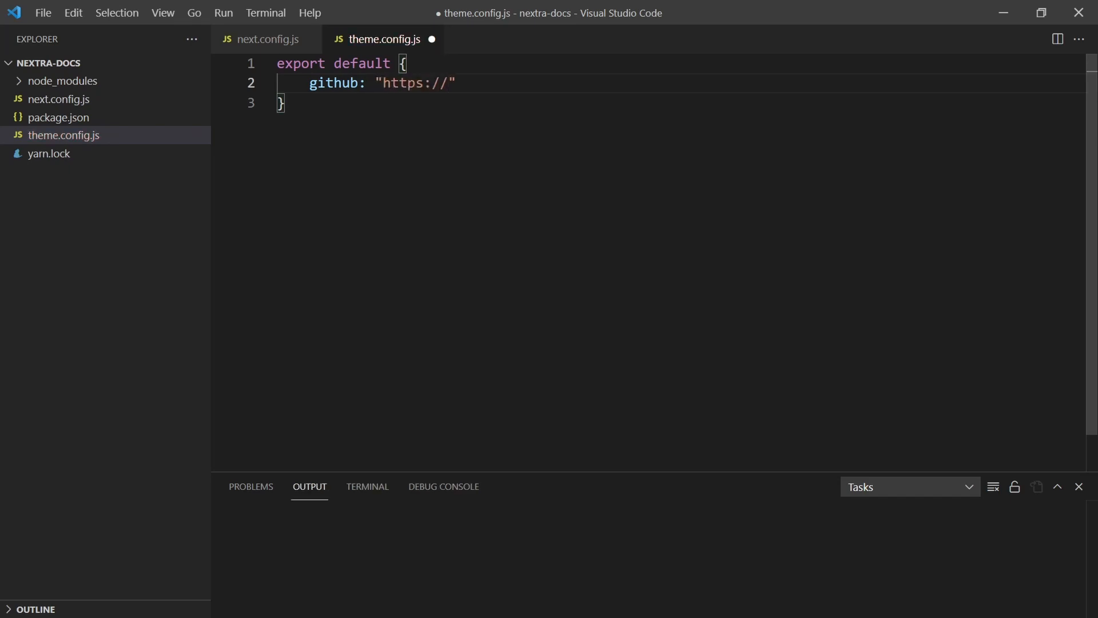
{"action": "type", "text": "gitjb"}
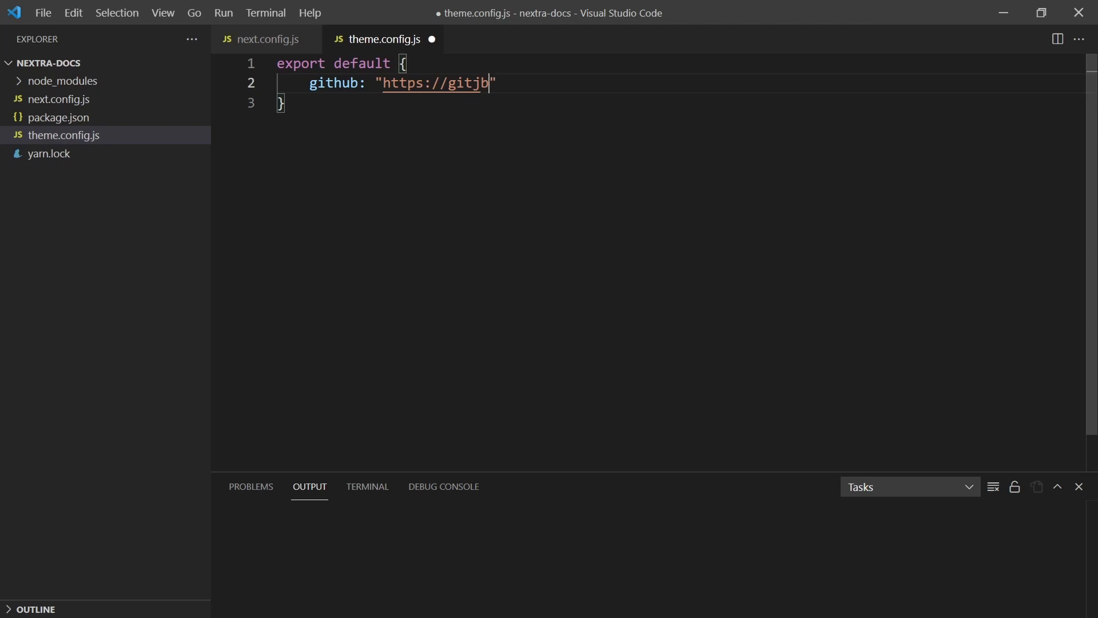
{"action": "type", "text": "ub.com."}
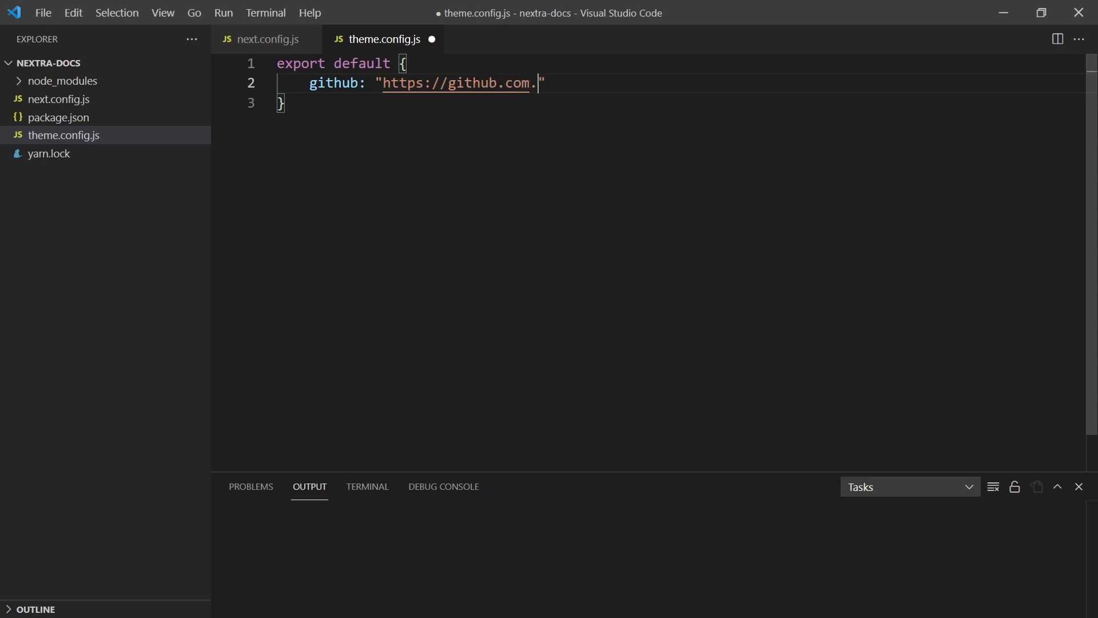
{"action": "type", "text": "perkinsjr"}
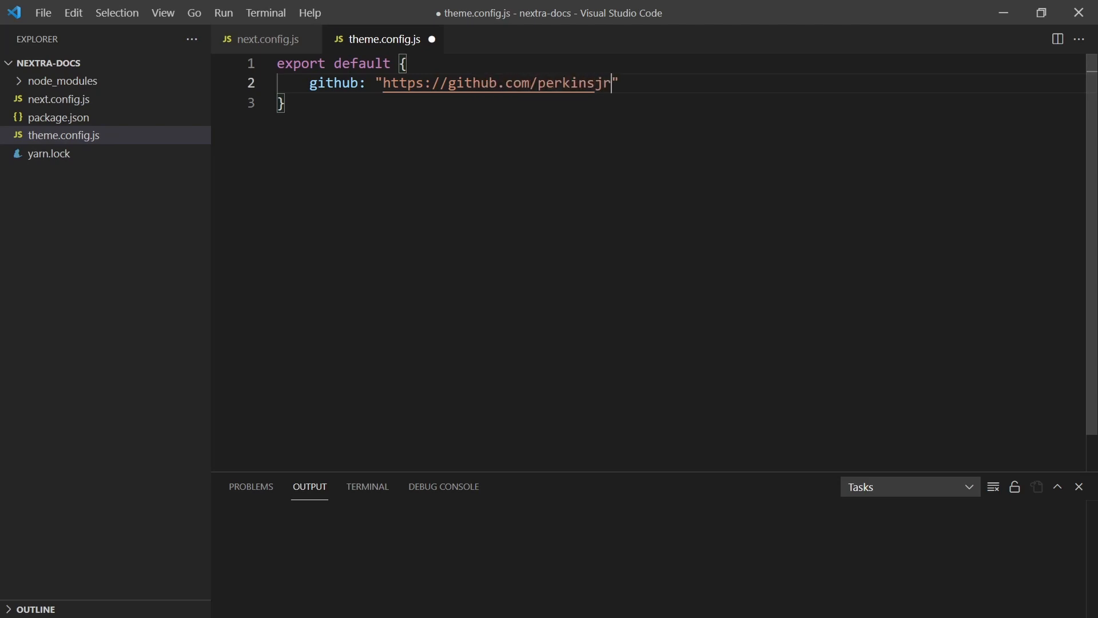
{"action": "type", "text": "/nex"}
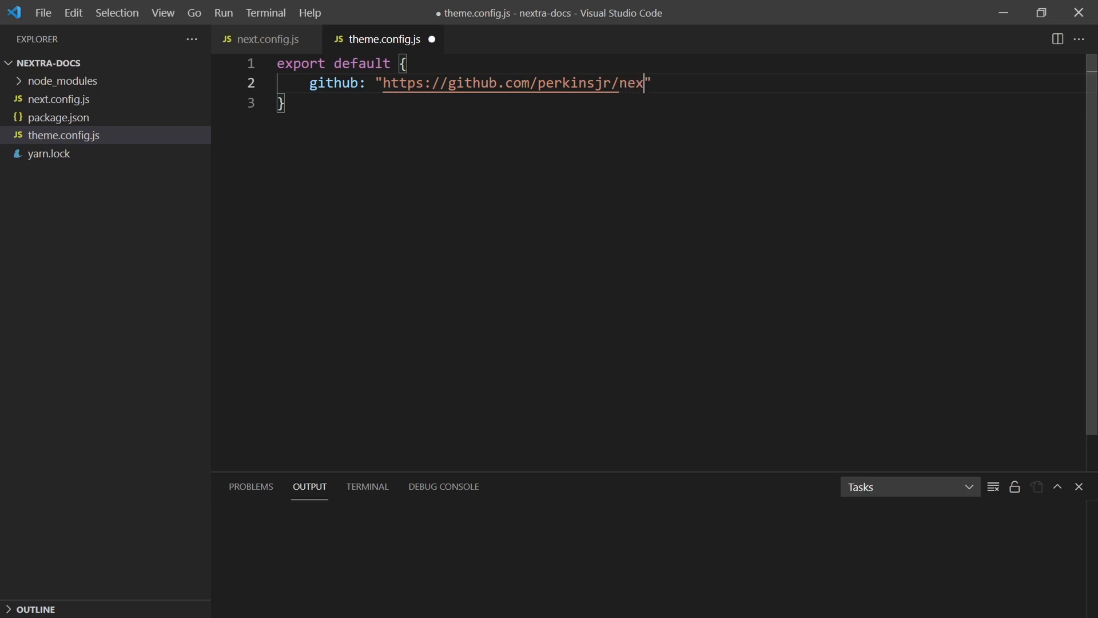
{"action": "type", "text": "tra-docs"}
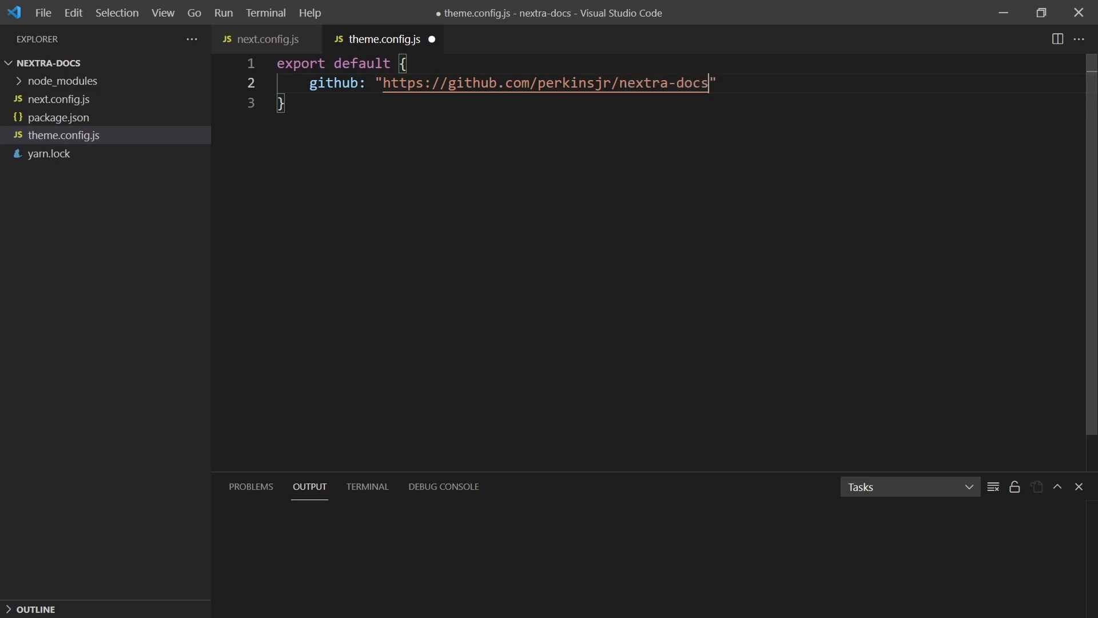
{"action": "double_click", "coordinate": [546, 82]}
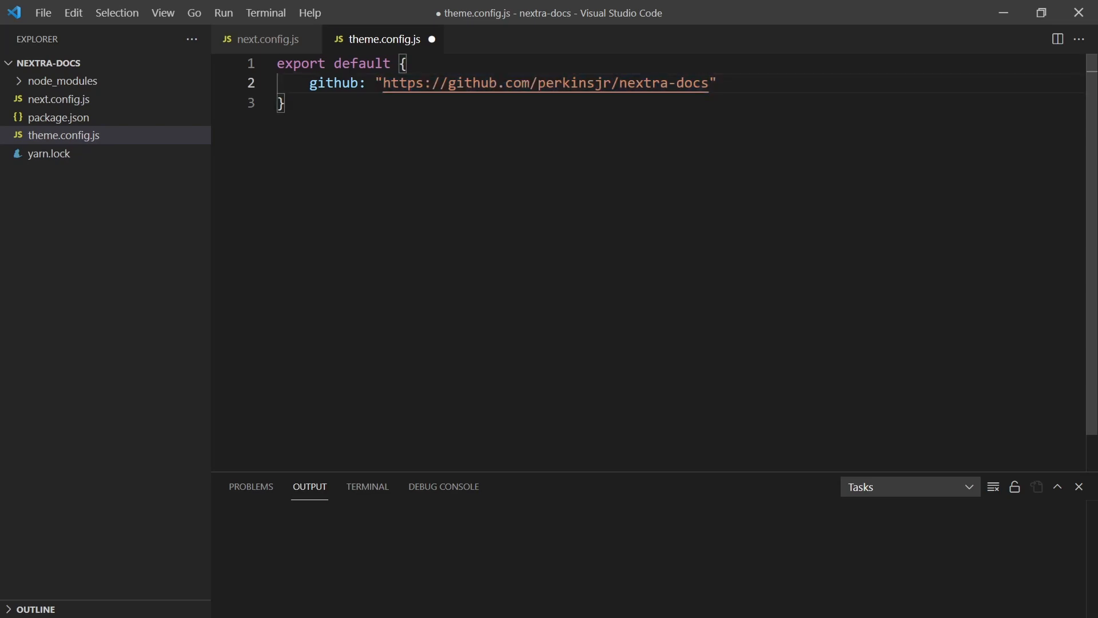
{"action": "type", "text": "doc"}
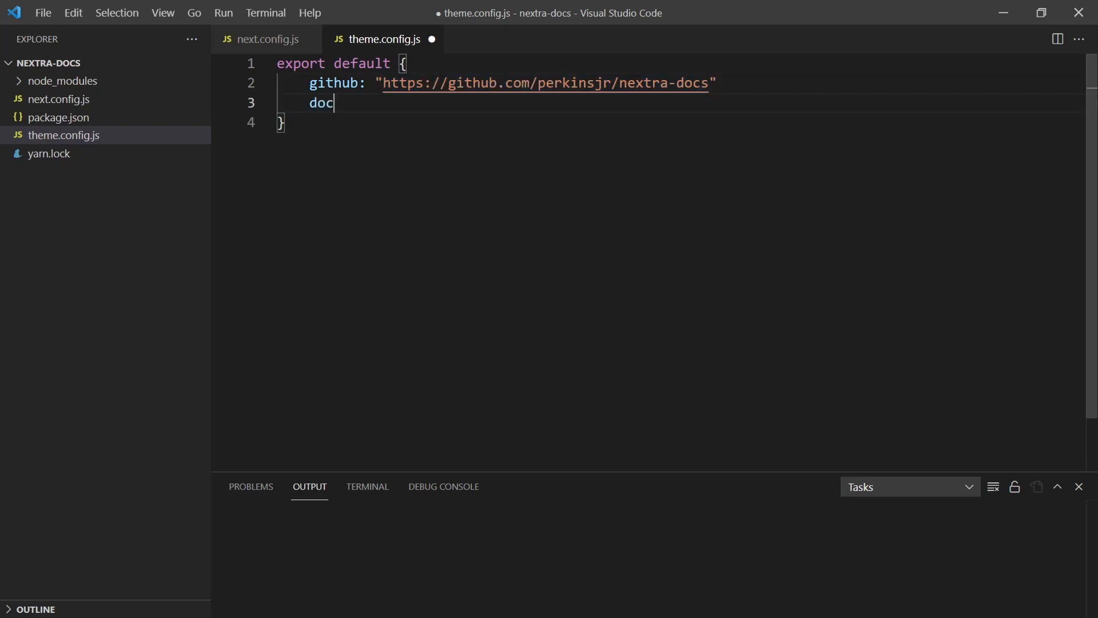
{"action": "type", "text": "sRepository"}
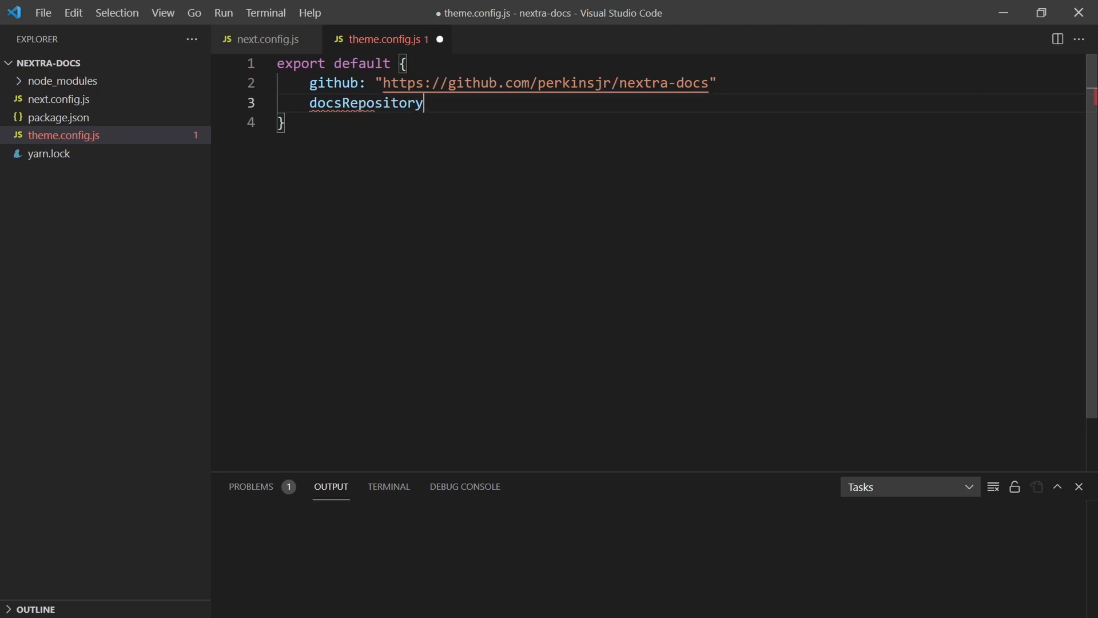
{"action": "type", "text": "Base"}
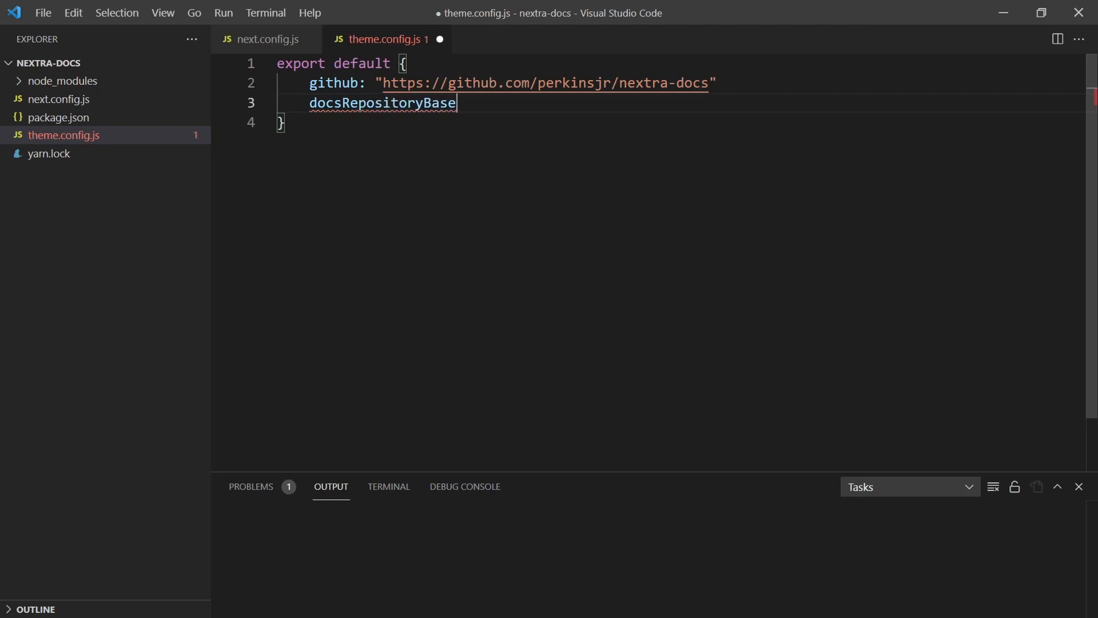
{"action": "type", "text": ": \"https://github.com/perkinsjr/nextra-docs\""}
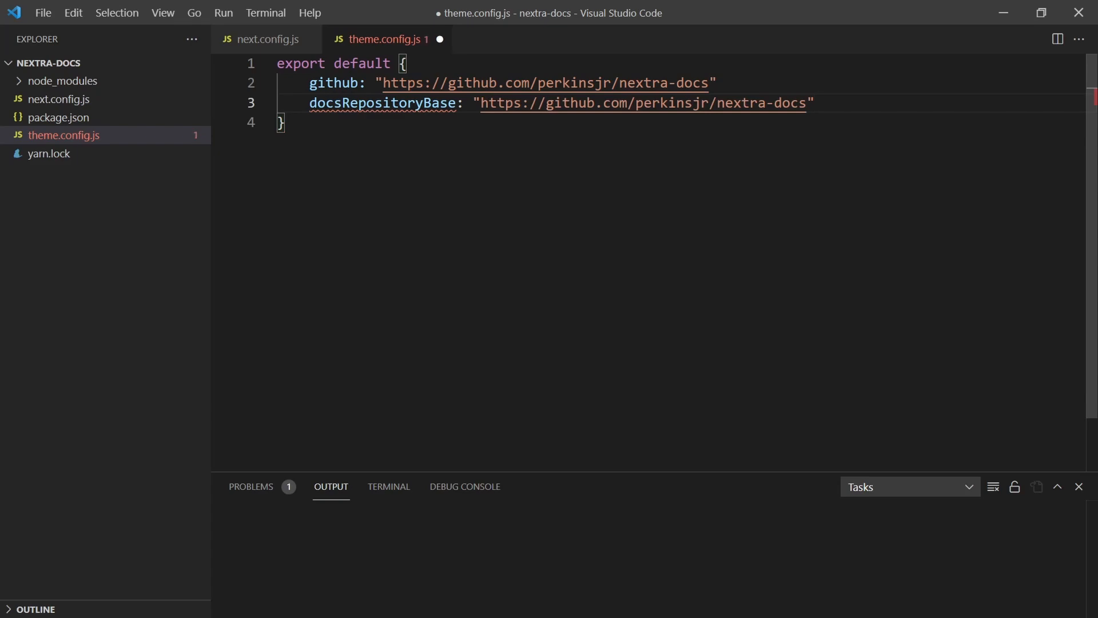
{"action": "type", "text": "/blog/"}
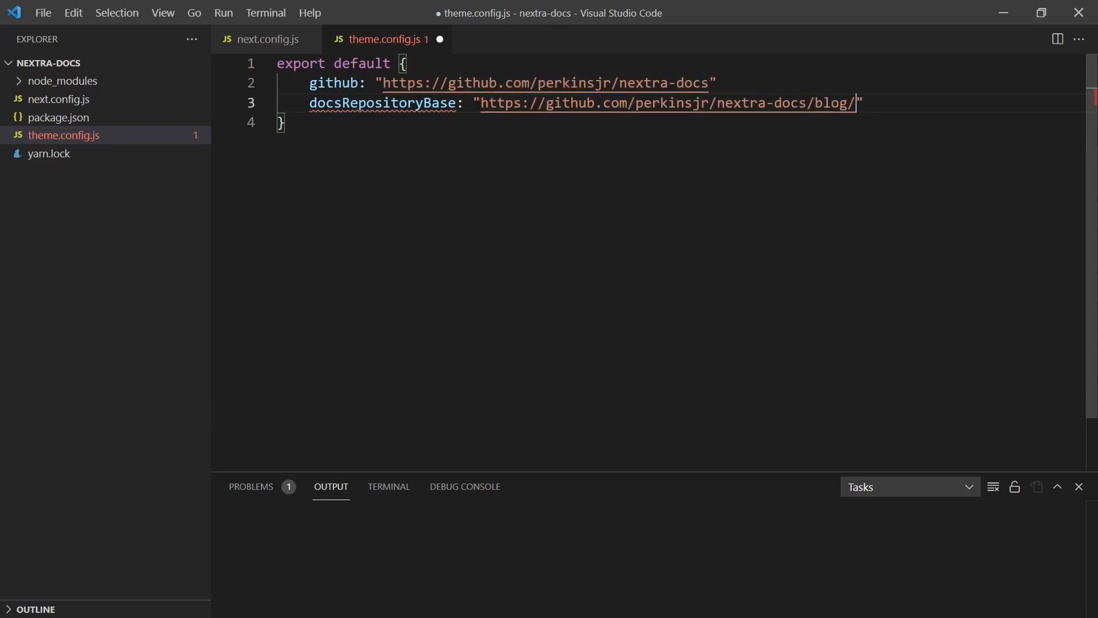
{"action": "type", "text": "blob/ma"}
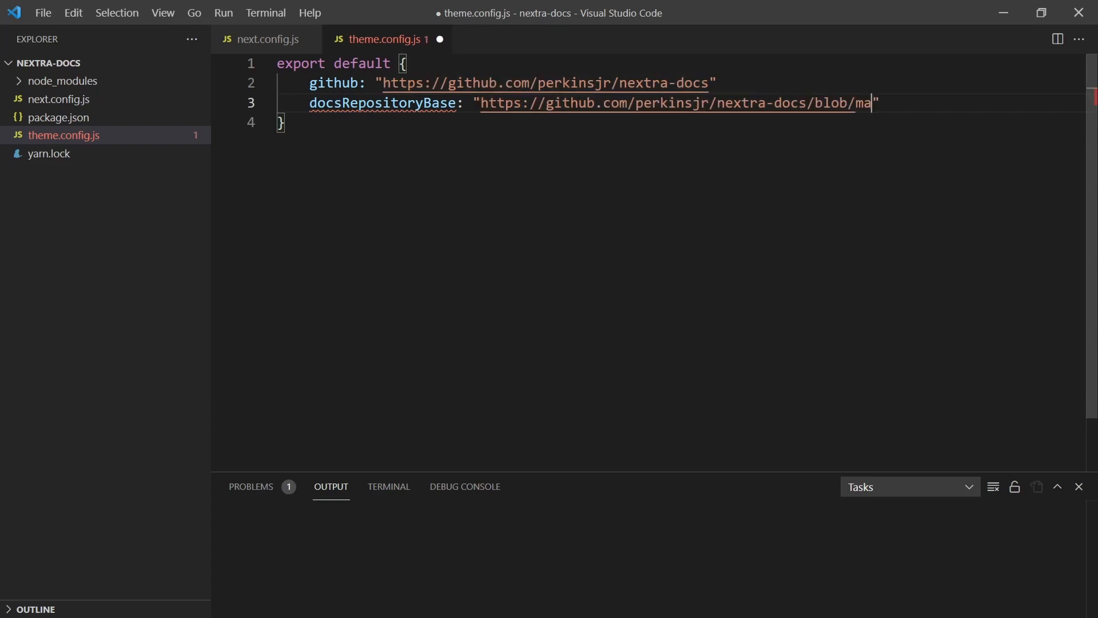
{"action": "type", "text": "ster"}
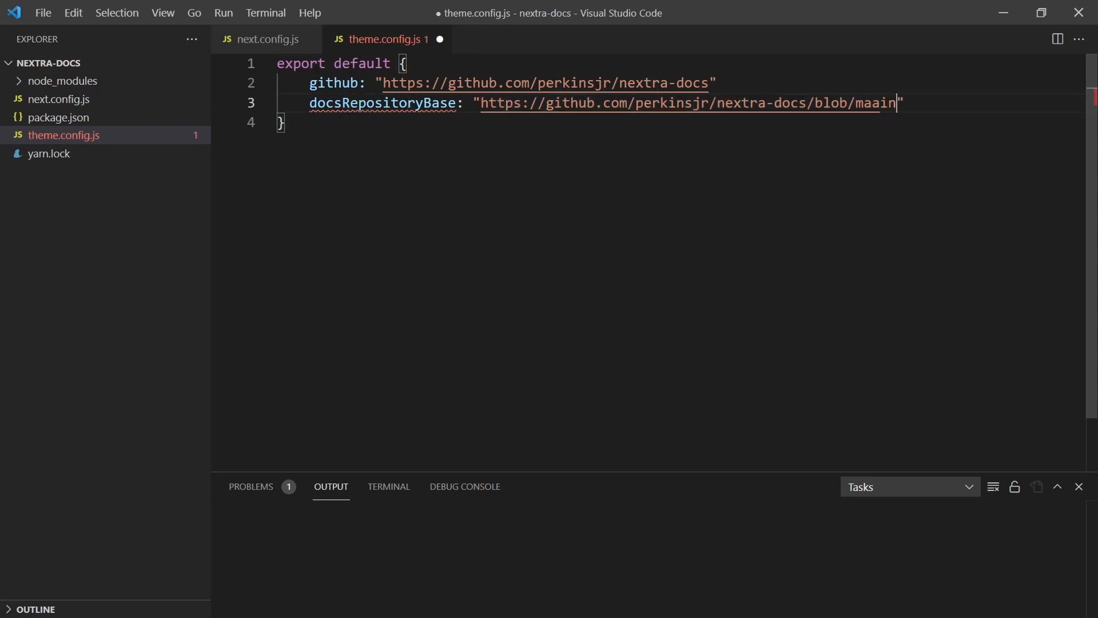
{"action": "key", "text": "Backspace"}
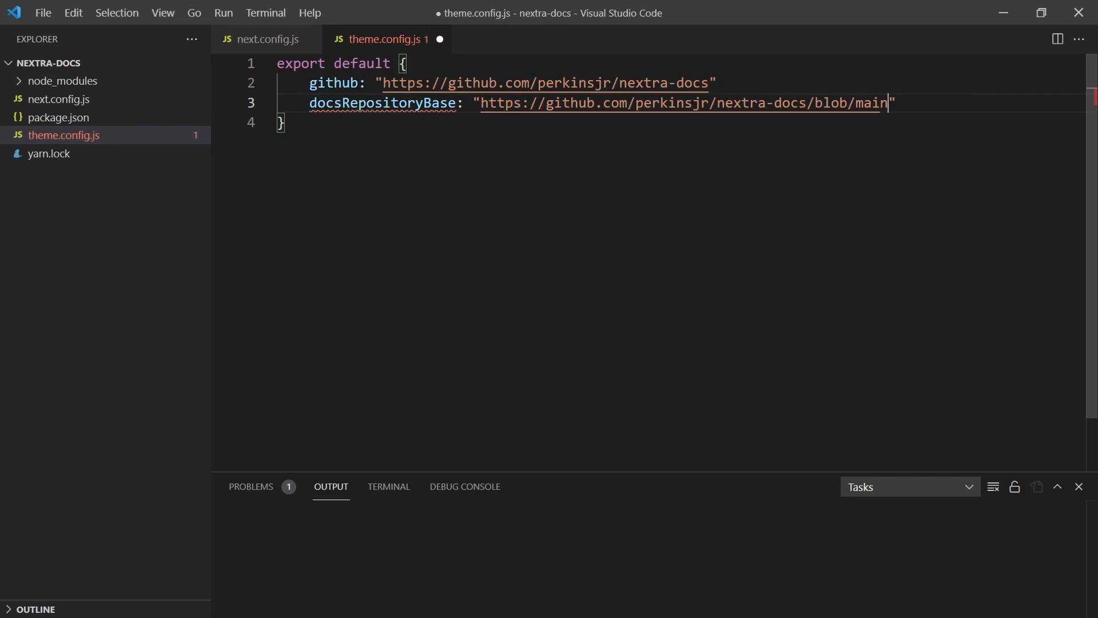
Step: Add a trailing comma to the github line and move to a new line for the next setting
{"action": "key", "text": "Enter"}
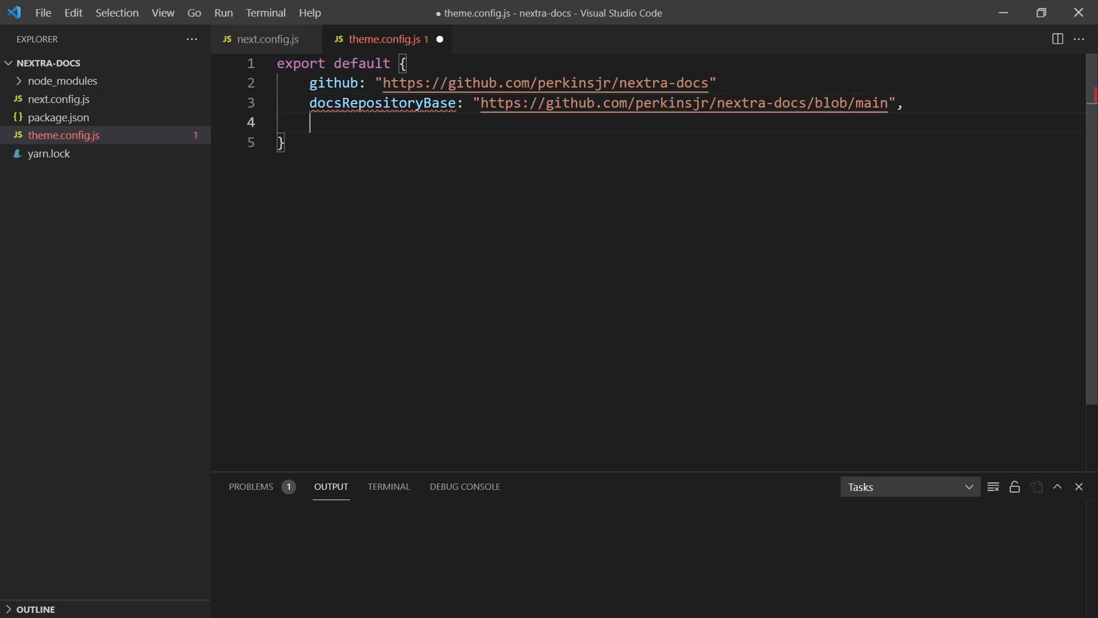
{"action": "left_click", "coordinate": [715, 82]}
{"action": "type", "text": ","}
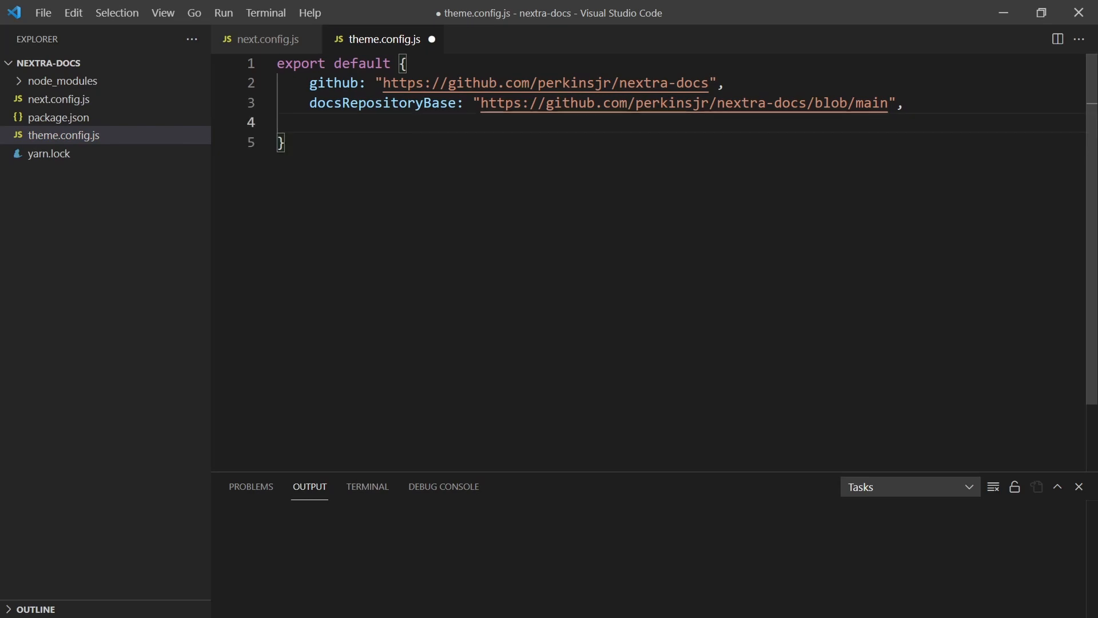
{"action": "left_click", "coordinate": [311, 123]}
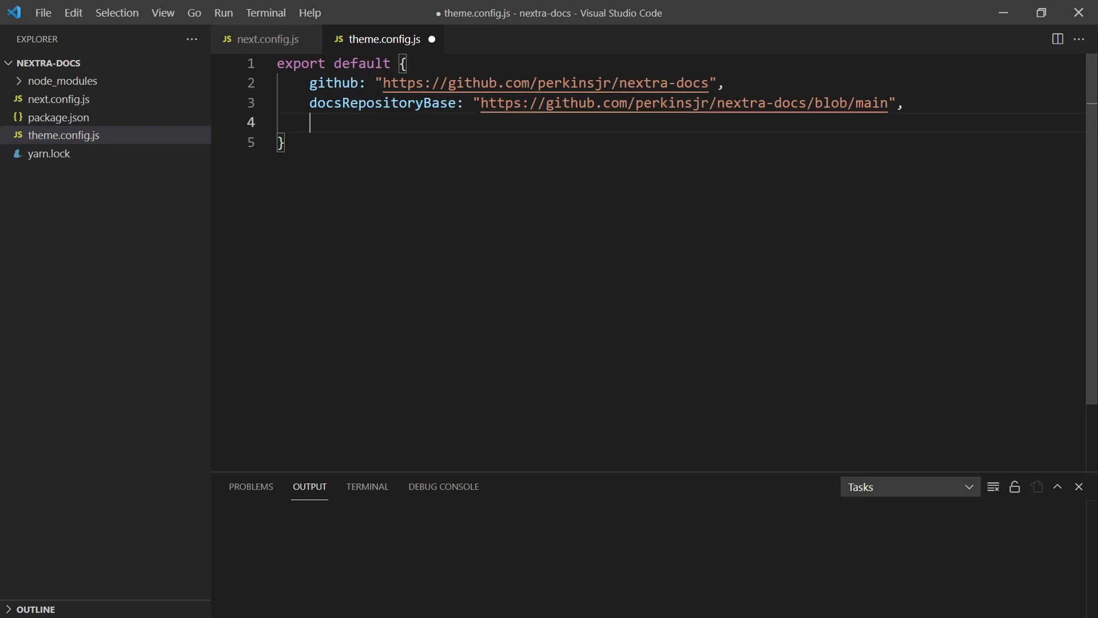
Step: Set titleSuffix to " - James Docs" in the theme config
{"action": "type", "text": "tit"}
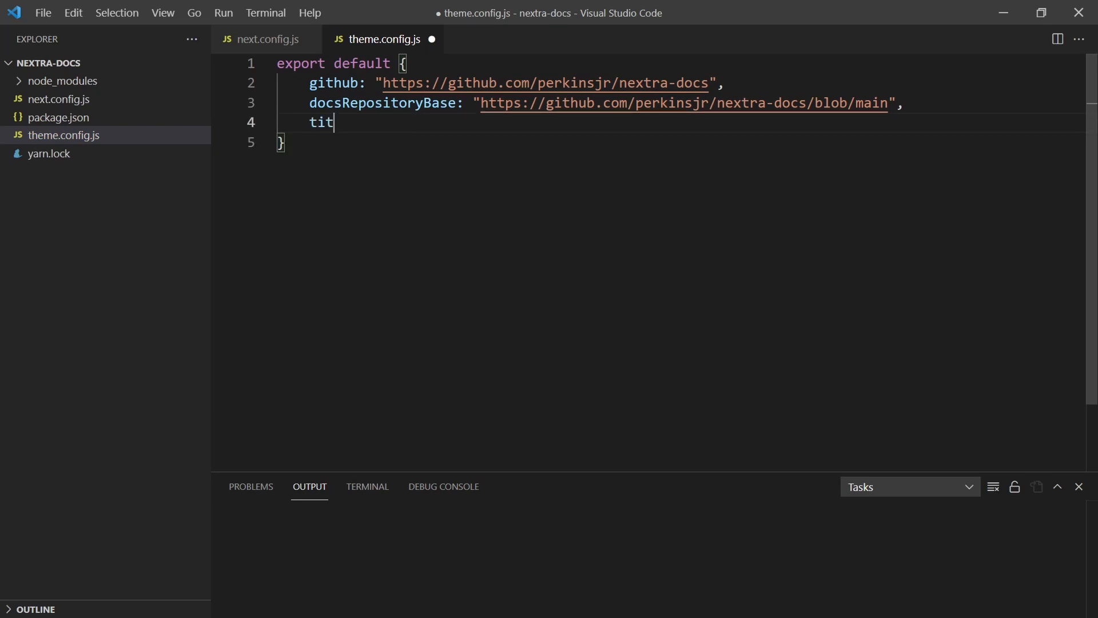
{"action": "type", "text": "leSui"}
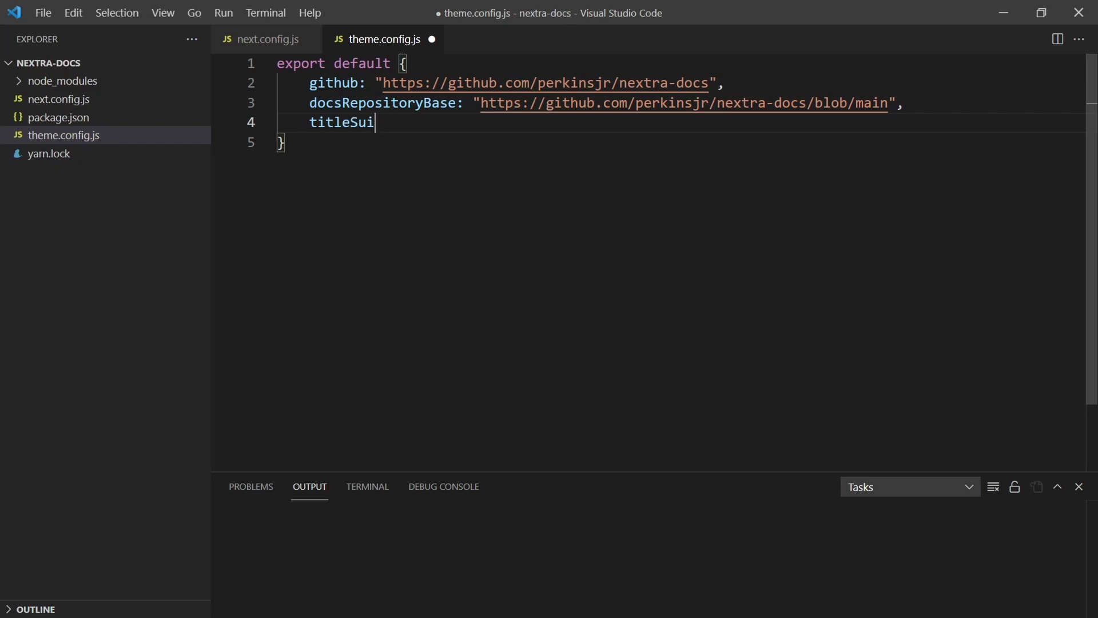
{"action": "type", "text": "ffix :"}
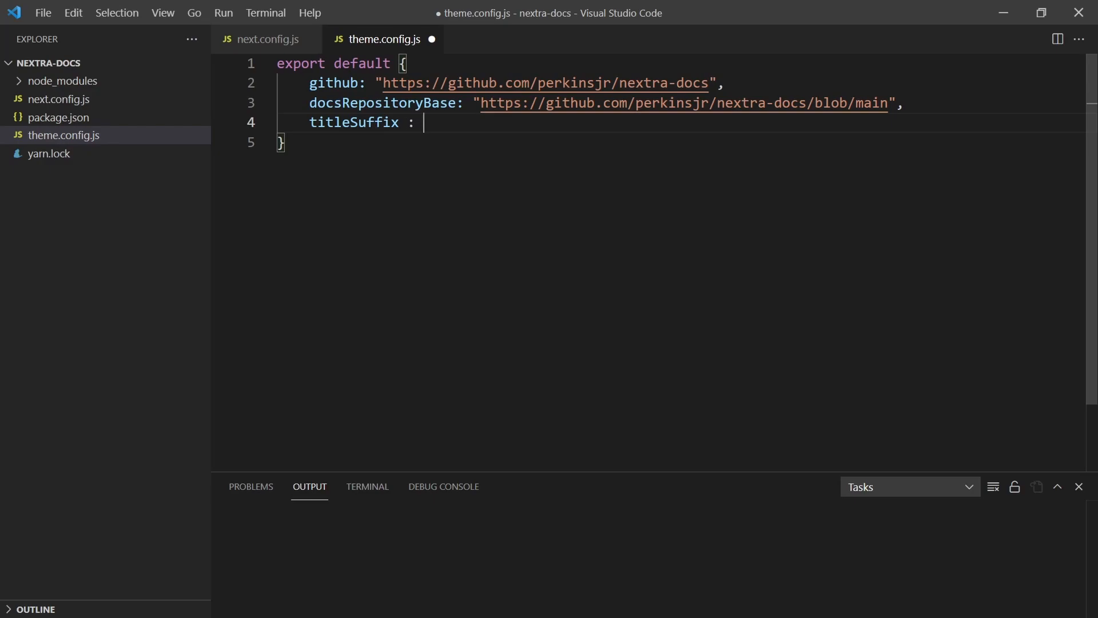
{"action": "type", "text": "\" - \""}
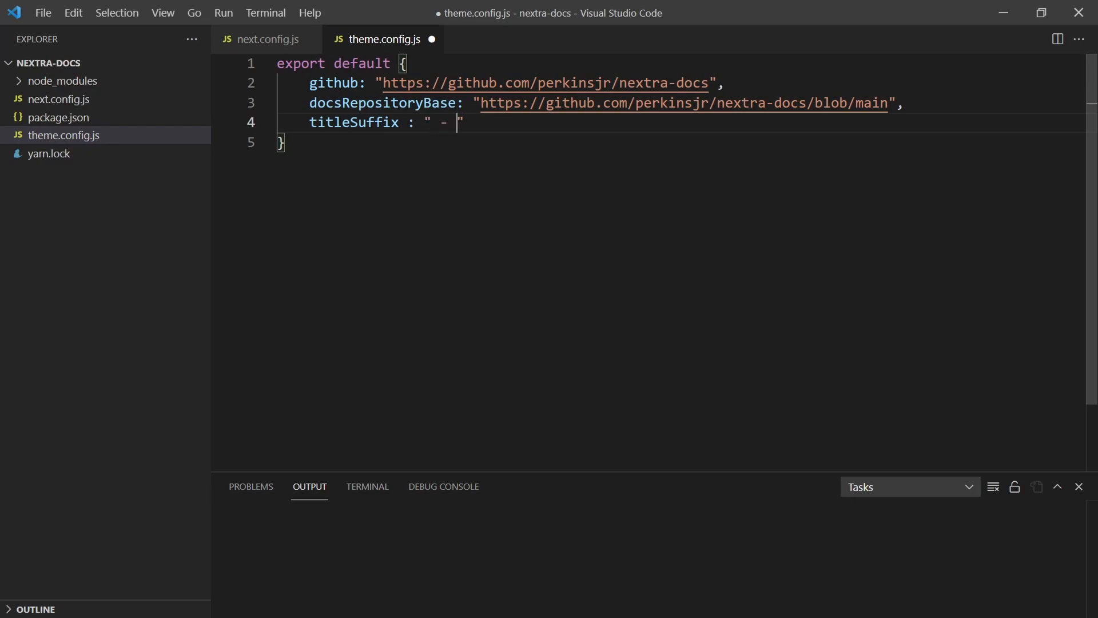
{"action": "type", "text": "James Do"}
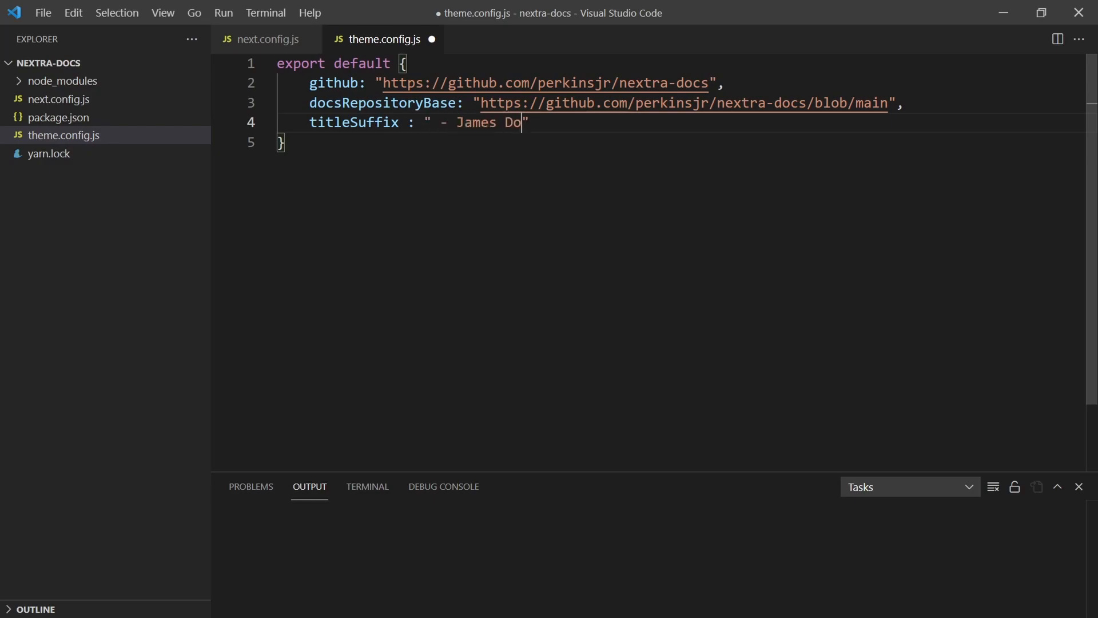
{"action": "type", "text": "cs\","}
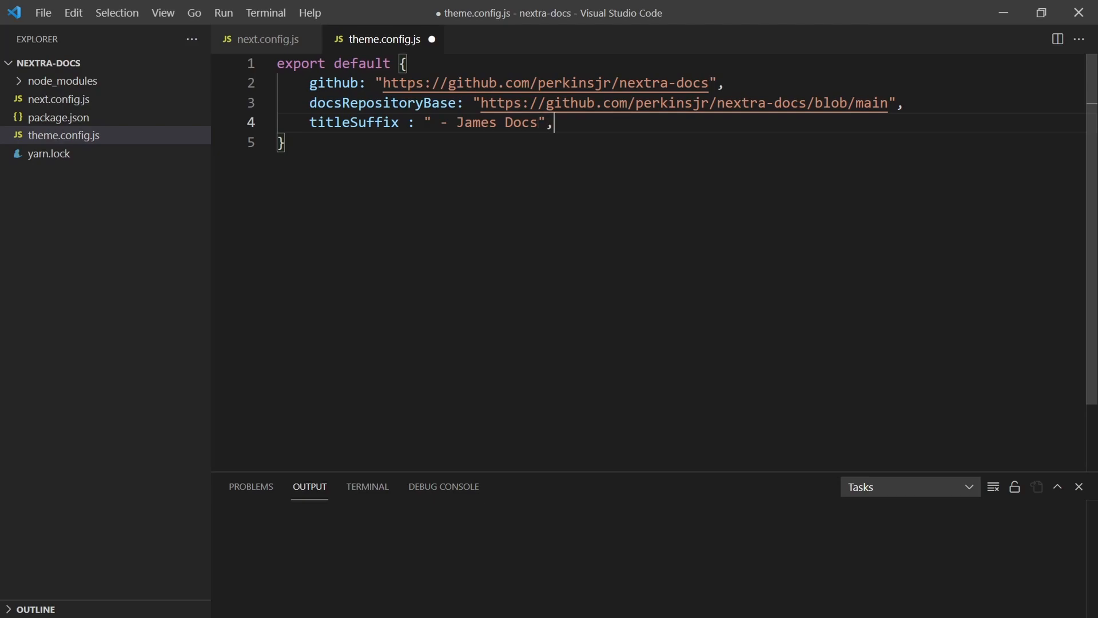
{"action": "key", "text": "Enter"}
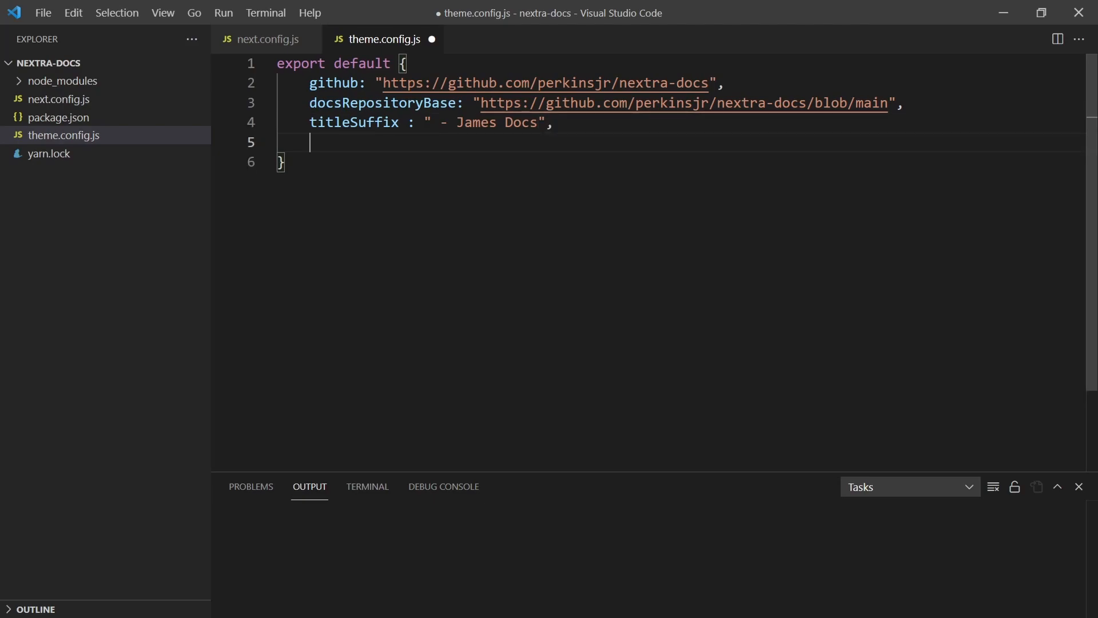
Step: Enable nextLinks, prevLinks and darkMode with true values
{"action": "type", "text": "ne"}
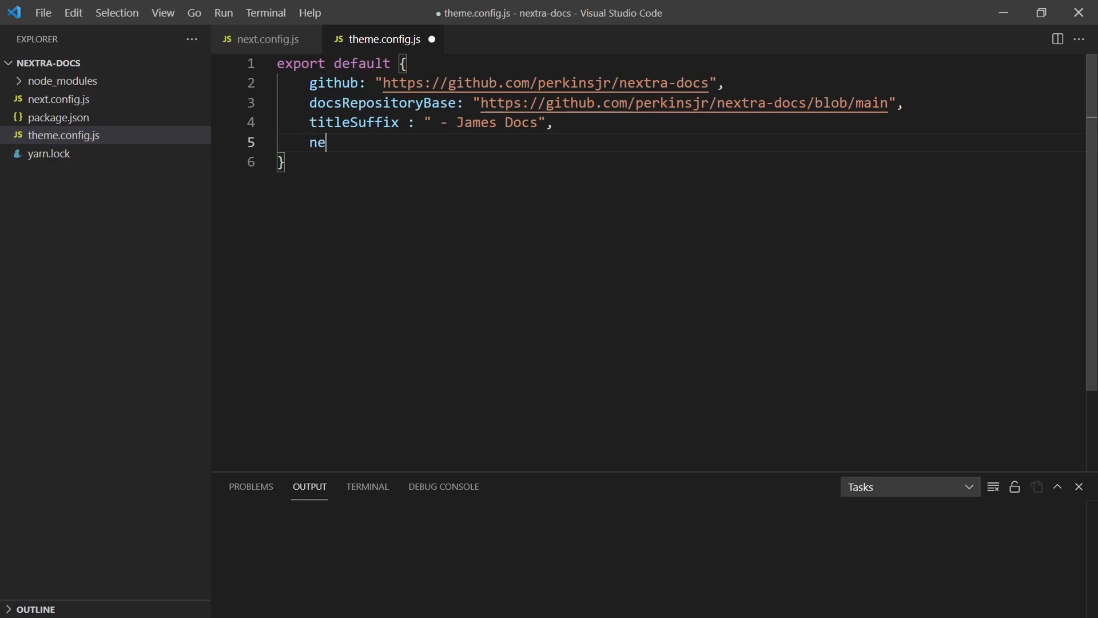
{"action": "type", "text": "xt"}
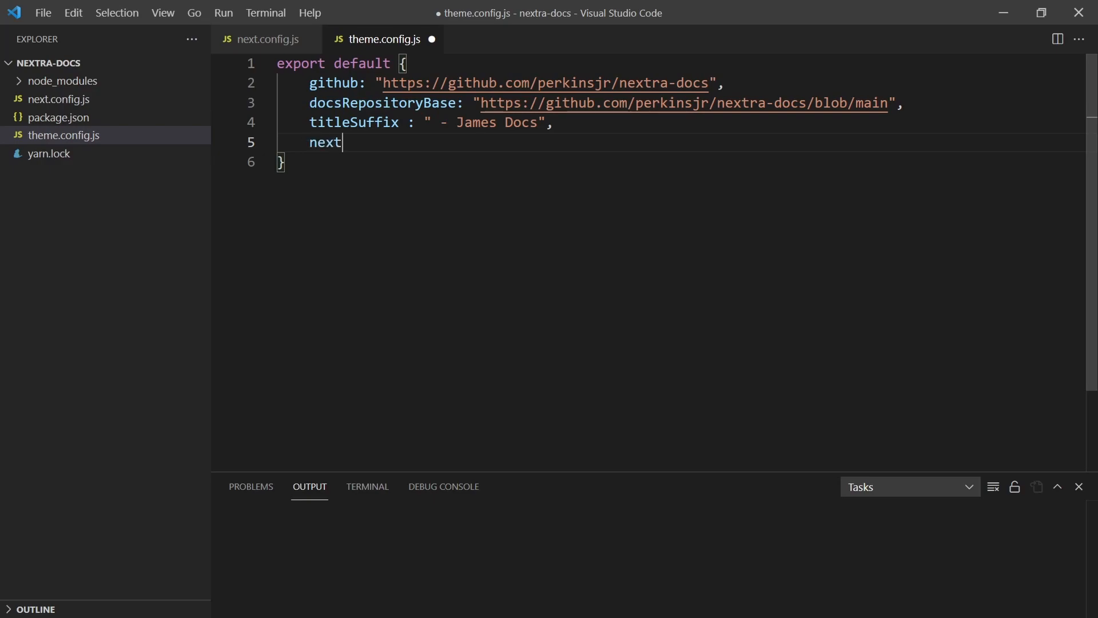
{"action": "type", "text": "Links :"}
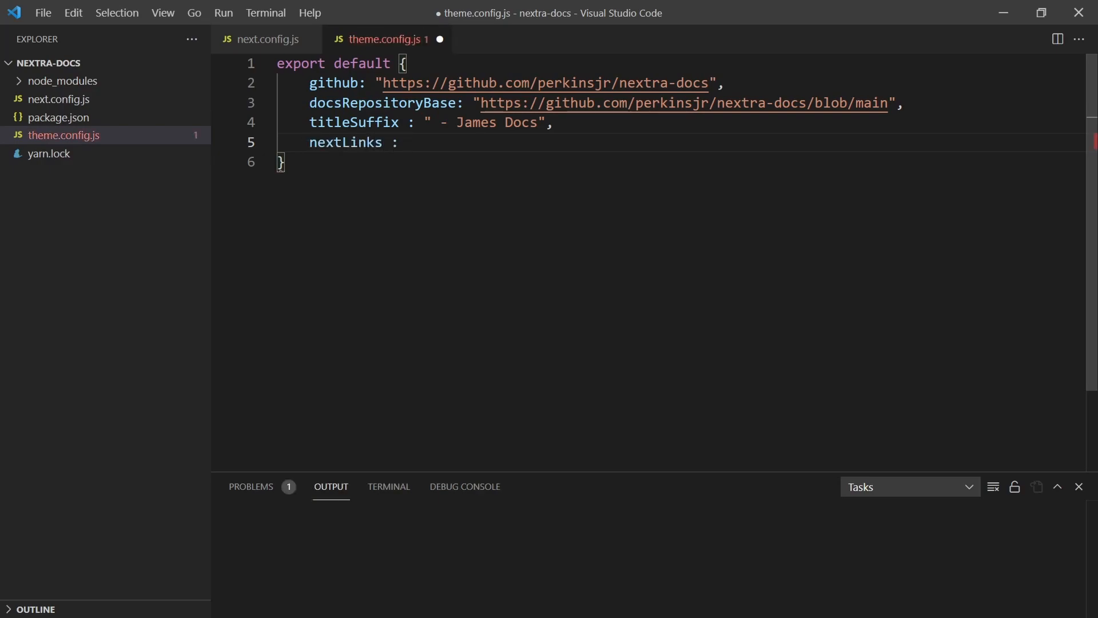
{"action": "type", "text": "true,"}
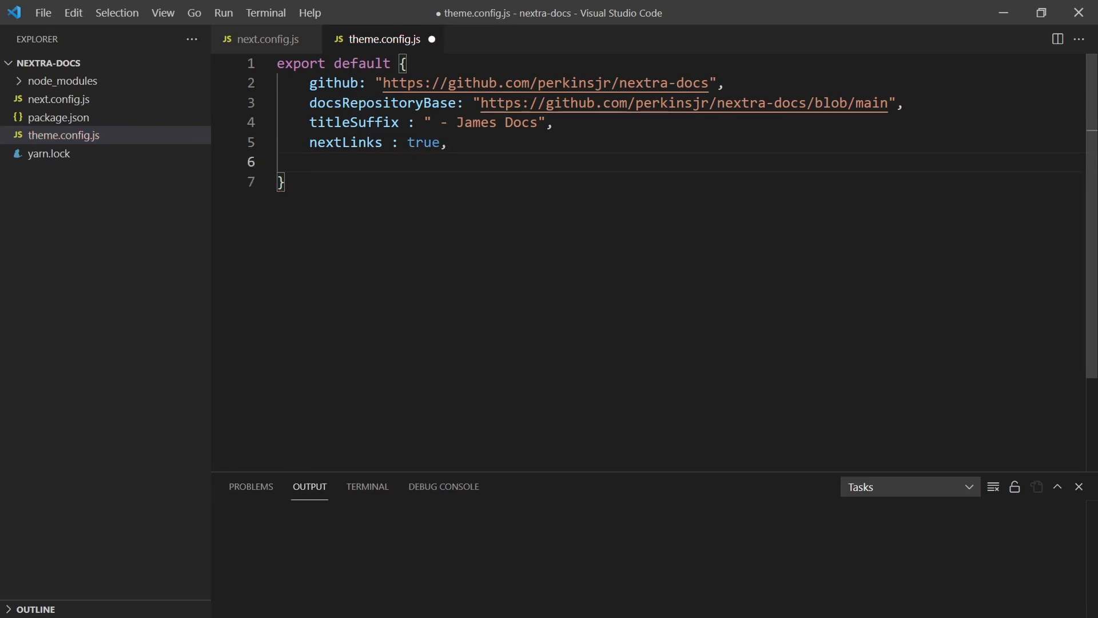
{"action": "type", "text": "prev"}
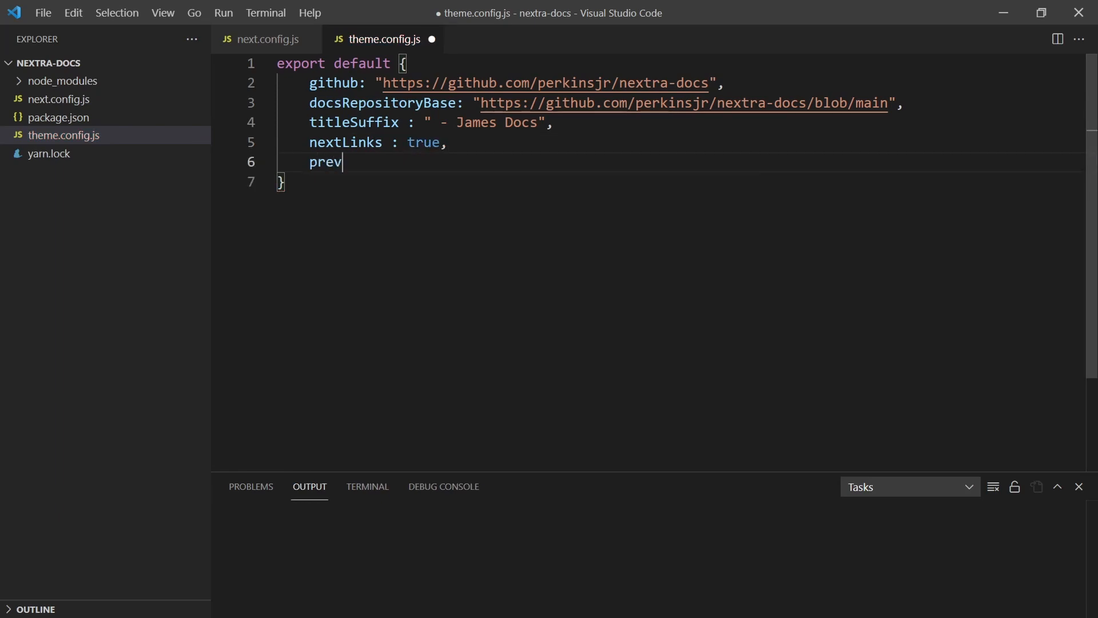
{"action": "type", "text": "Links :"}
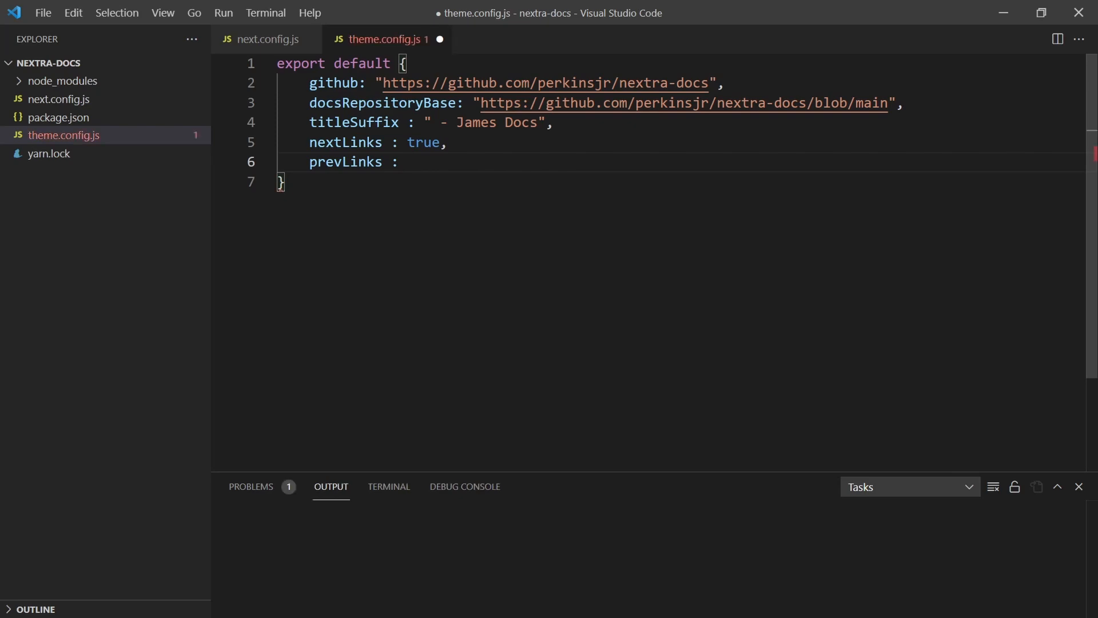
{"action": "type", "text": "true,"}
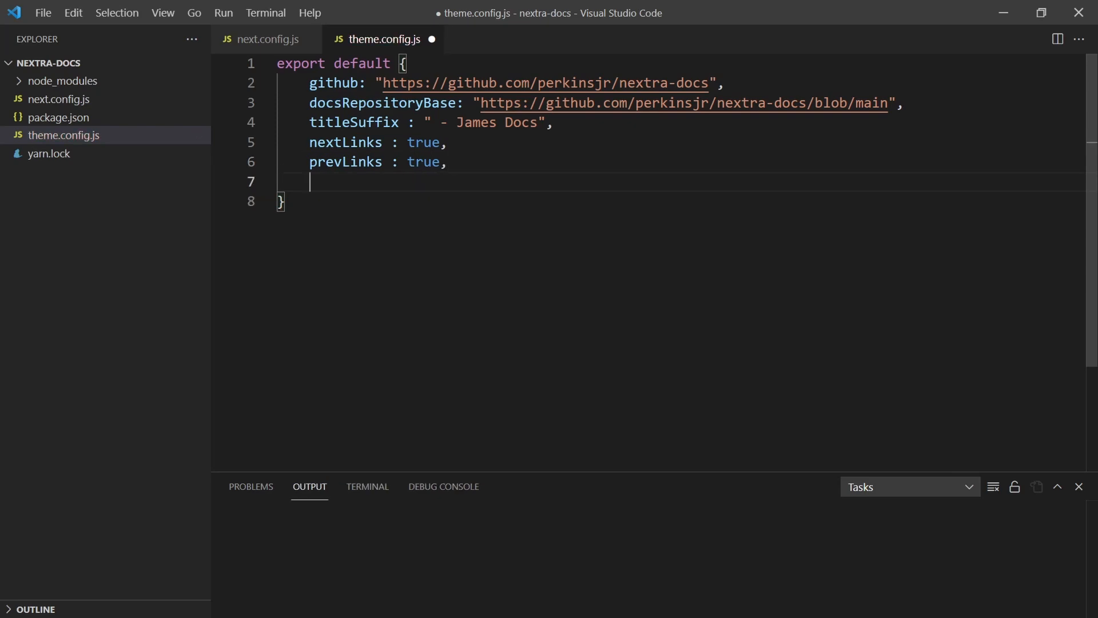
{"action": "type", "text": "dark"}
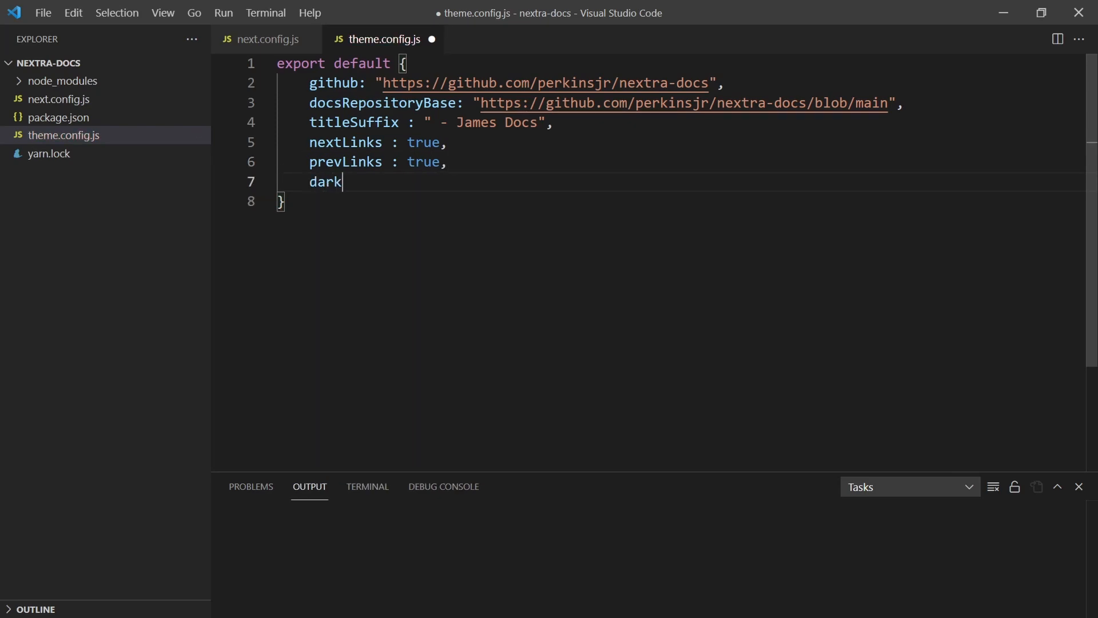
{"action": "type", "text": "Mode: true,"}
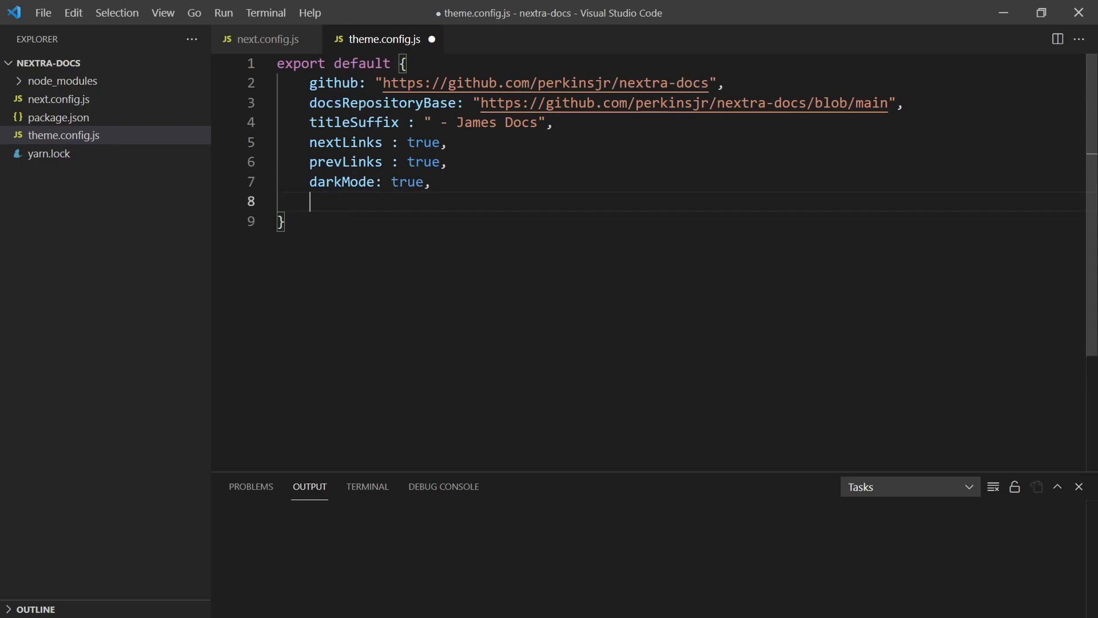
Step: Enable search and footer and start footerText as "James cool docs"
{"action": "type", "text": "search :"}
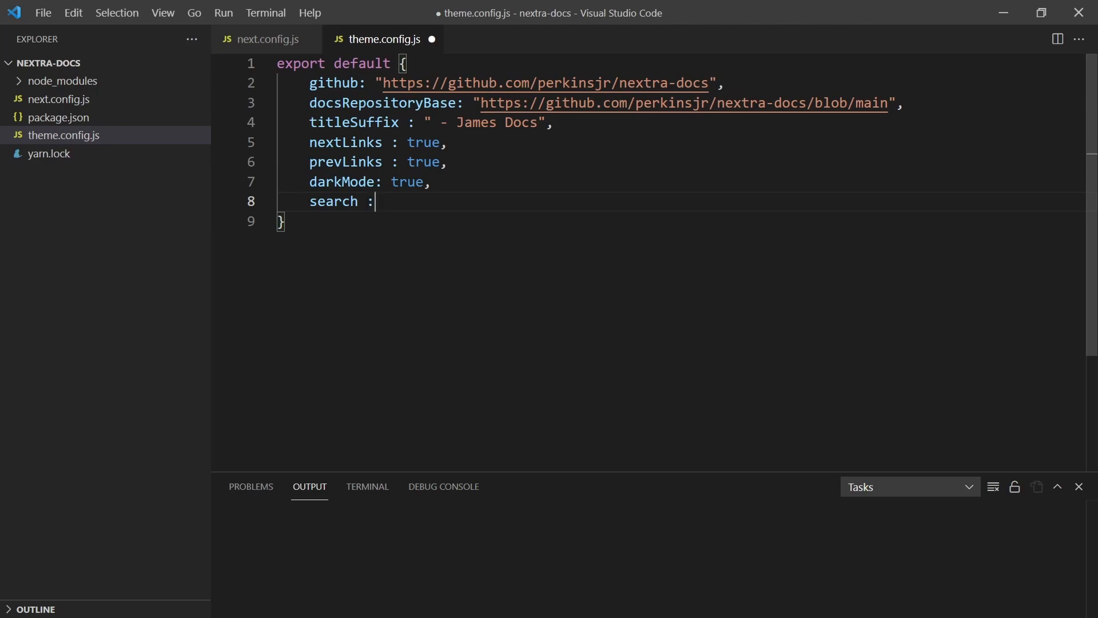
{"action": "type", "text": "truem"}
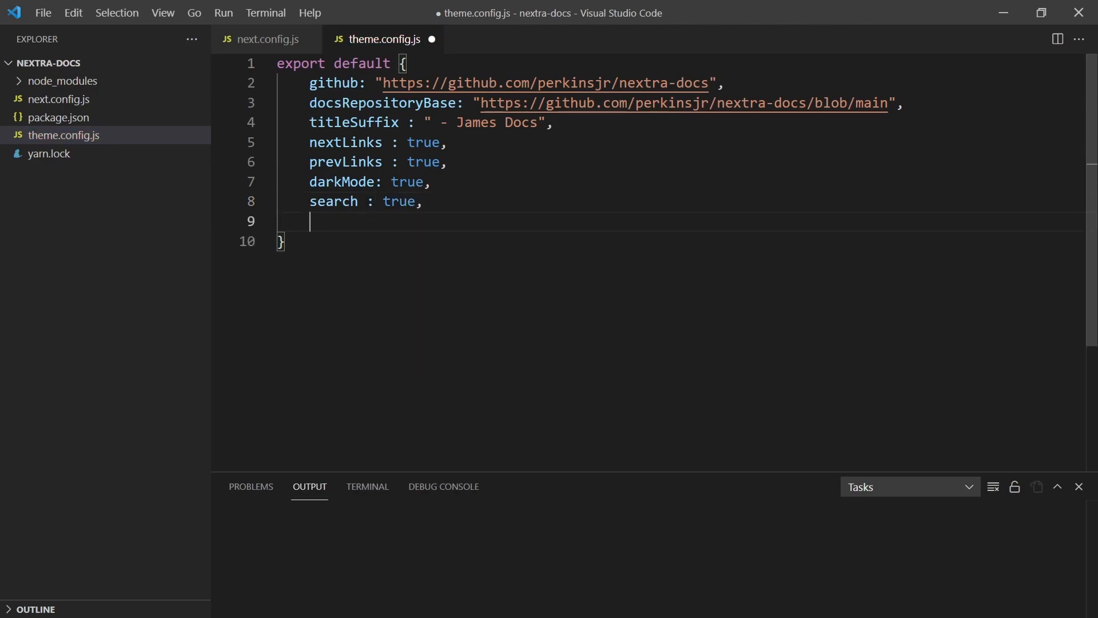
{"action": "type", "text": "fott"}
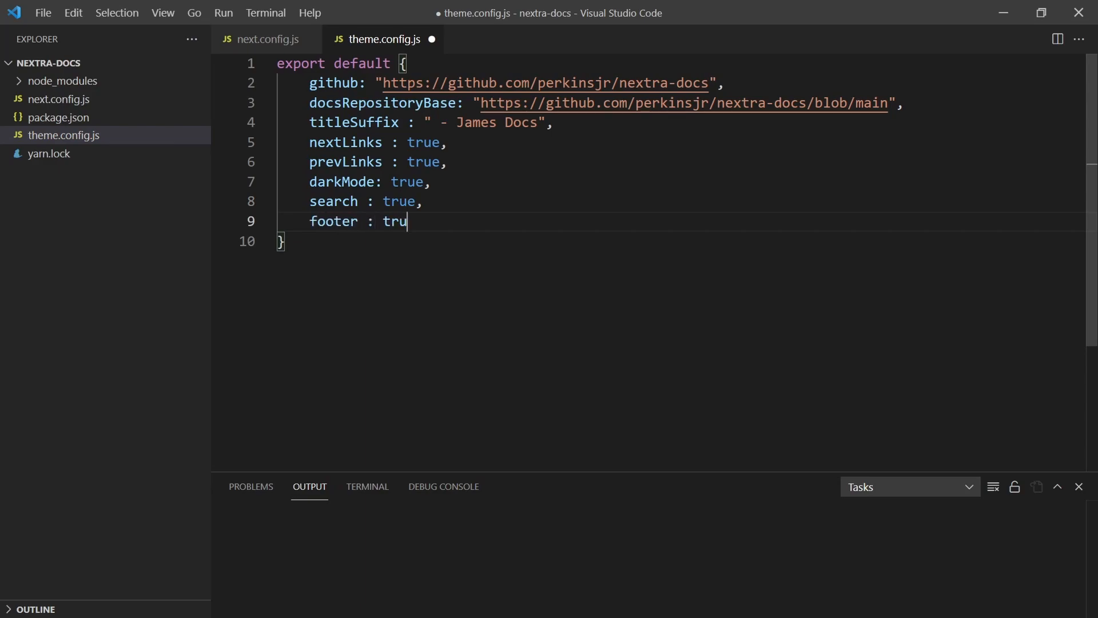
{"action": "type", "text": "e,"}
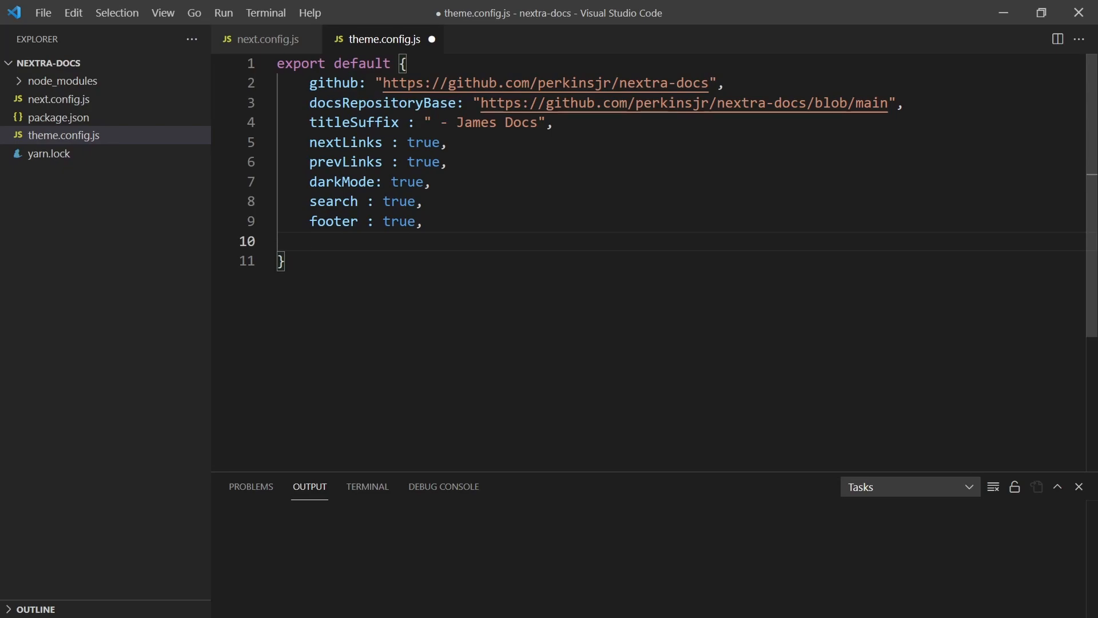
{"action": "type", "text": "f"}
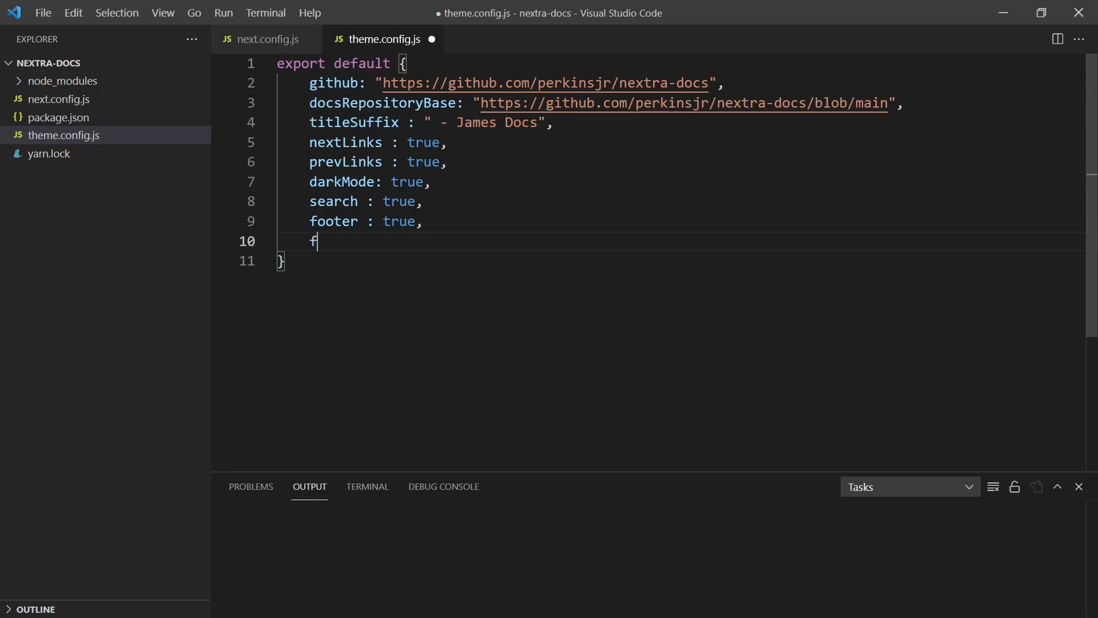
{"action": "type", "text": "ooterText:"}
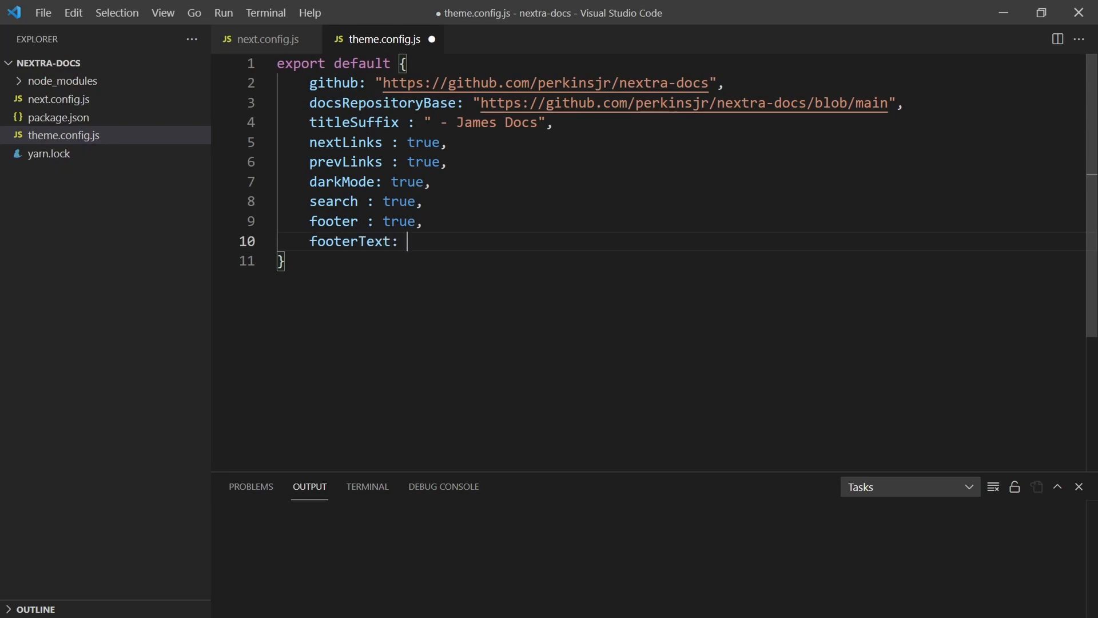
{"action": "type", "text": "\"\""}
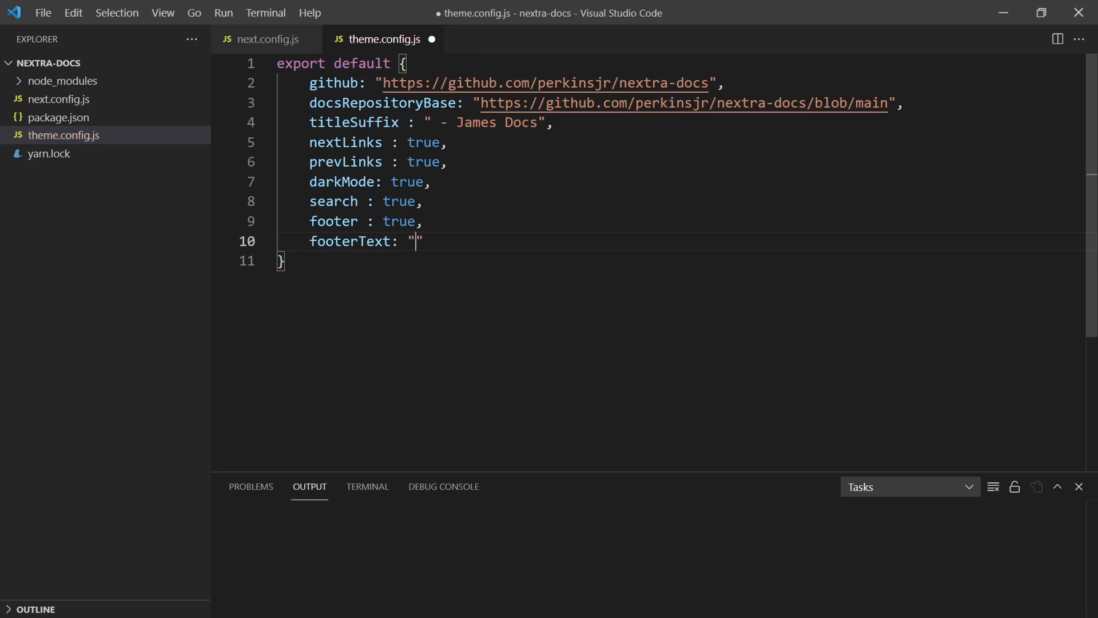
{"action": "type", "text": "James"}
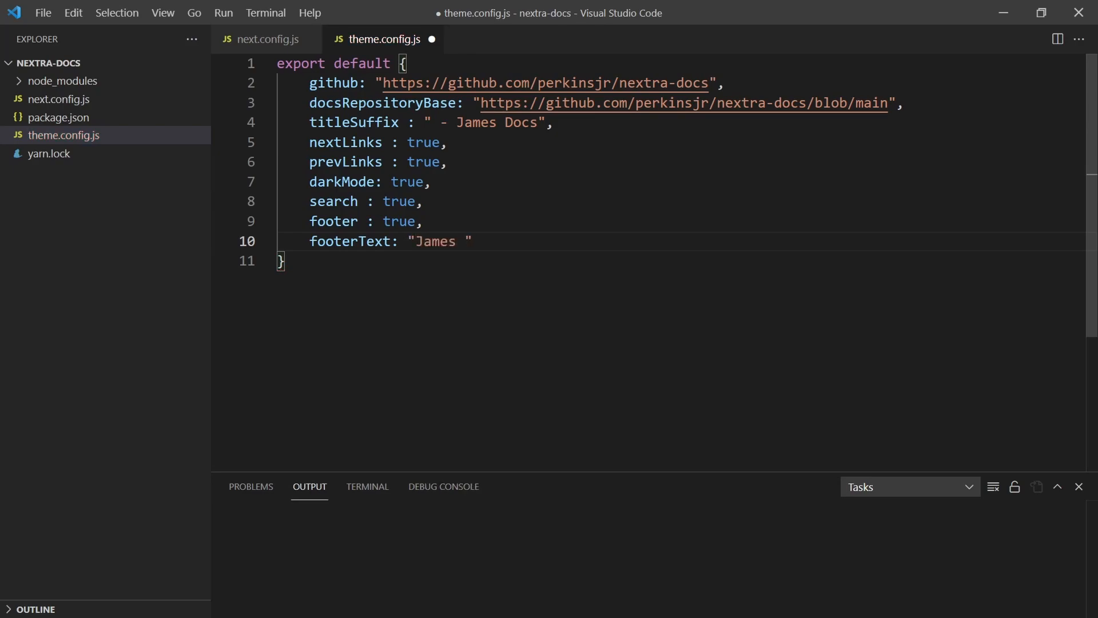
{"action": "type", "text": "cool docs"}
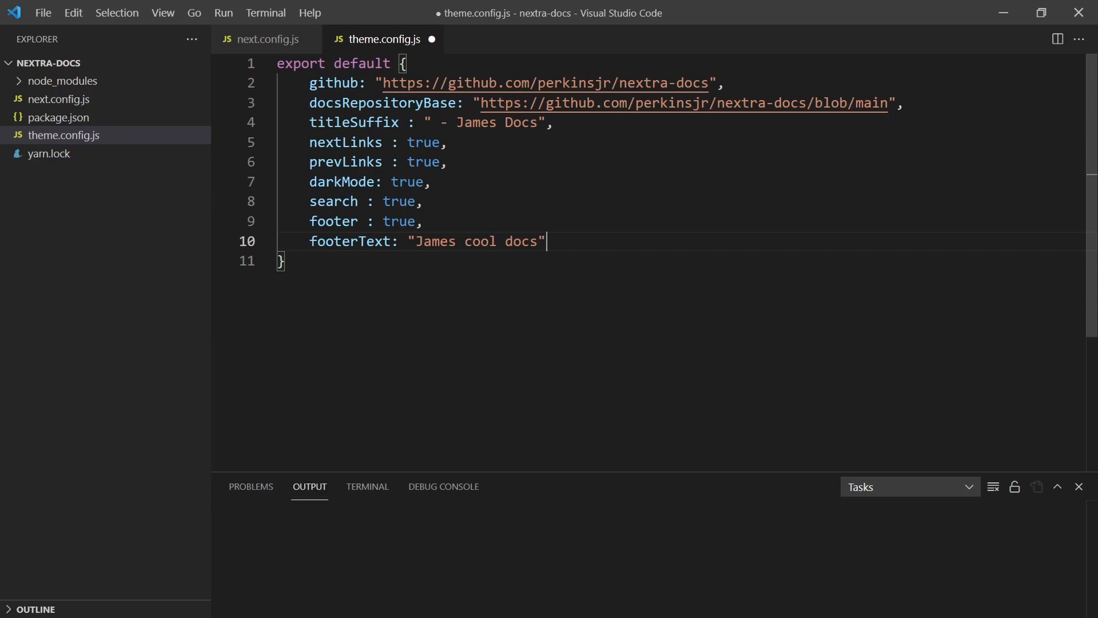
Step: Complete footerText as "James cool docs 2021" and save theme.config.js
{"action": "double_click", "coordinate": [476, 241]}
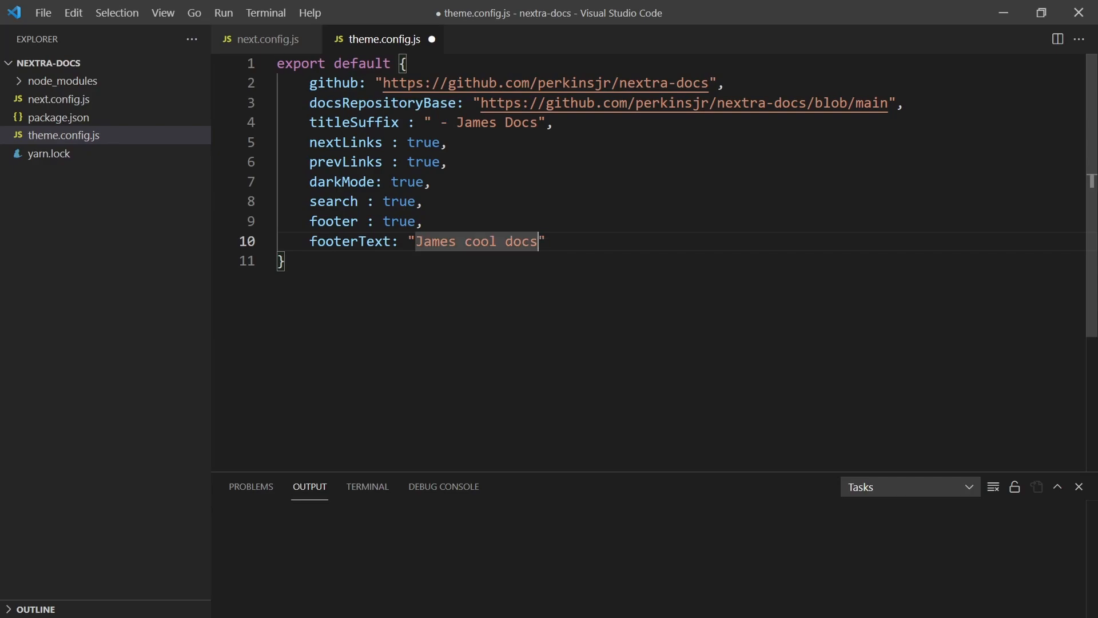
{"action": "type", "text": "2021"}
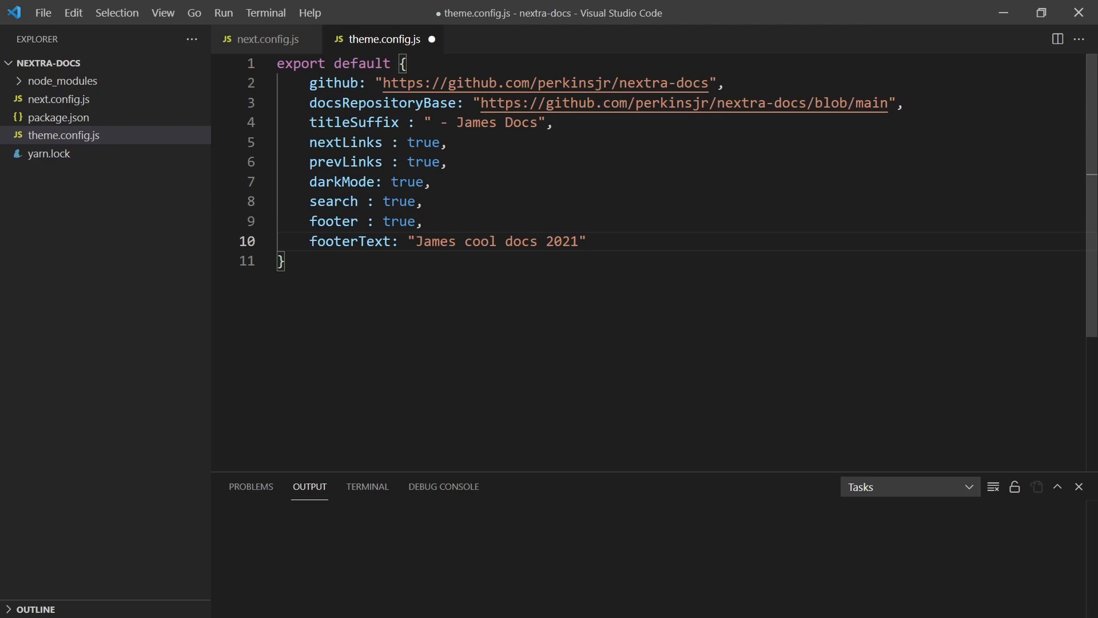
{"action": "key", "text": "ctrl+s"}
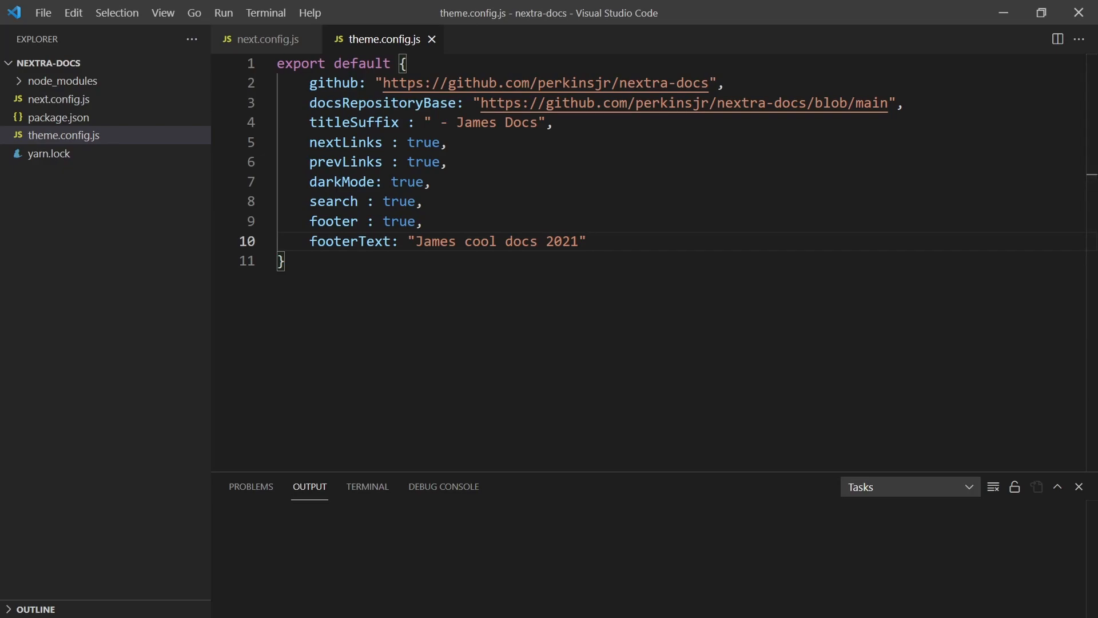
{"action": "mouse_move", "coordinate": [100, 266]}
{"action": "type", "text": "pa"}
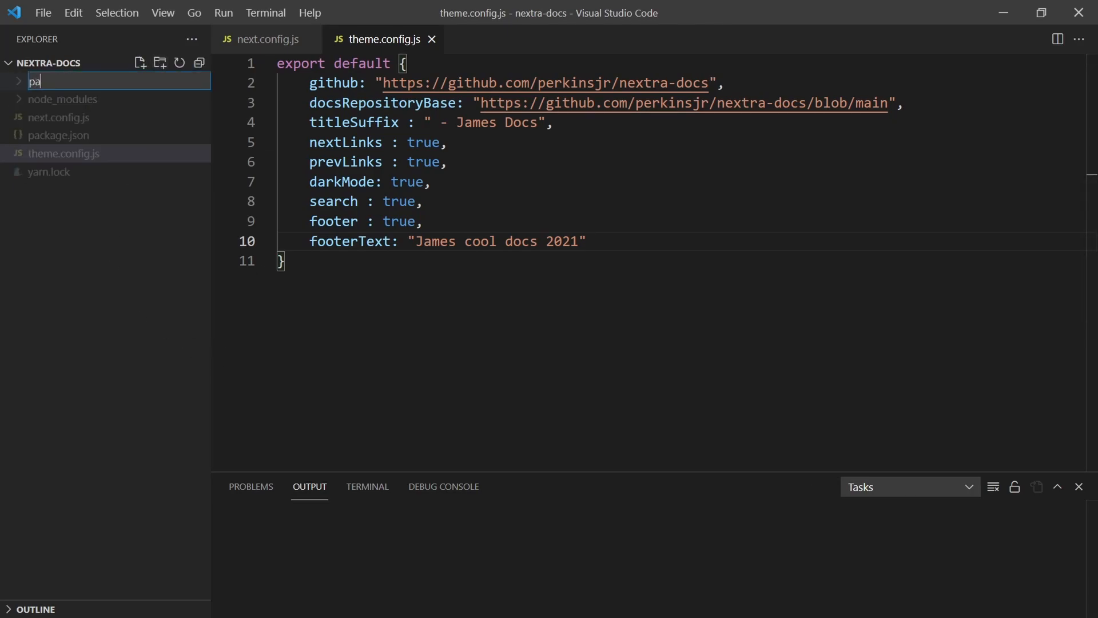
Step: Create _app.js in the pages folder and import 'nextra-theme-docs/style.css'
{"action": "right_click", "coordinate": [41, 99]}
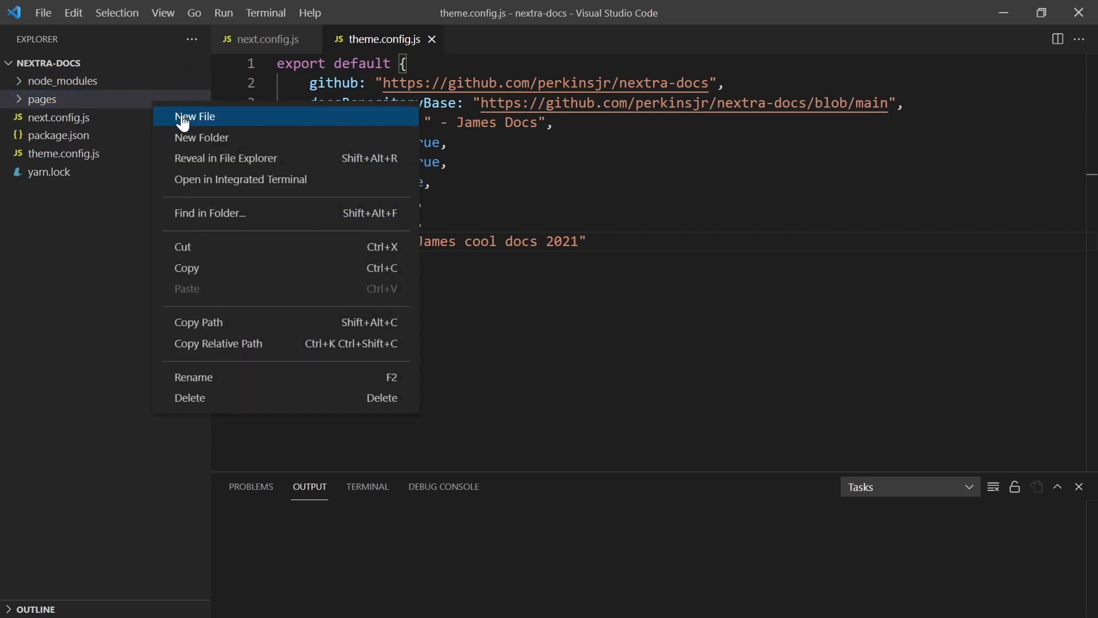
{"action": "left_click", "coordinate": [194, 117]}
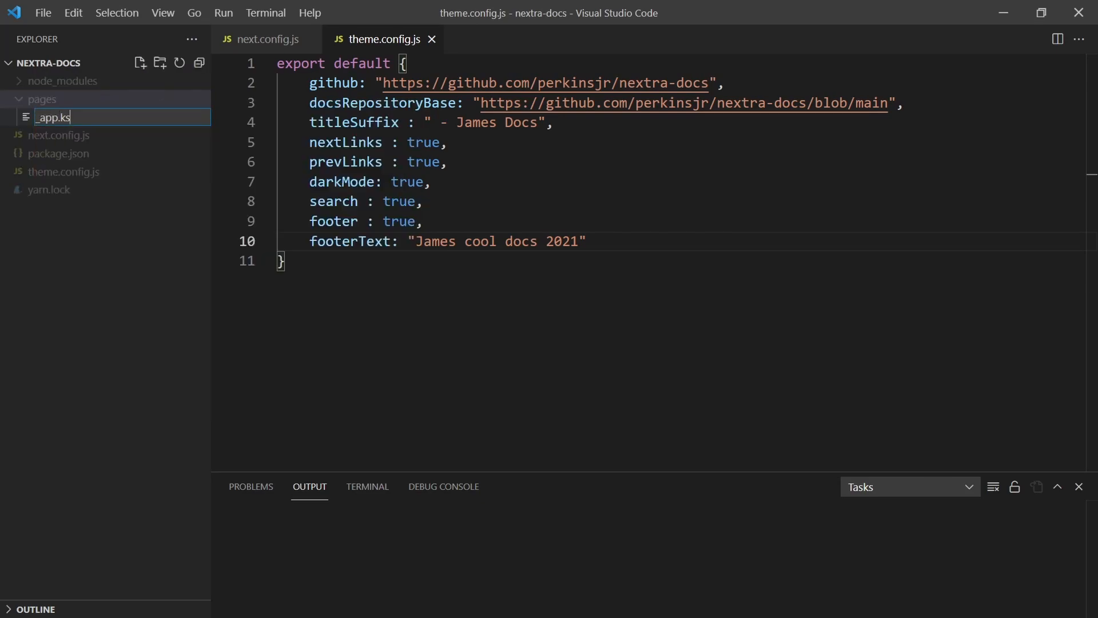
{"action": "type", "text": "j"}
{"action": "key", "text": "Return"}
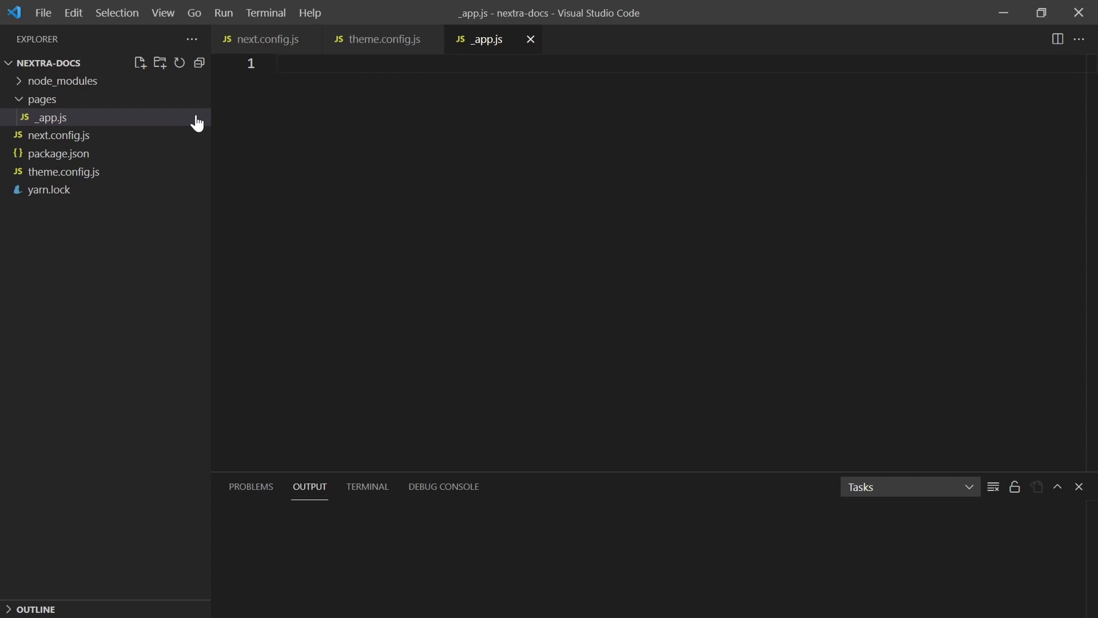
{"action": "type", "text": "import \""}
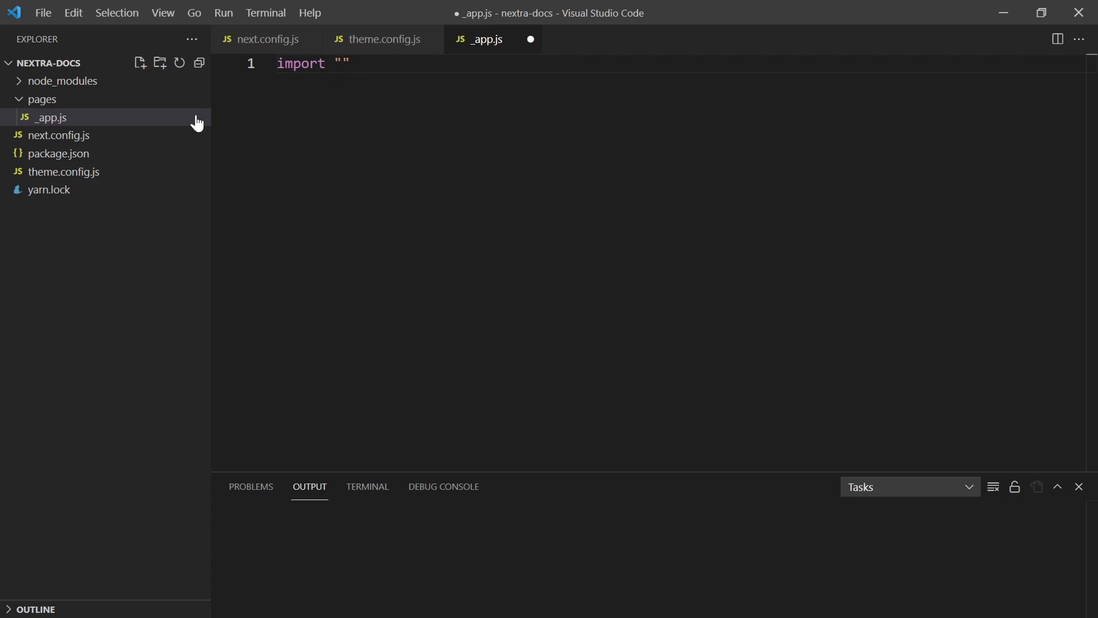
{"action": "type", "text": "nextra-theme"}
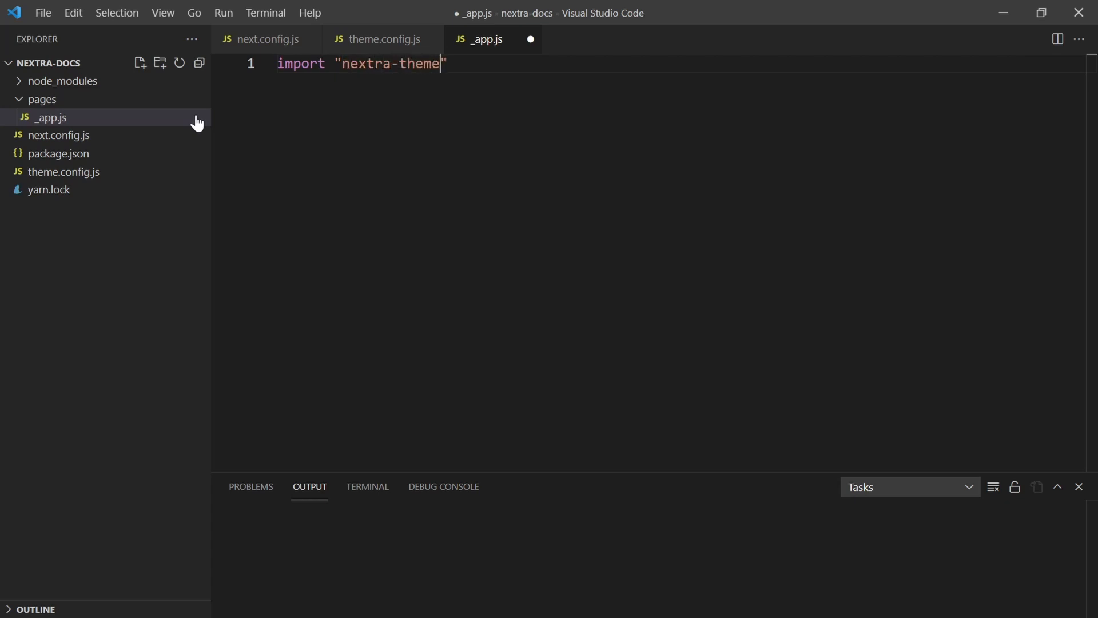
{"action": "type", "text": "-dcs"}
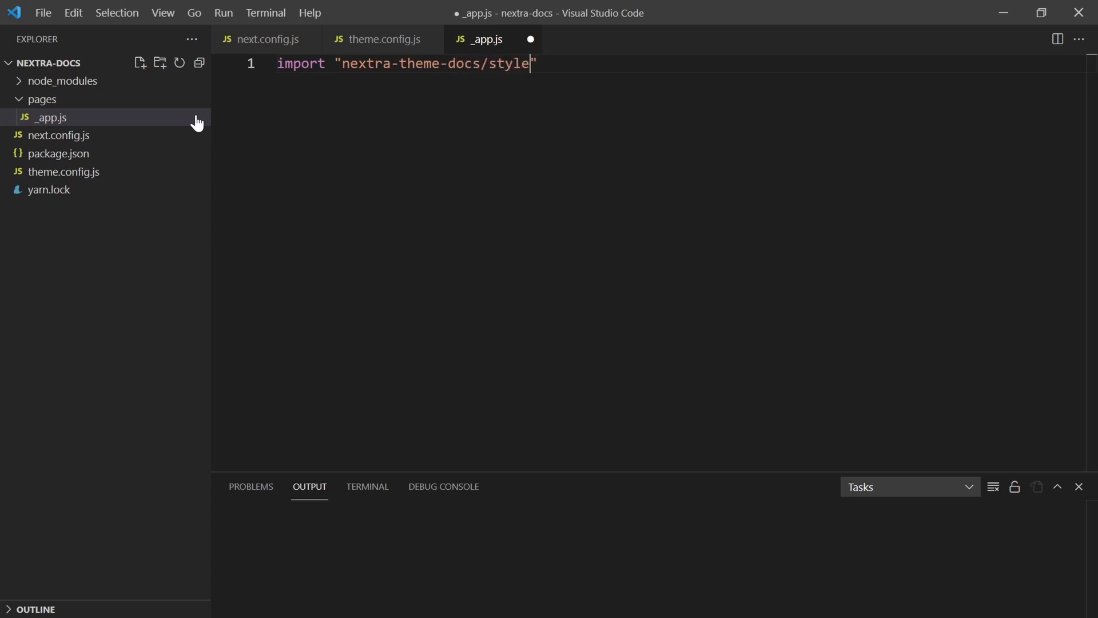
{"action": "type", "text": ".css"}
{"action": "type", "text": "export"}
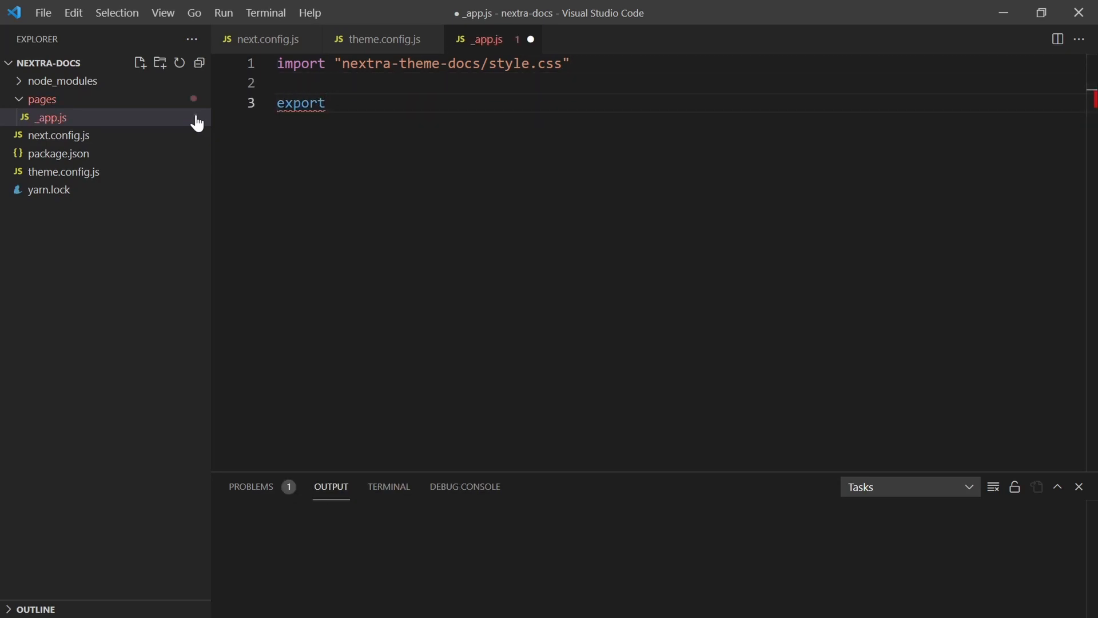
Step: Declare the default exported function Nextra taking {Component, pageProps}
{"action": "type", "text": "defau"}
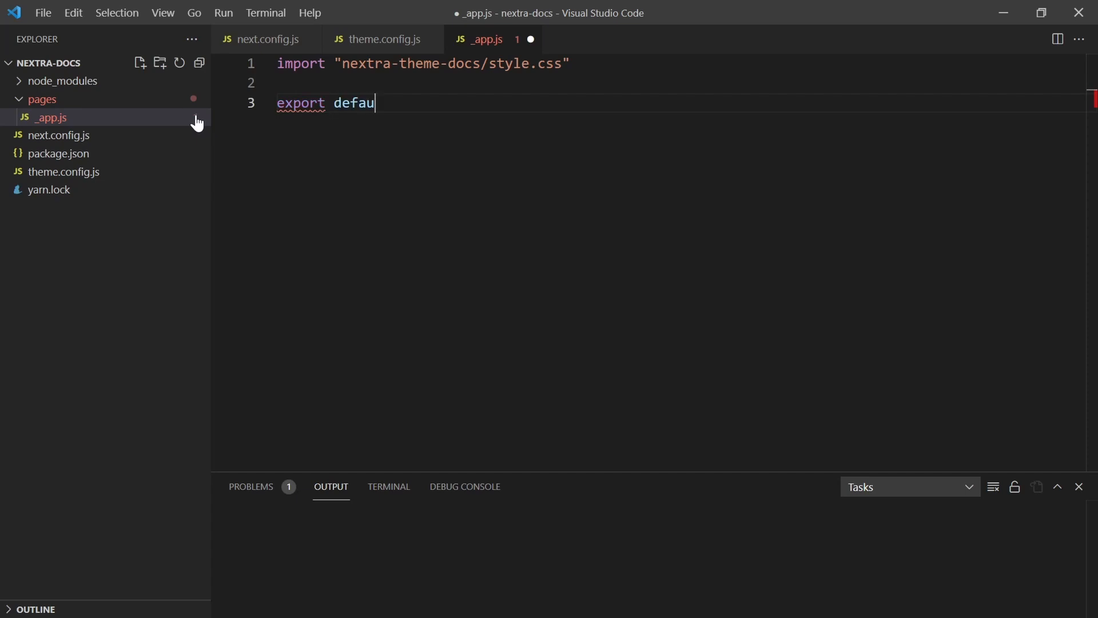
{"action": "type", "text": "lt"}
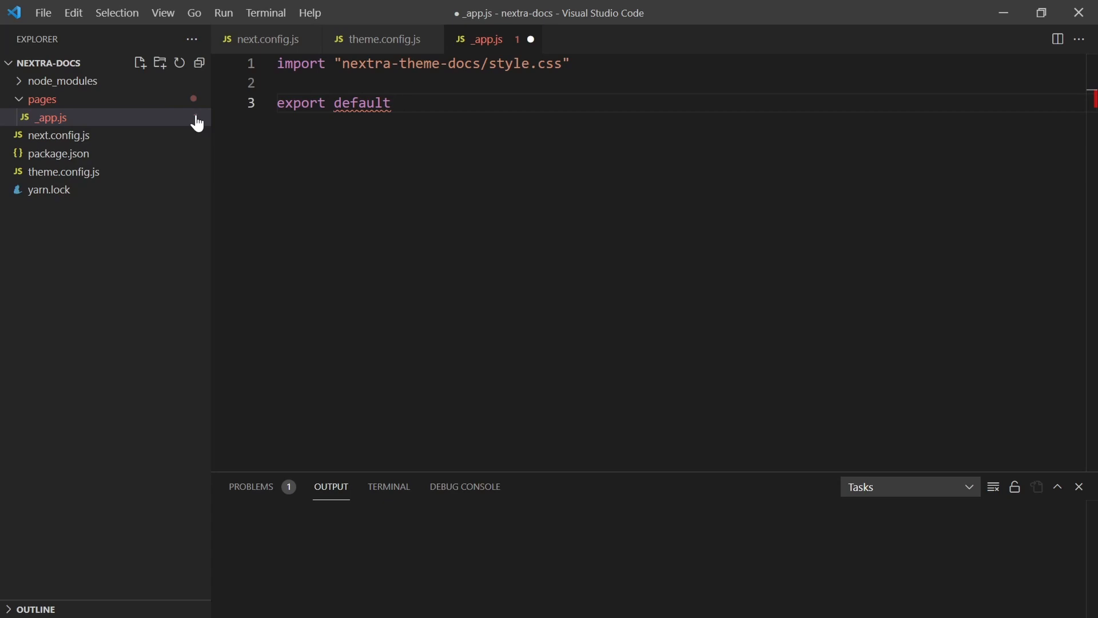
{"action": "type", "text": "function"}
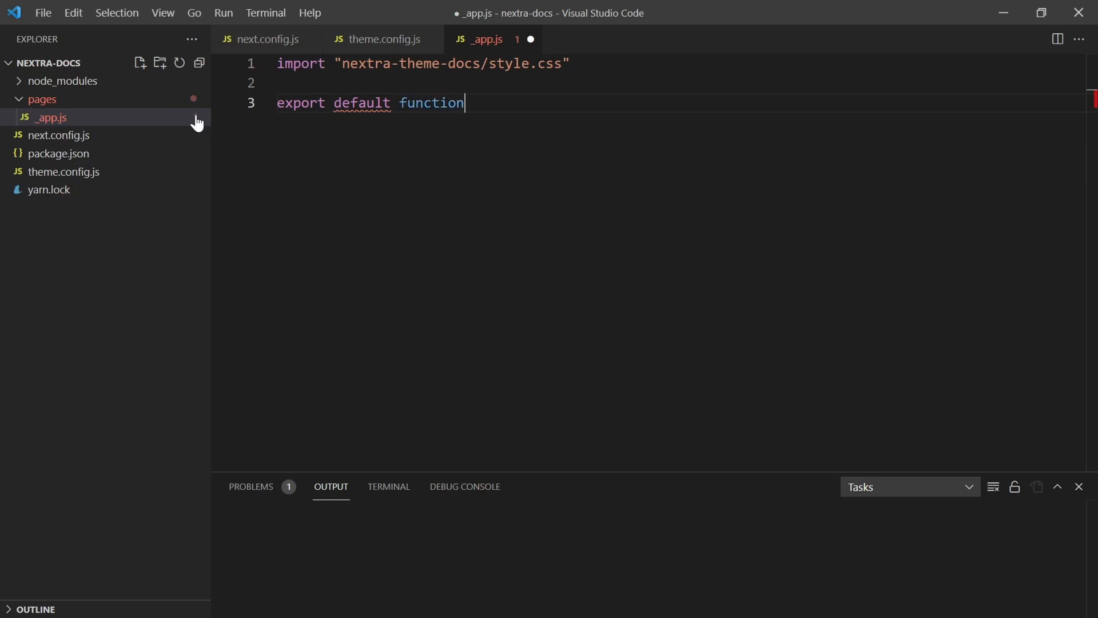
{"action": "type", "text": "Nextra(\"\")"}
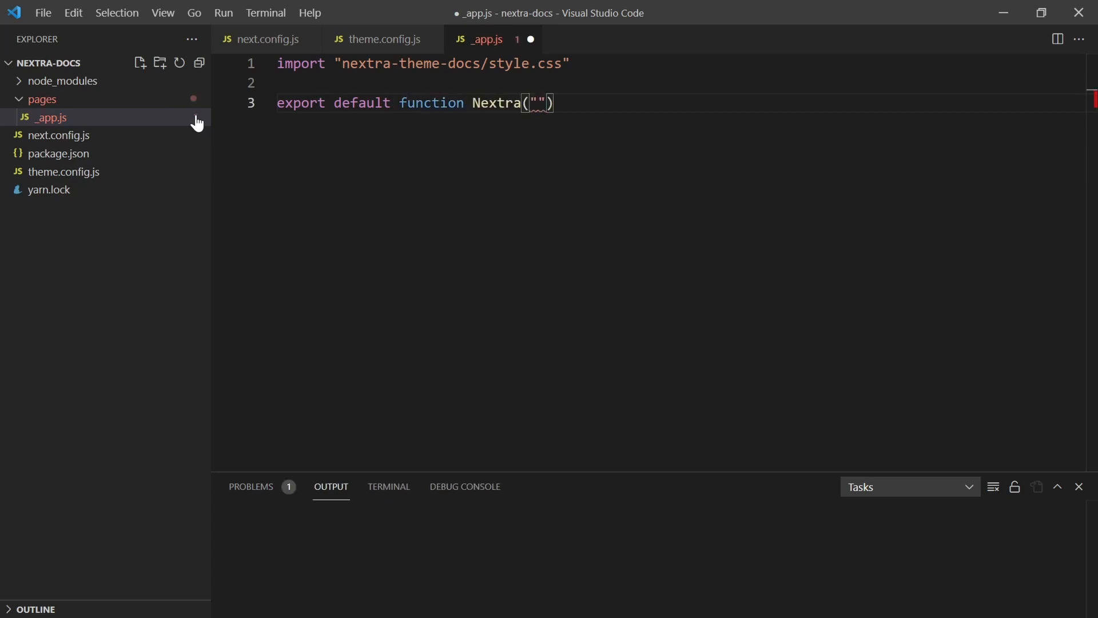
{"action": "key", "text": "Backspace"}
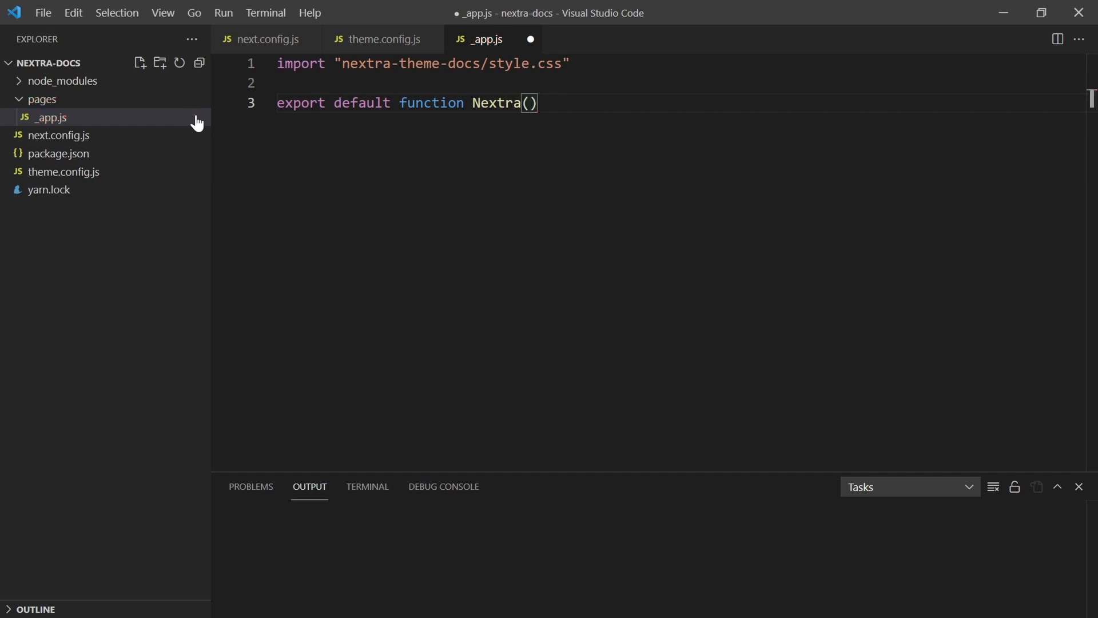
{"action": "type", "text": "{Cokmp}"}
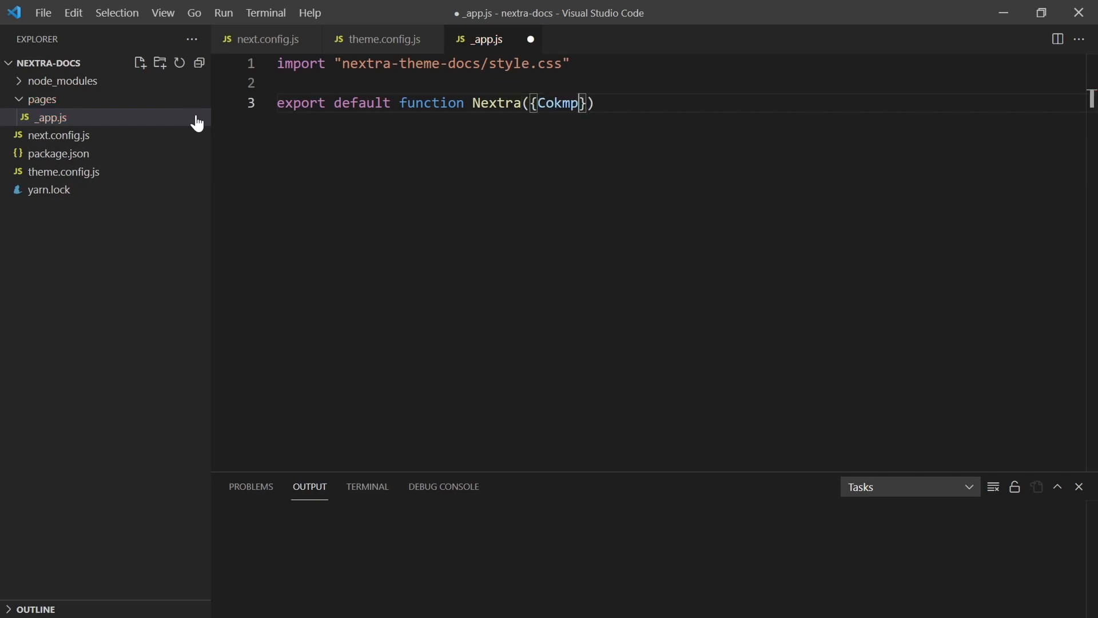
{"action": "type", "text": "Components"}
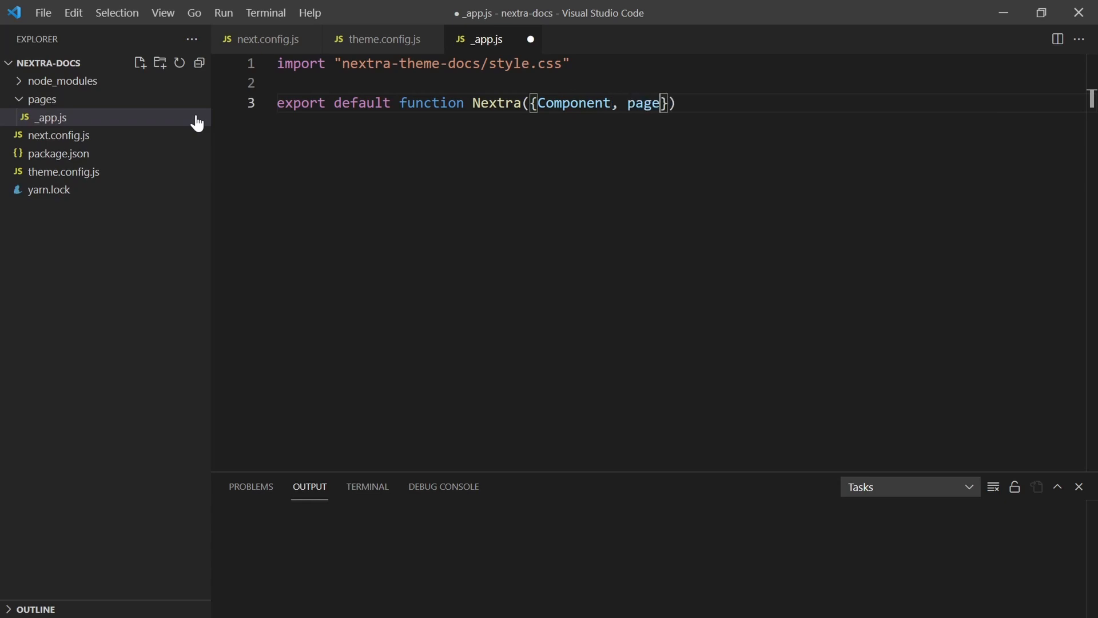
{"action": "type", "text": "Props"}
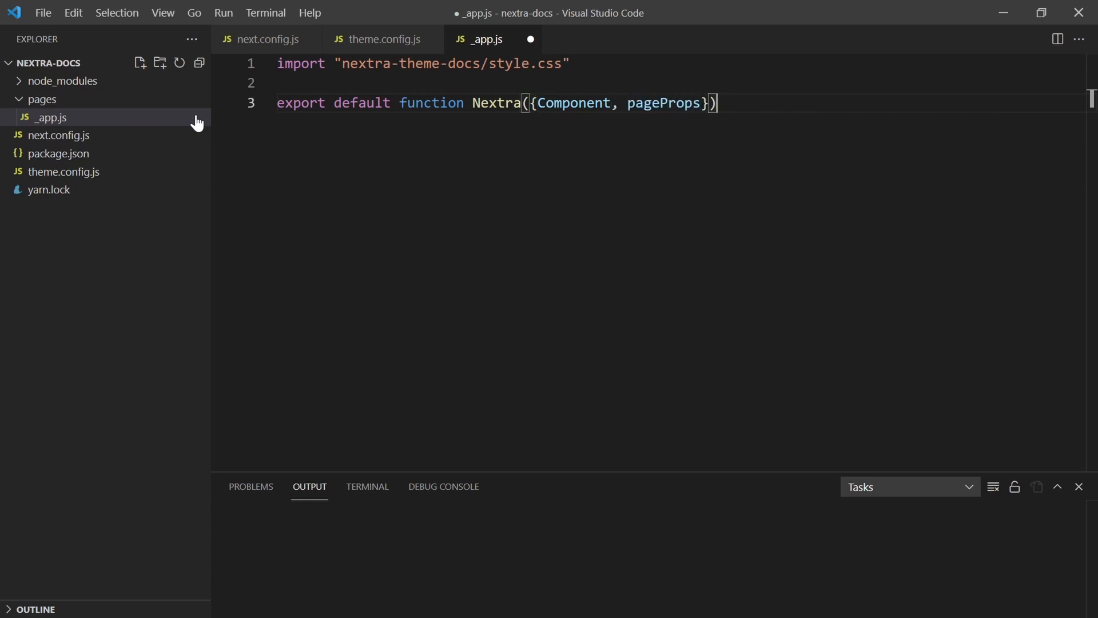
Step: Return <Component {...pageProps}/> from the function body and save the file
{"action": "type", "text": "{"}
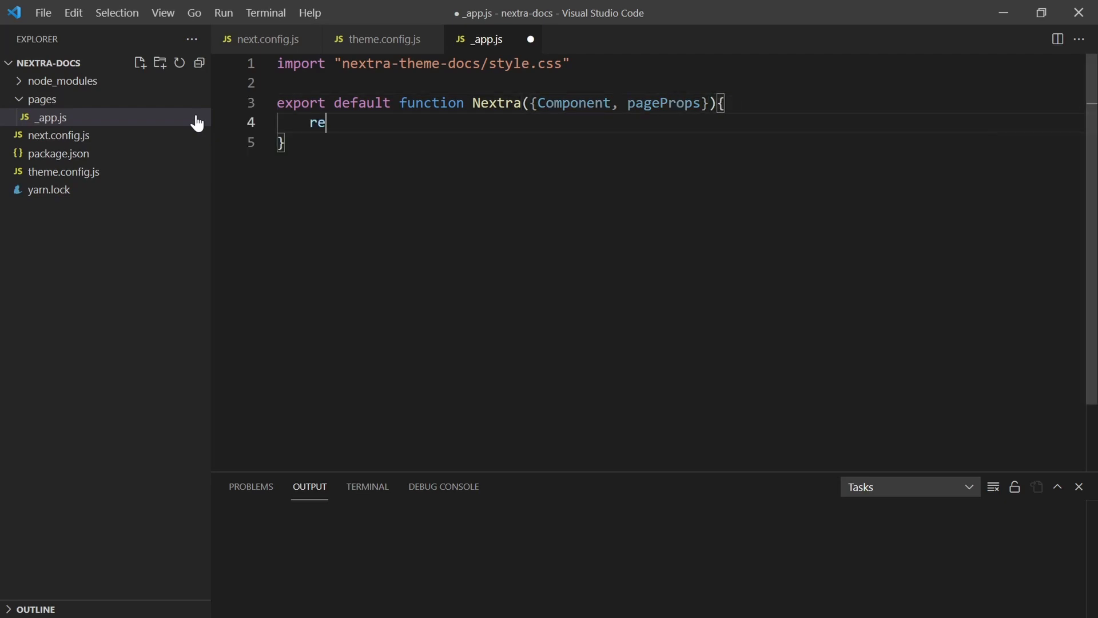
{"action": "type", "text": "turn Componen"}
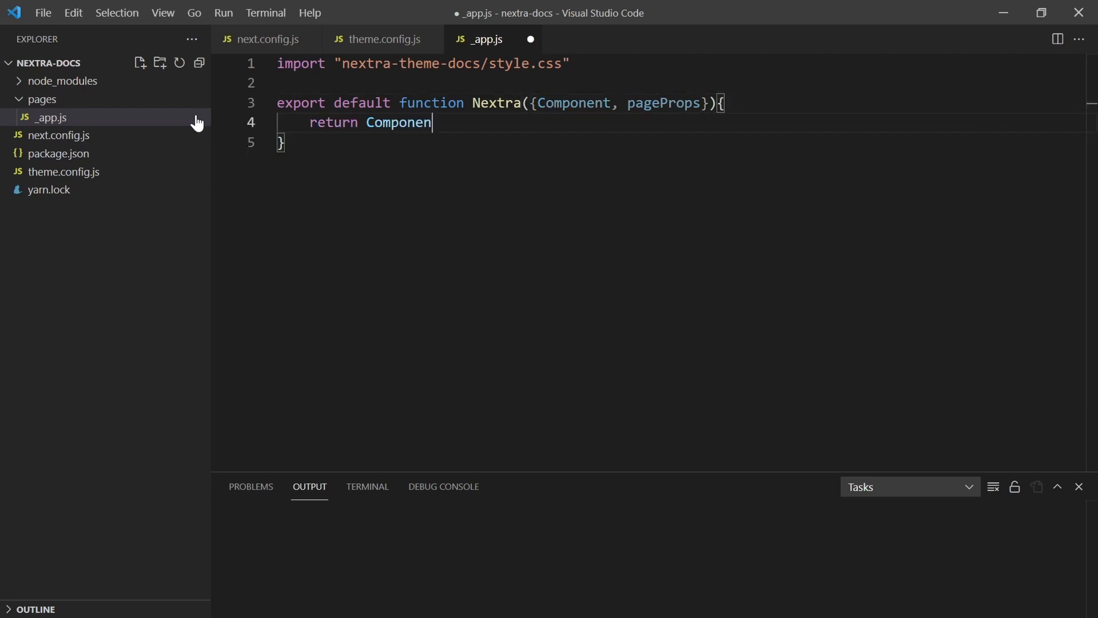
{"action": "type", "text": "t<"}
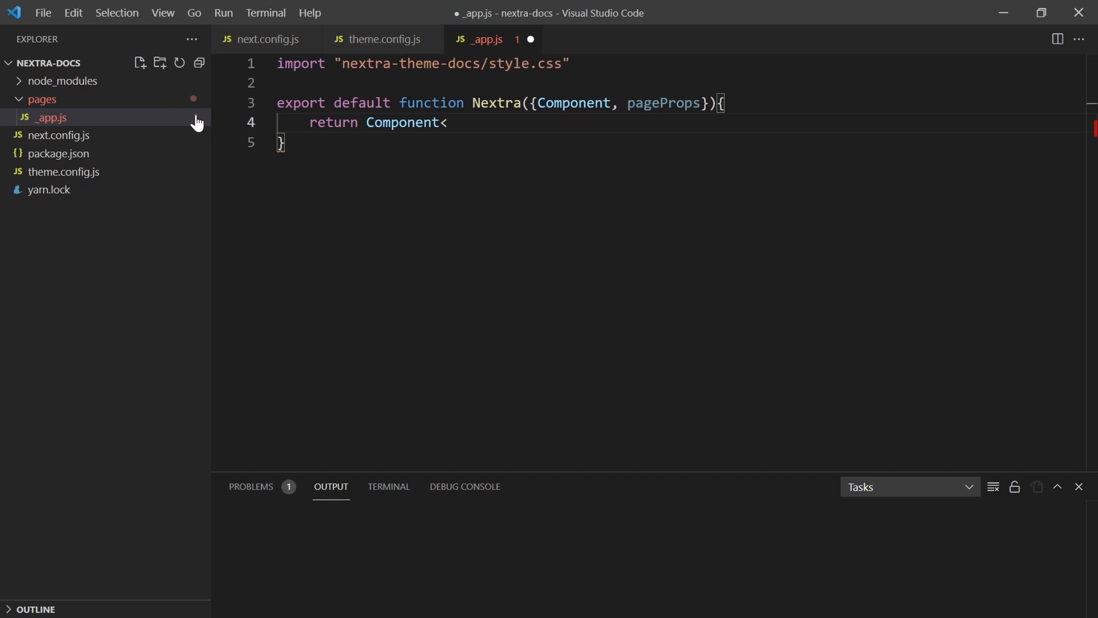
{"action": "key", "text": "Backspace"}
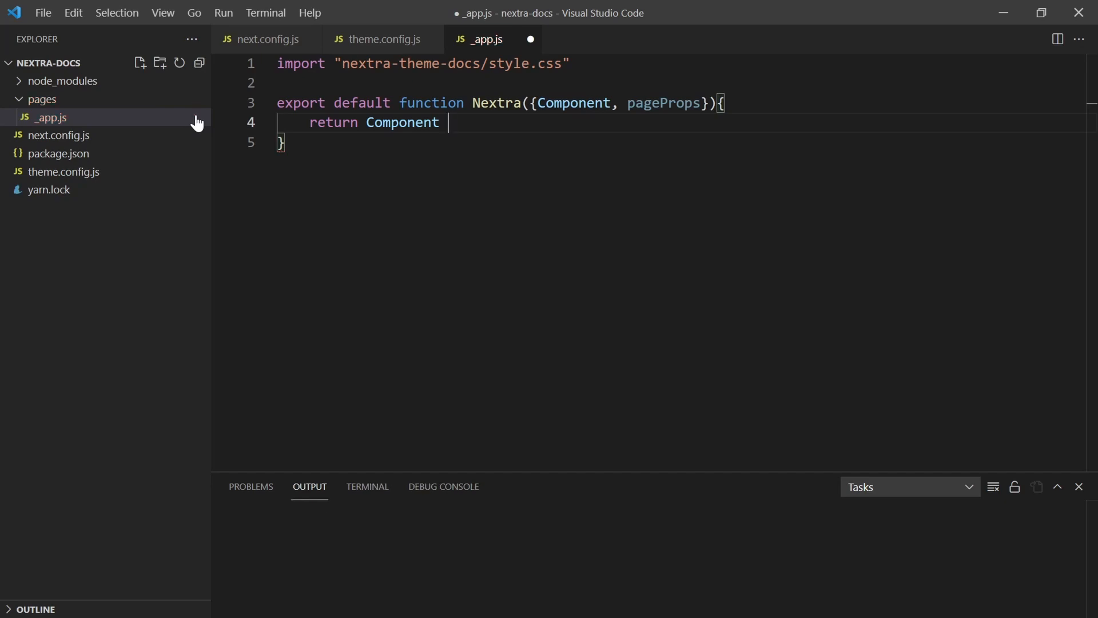
{"action": "type", "text": "{...page}"}
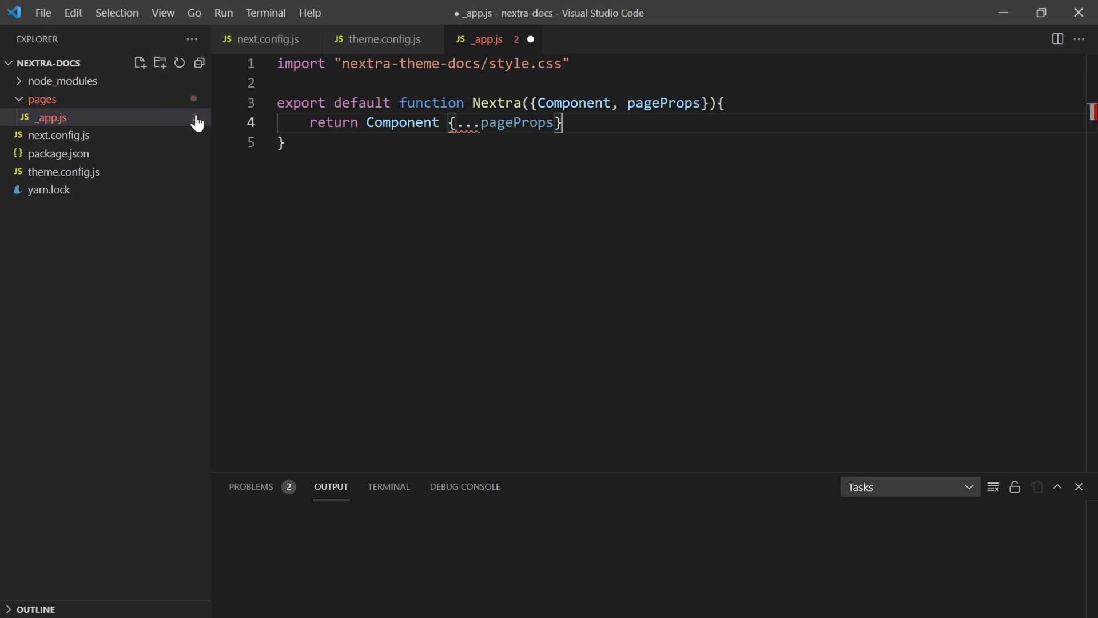
{"action": "type", "text": "/>"}
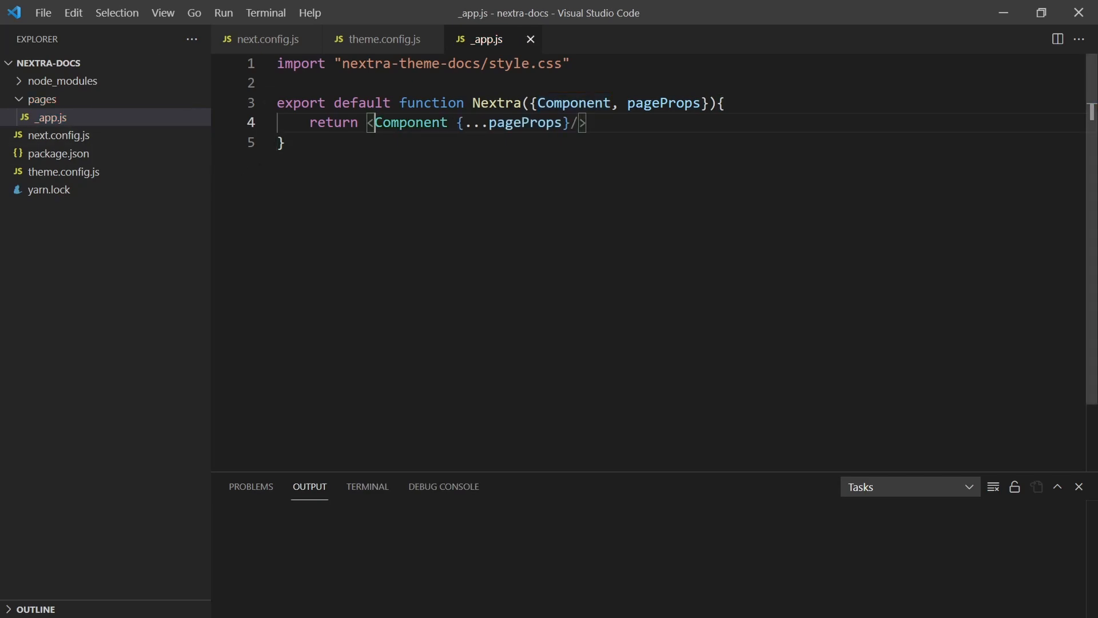
{"action": "mouse_move", "coordinate": [111, 111]}
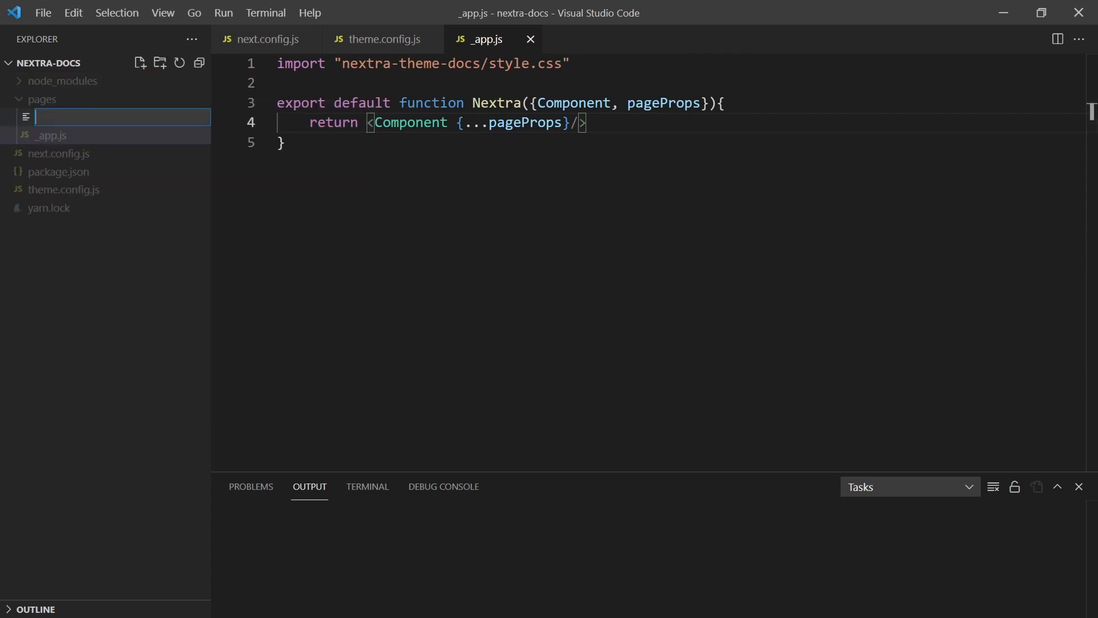
Step: Name the new file index.md and write '# Welcome' plus 'Welcome to my nextra docs site!'
{"action": "type", "text": "index."}
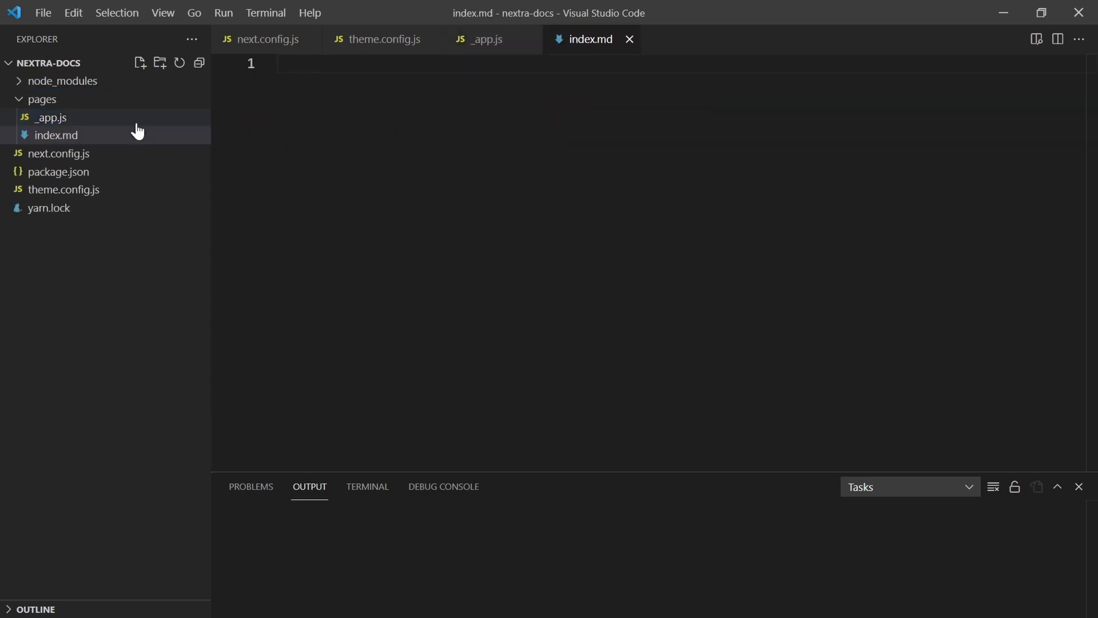
{"action": "type", "text": "#Welcome"}
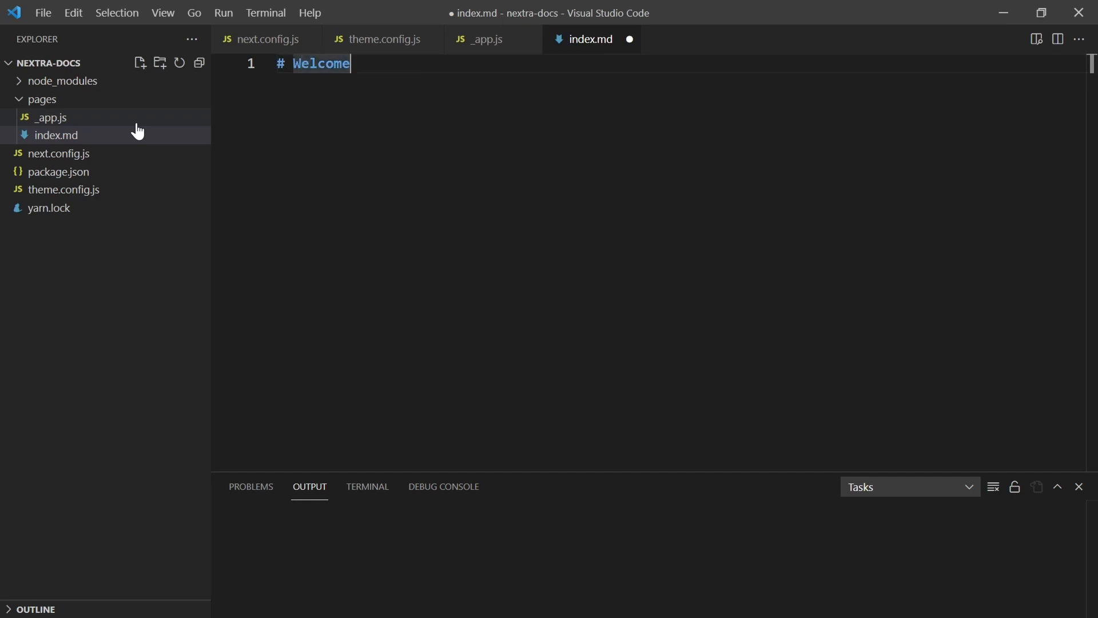
{"action": "type", "text": "We"}
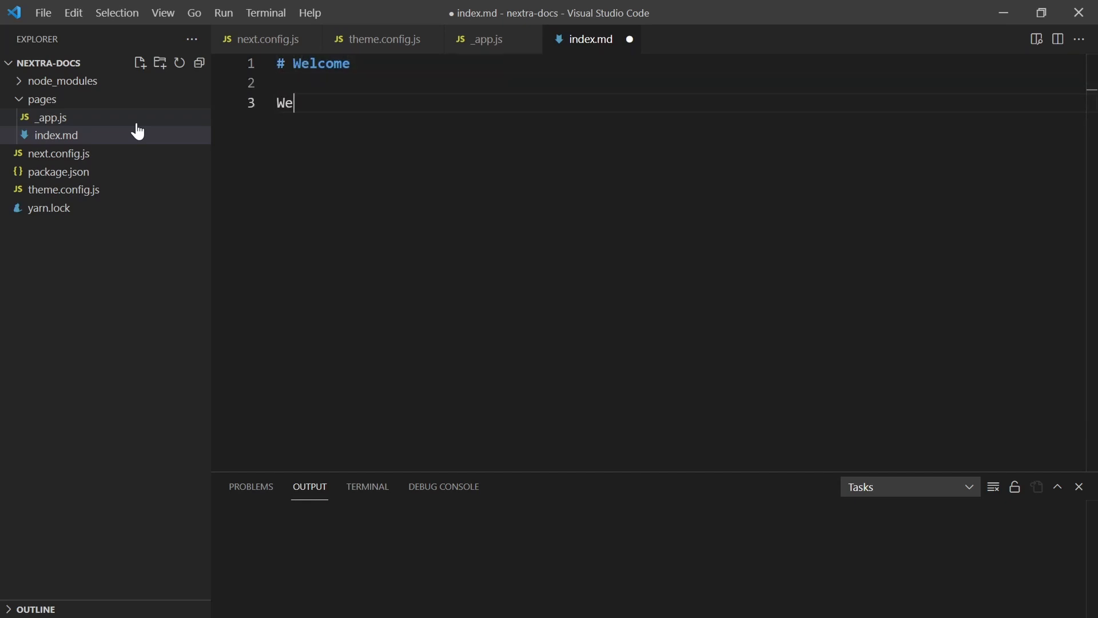
{"action": "type", "text": "lcome to my"}
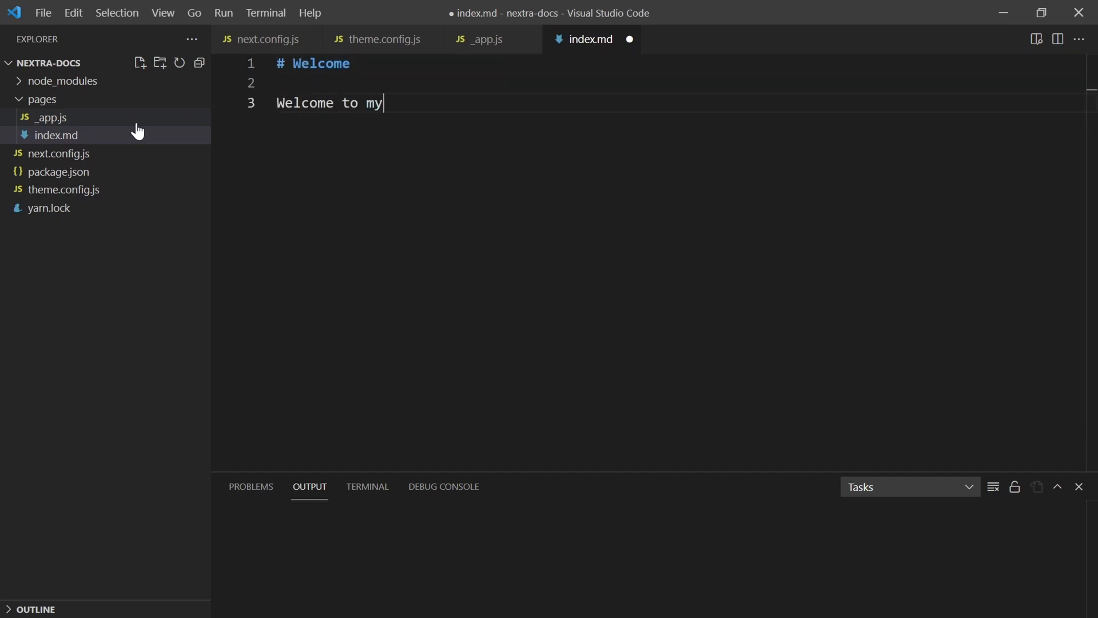
{"action": "type", "text": "nextra docs"}
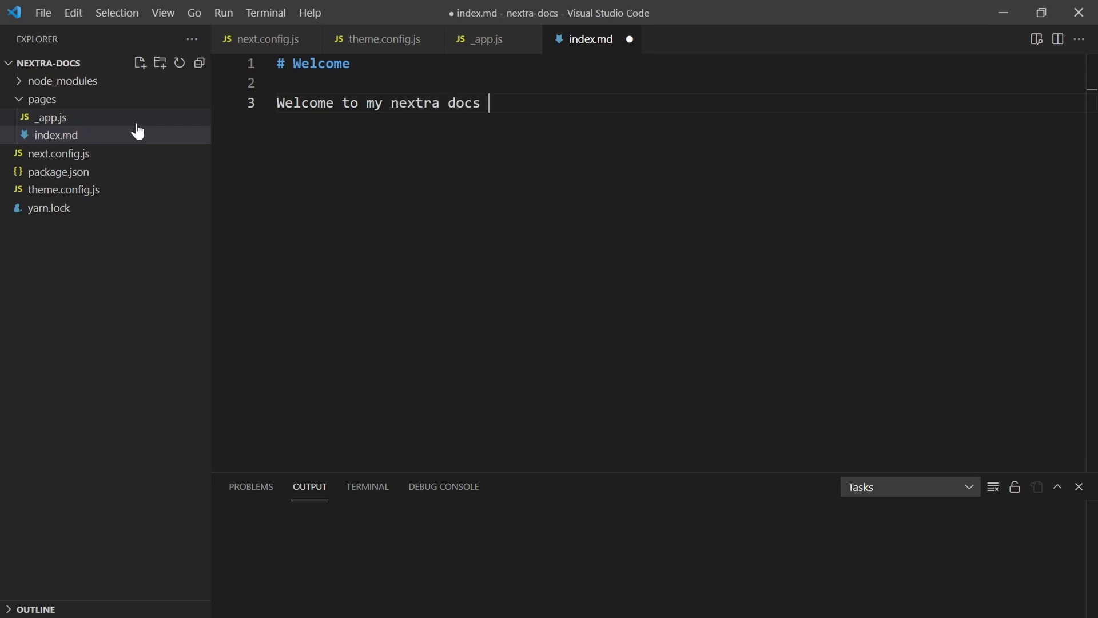
{"action": "type", "text": "site!"}
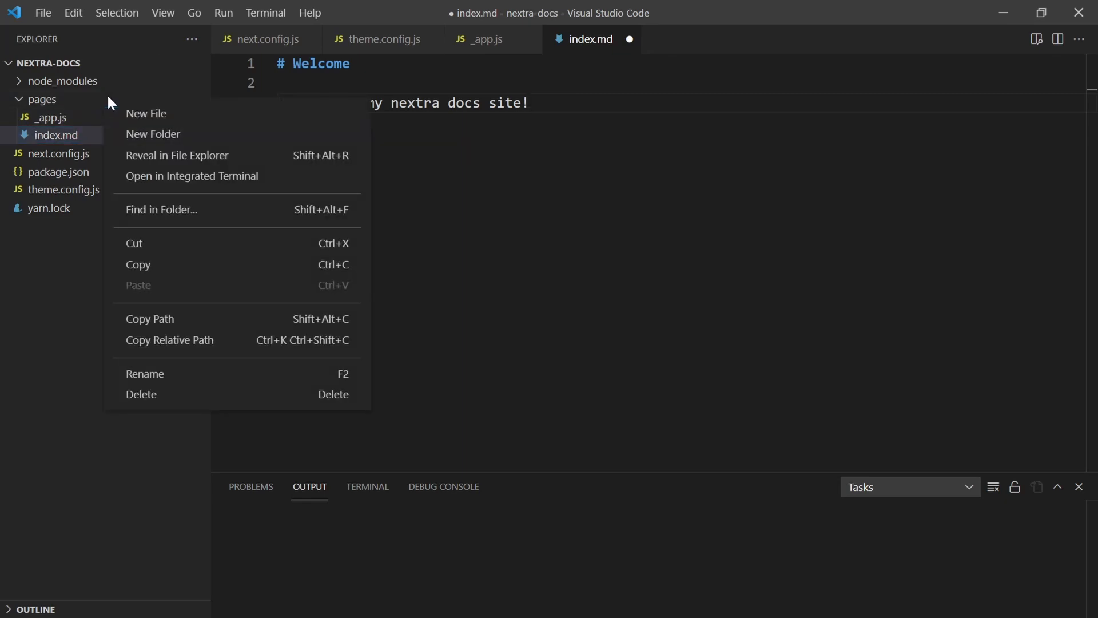
Step: Create nextraDocs.md in pages with the heading 'This is some docs!'
{"action": "left_click", "coordinate": [147, 113]}
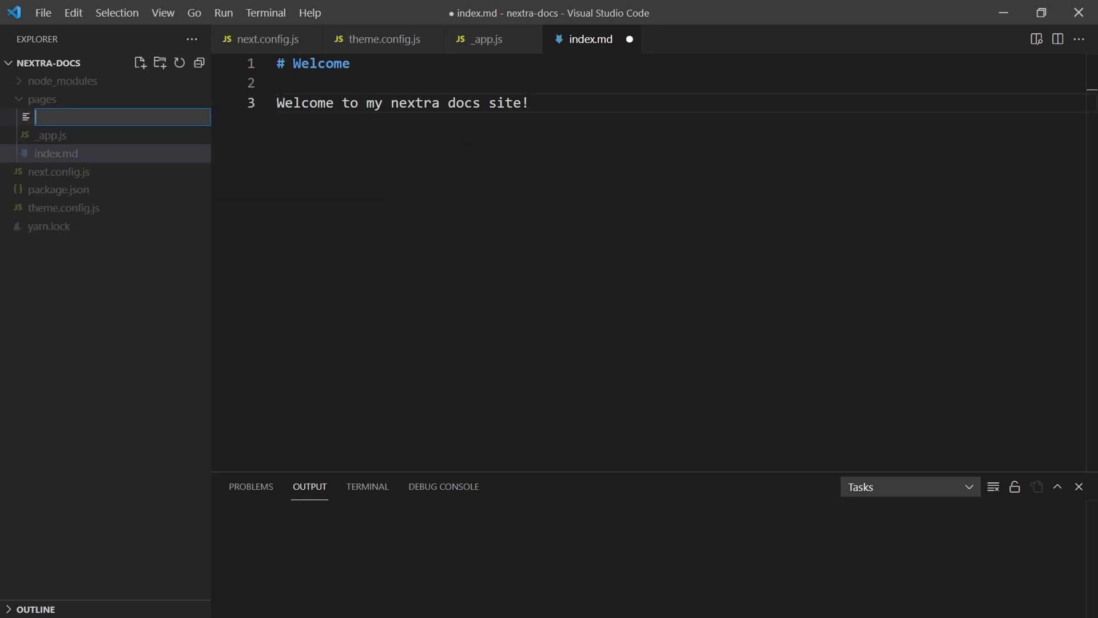
{"action": "type", "text": "nextraDocs.md"}
{"action": "type", "text": "#"}
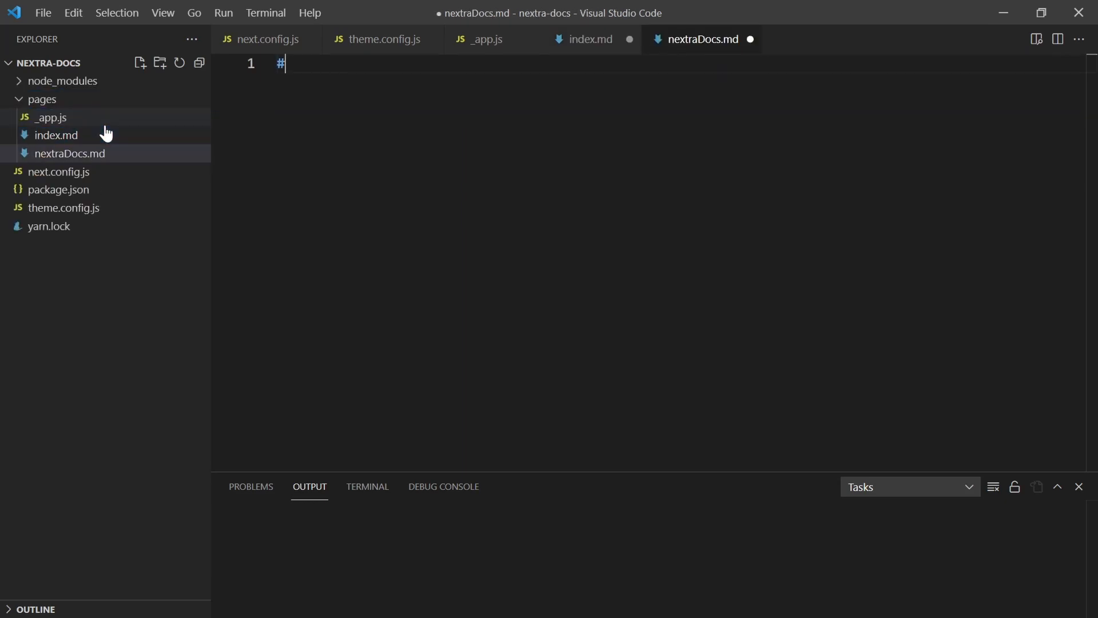
{"action": "type", "text": "This is co"}
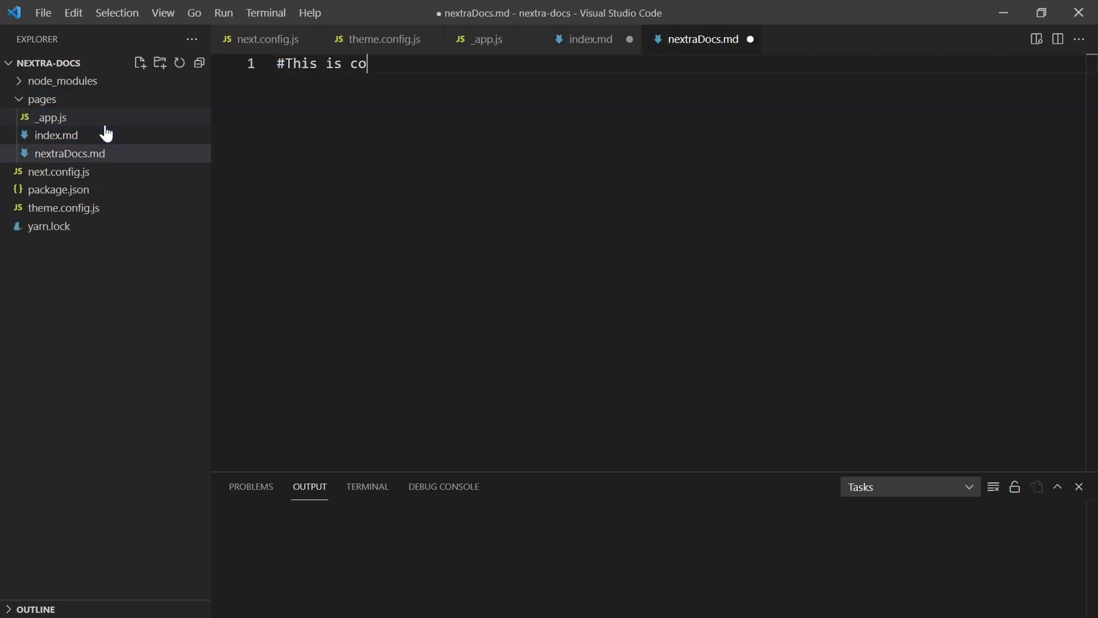
{"action": "type", "text": "me docs!"}
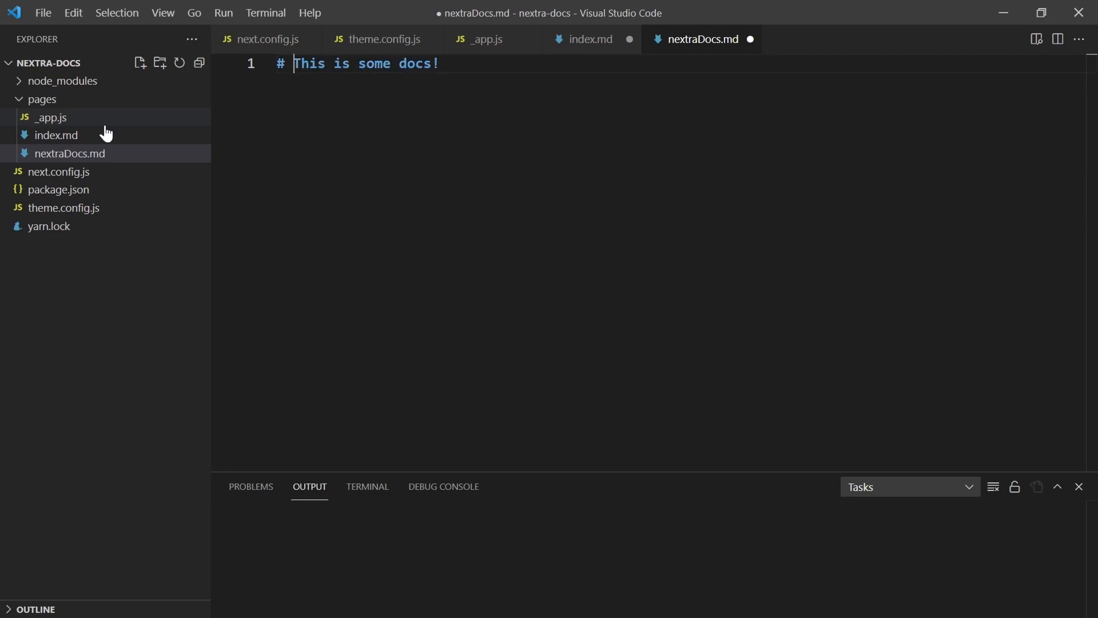
Step: Add the body line 'Welcome to my docs page, here is where you ... stuff!' and save
{"action": "key", "text": "Enter"}
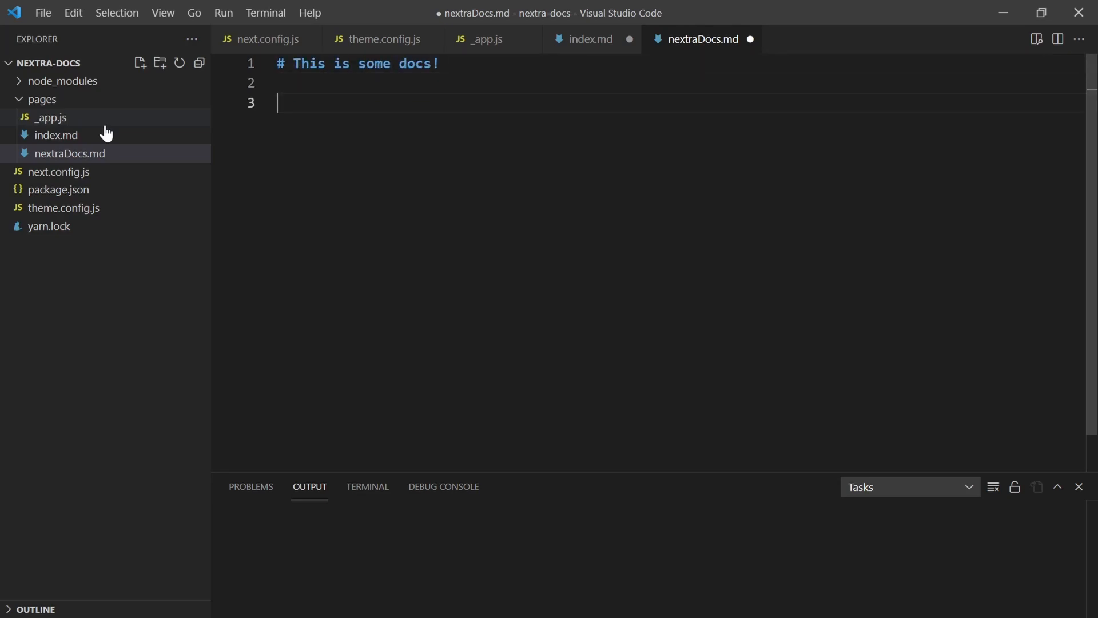
{"action": "type", "text": "Welcome to my docs"}
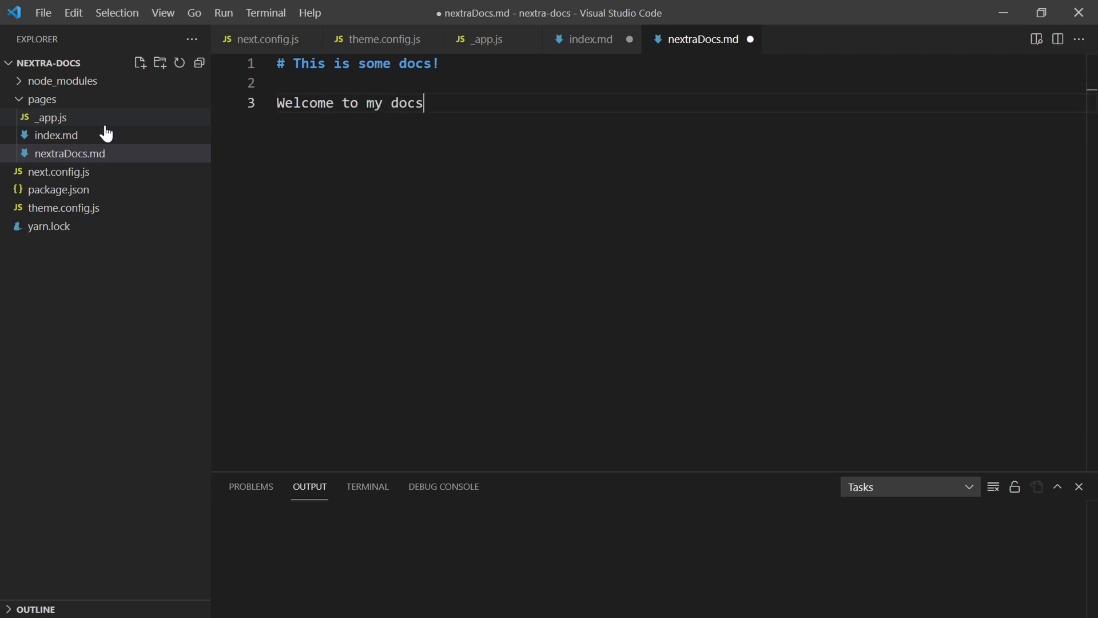
{"action": "type", "text": "page, here is"}
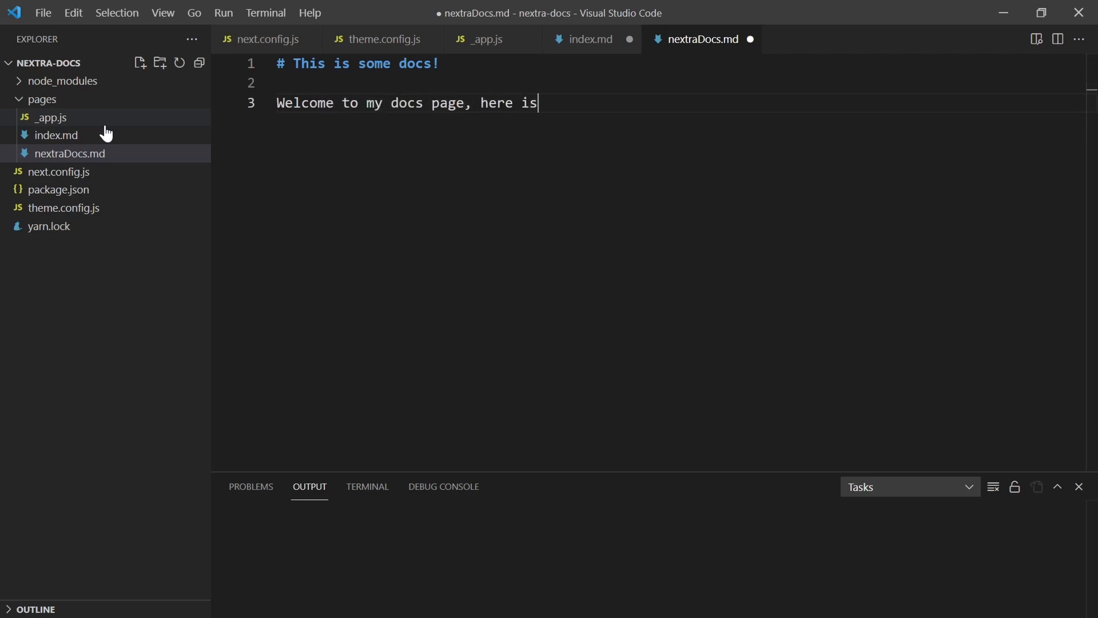
{"action": "type", "text": "where you find some cool stu"}
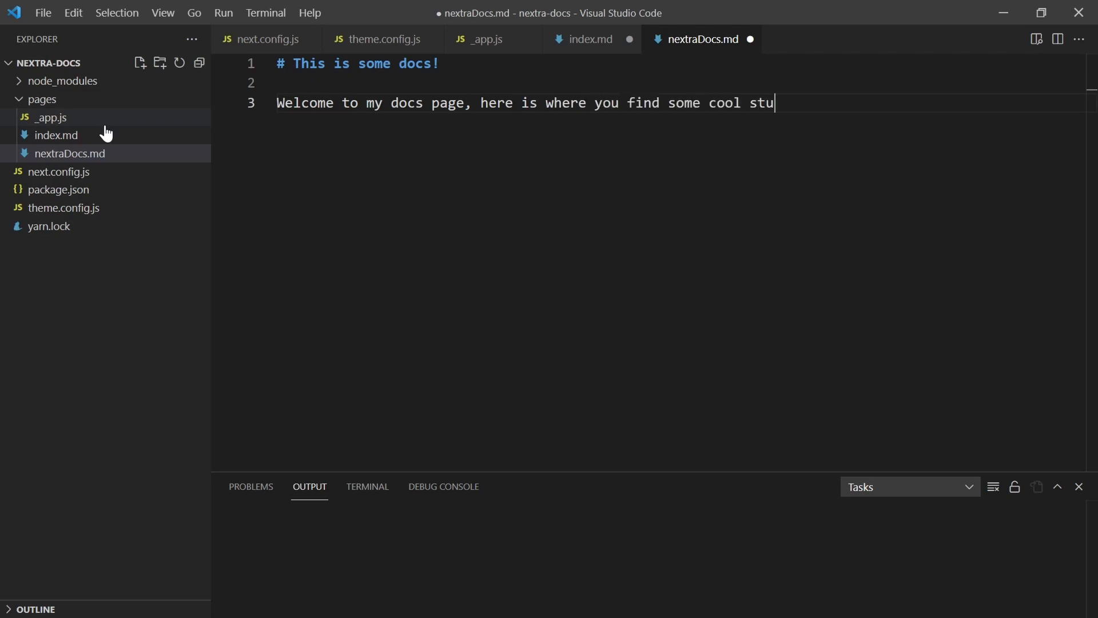
{"action": "type", "text": "ff!"}
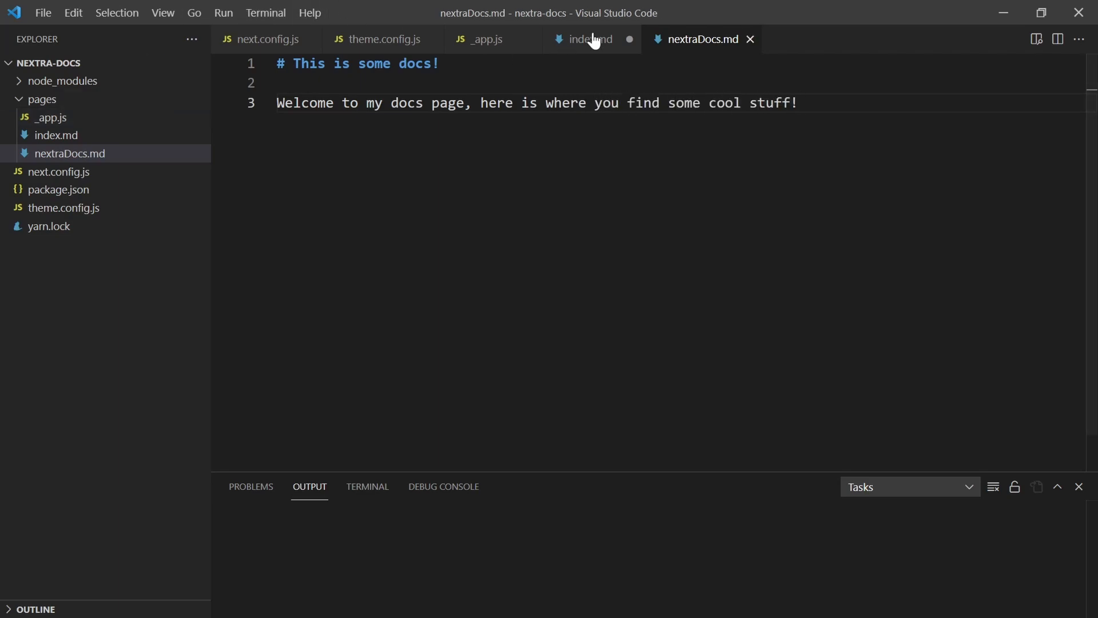
Step: Save index.md and run 'yarn next' in the integrated terminal to start the dev server
{"action": "left_click", "coordinate": [590, 39]}
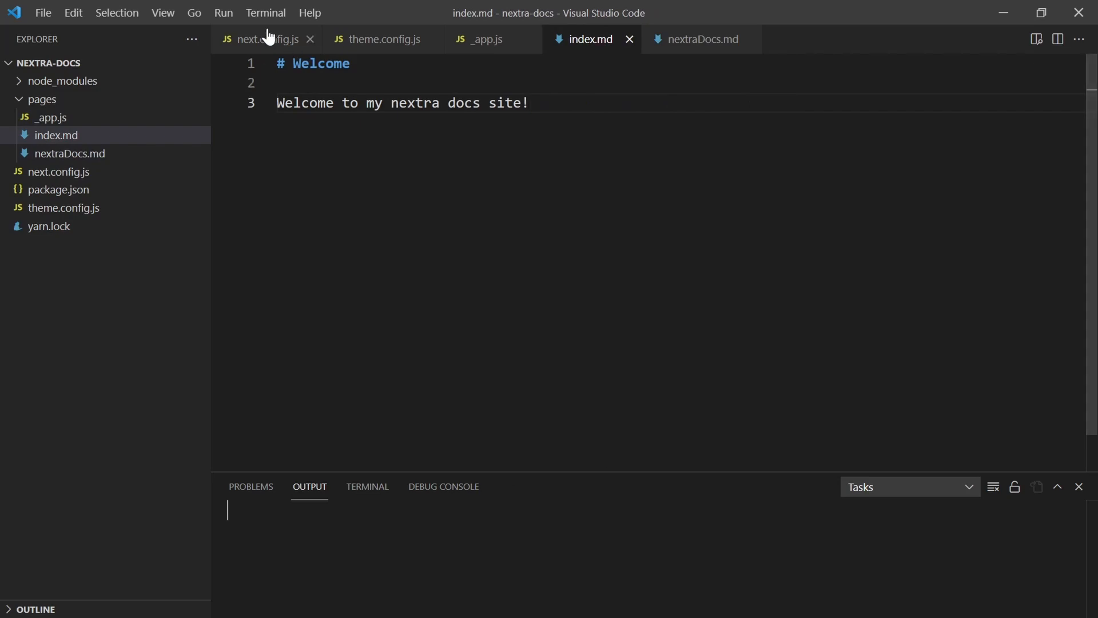
{"action": "left_click", "coordinate": [367, 486]}
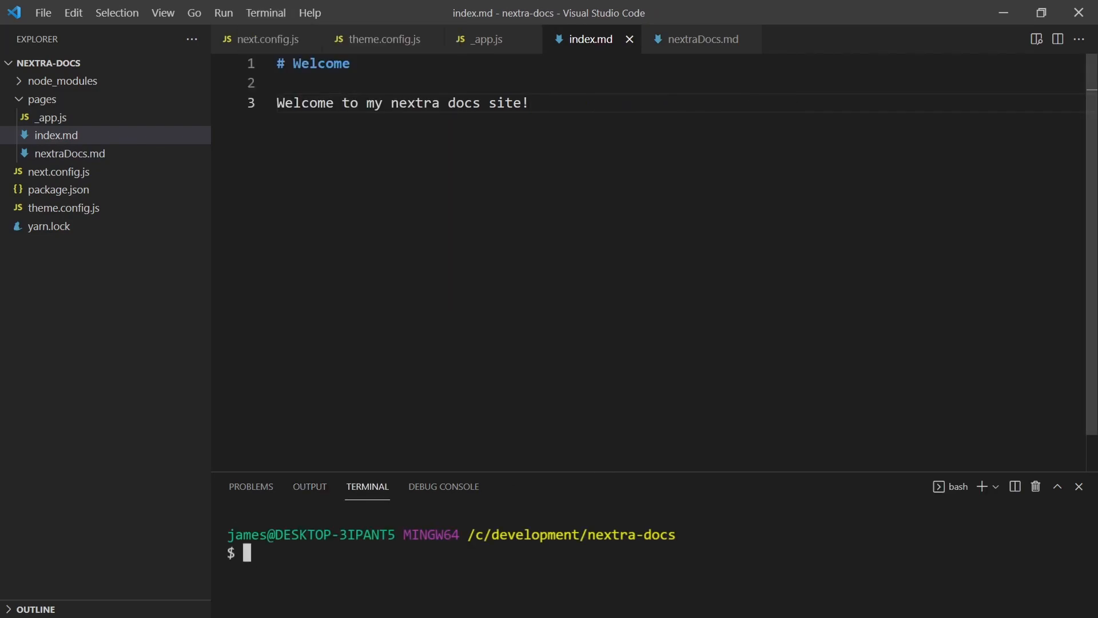
{"action": "type", "text": "yarn next"}
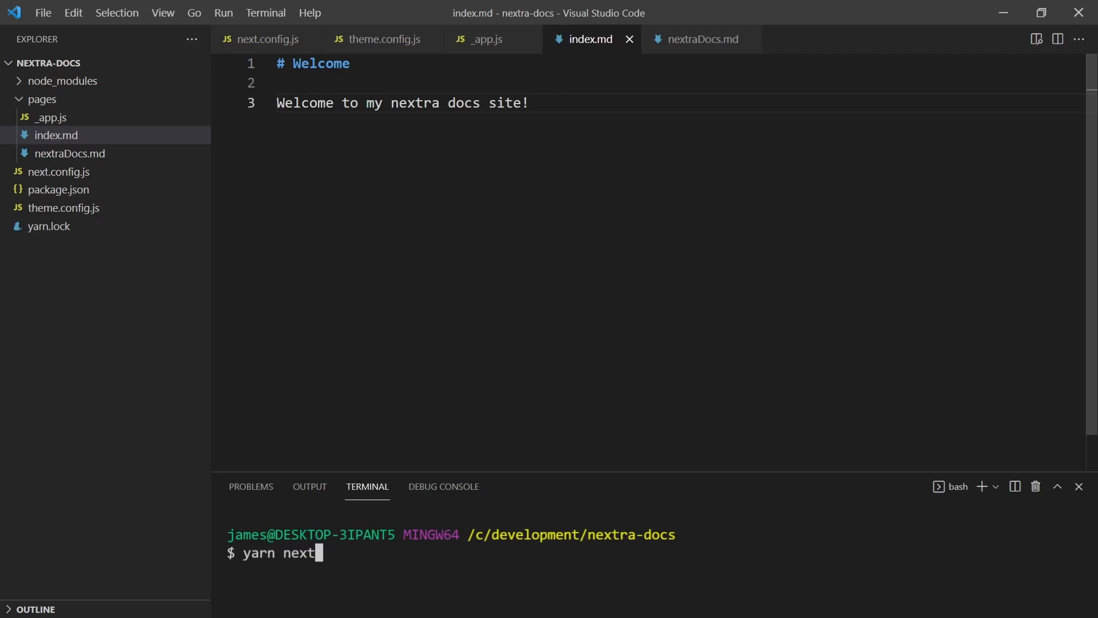
{"action": "key", "text": "Return"}
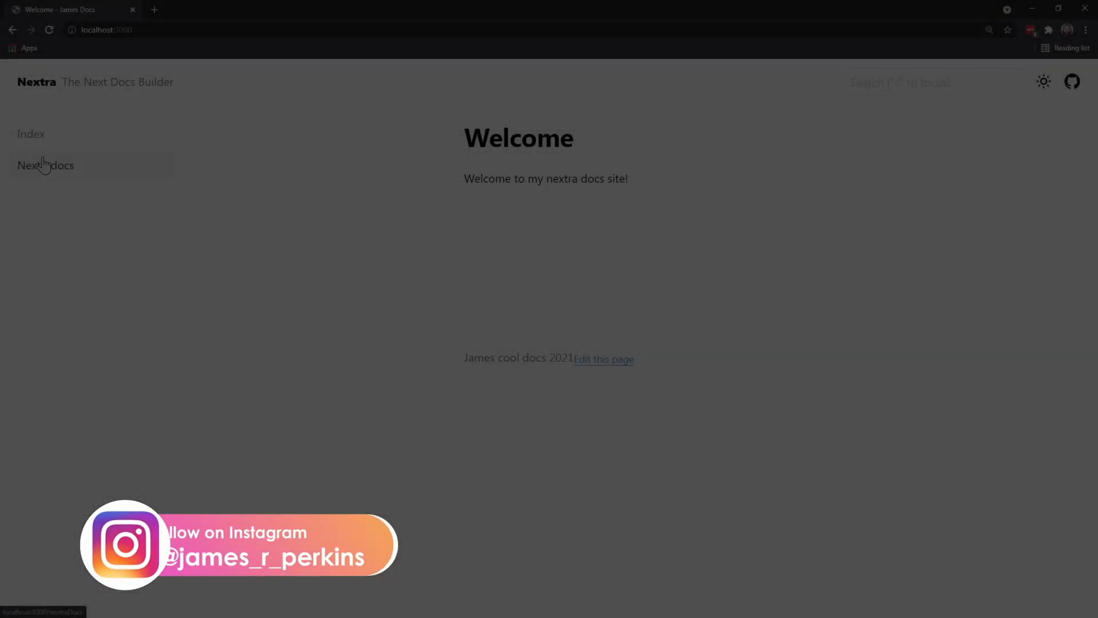
{"action": "mouse_move", "coordinate": [31, 134]}
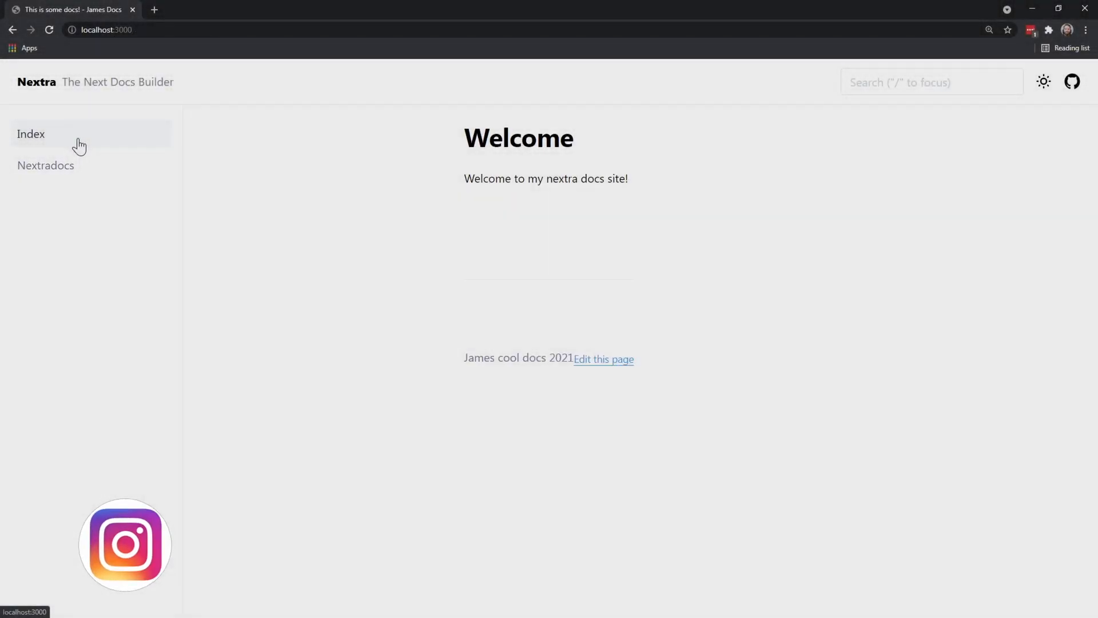
Step: Open the Nextradocs page from the sidebar and focus the site search box
{"action": "left_click", "coordinate": [46, 165]}
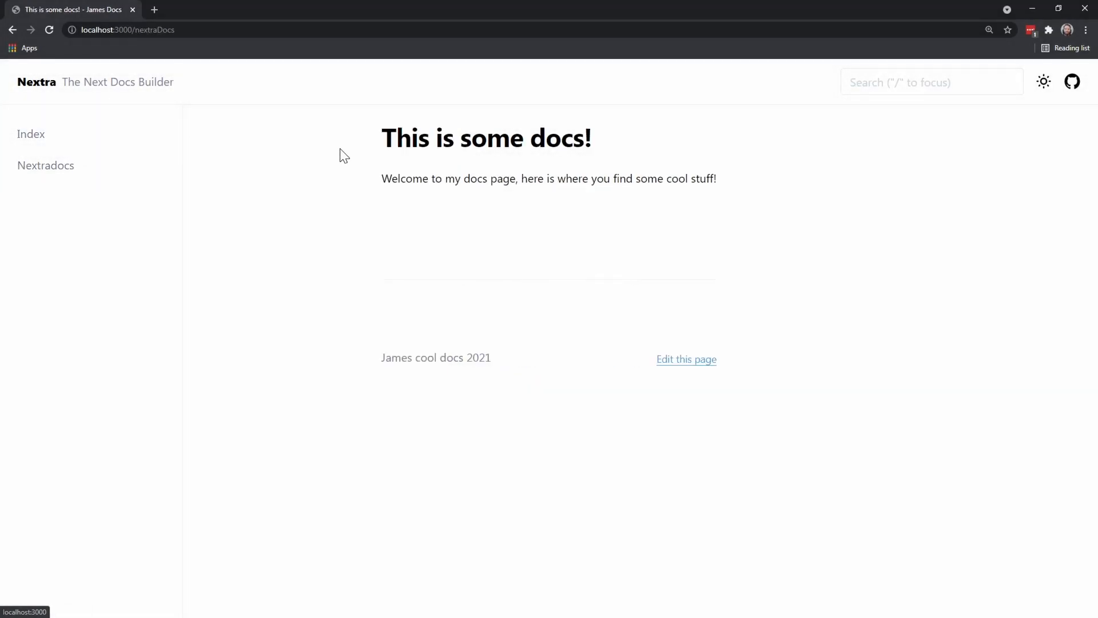
{"action": "left_click", "coordinate": [931, 81]}
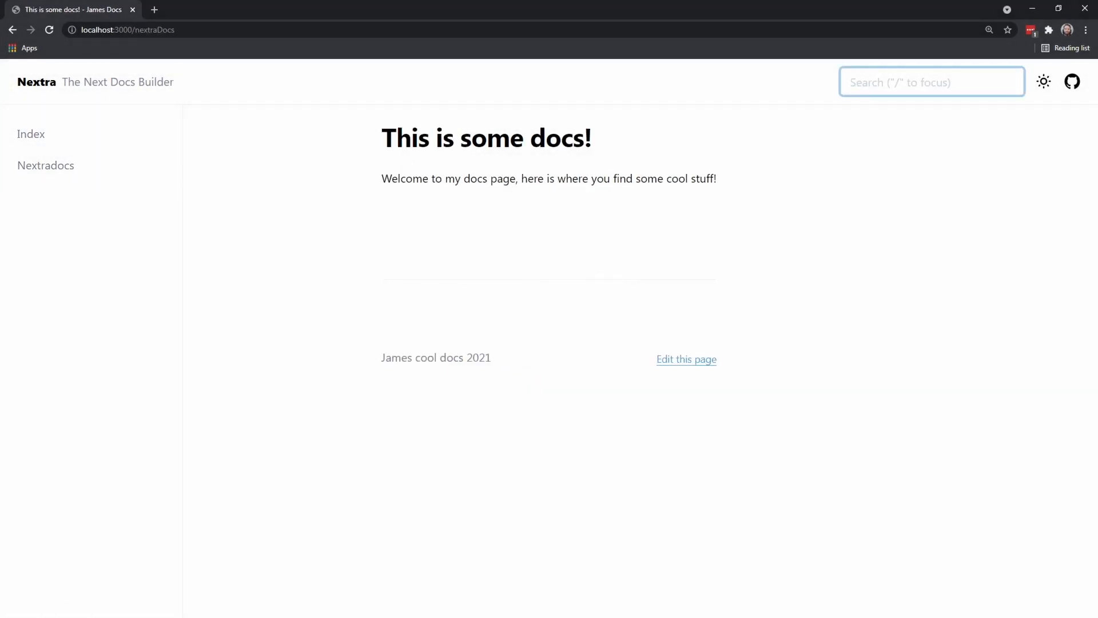
Step: Search 'ne', open the Nextradocs result, then toggle the site to dark mode
{"action": "type", "text": "ne"}
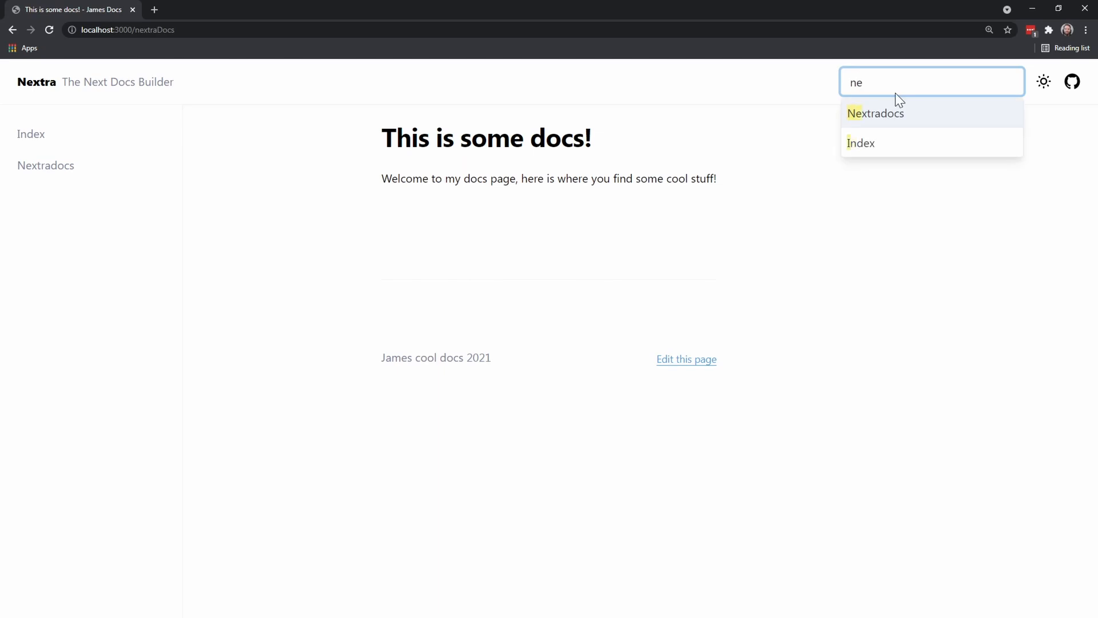
{"action": "mouse_move", "coordinate": [904, 126]}
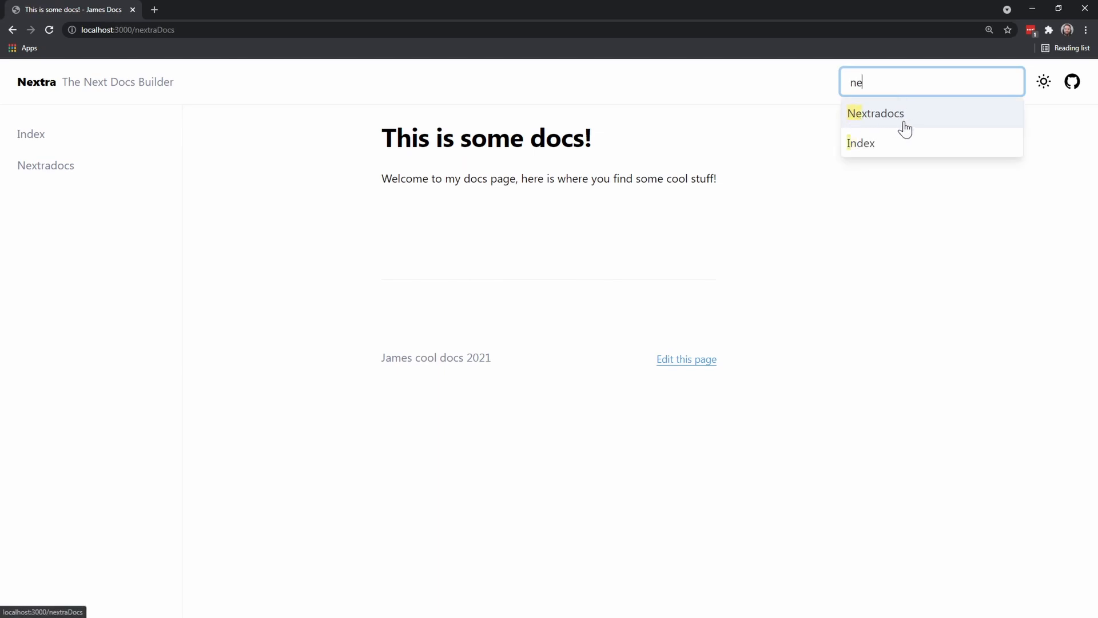
{"action": "left_click", "coordinate": [1073, 81]}
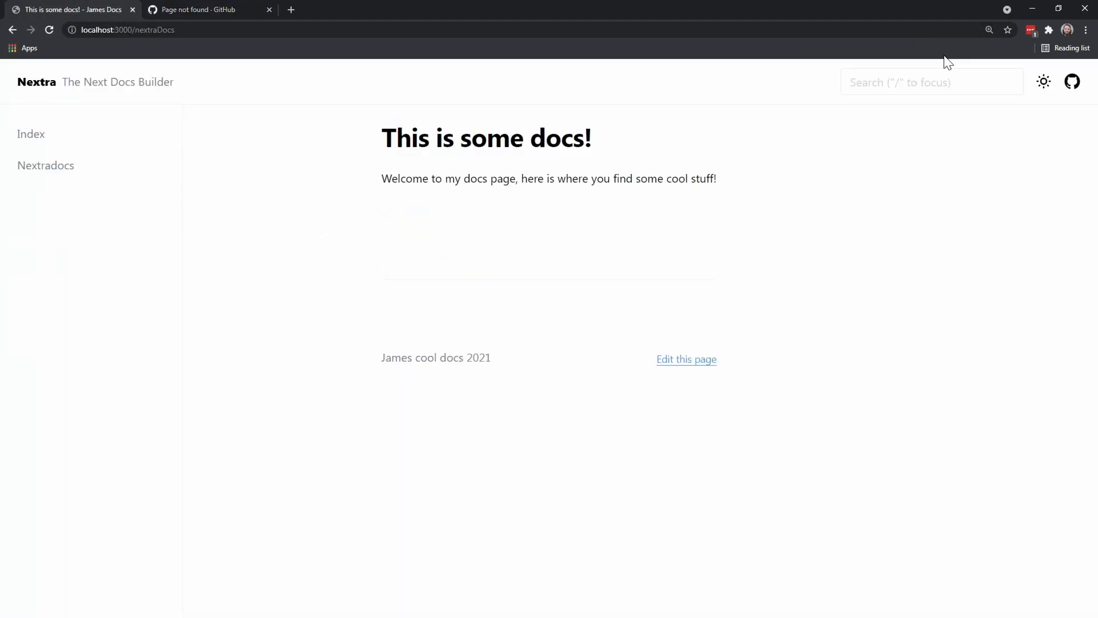
{"action": "left_click", "coordinate": [1043, 82]}
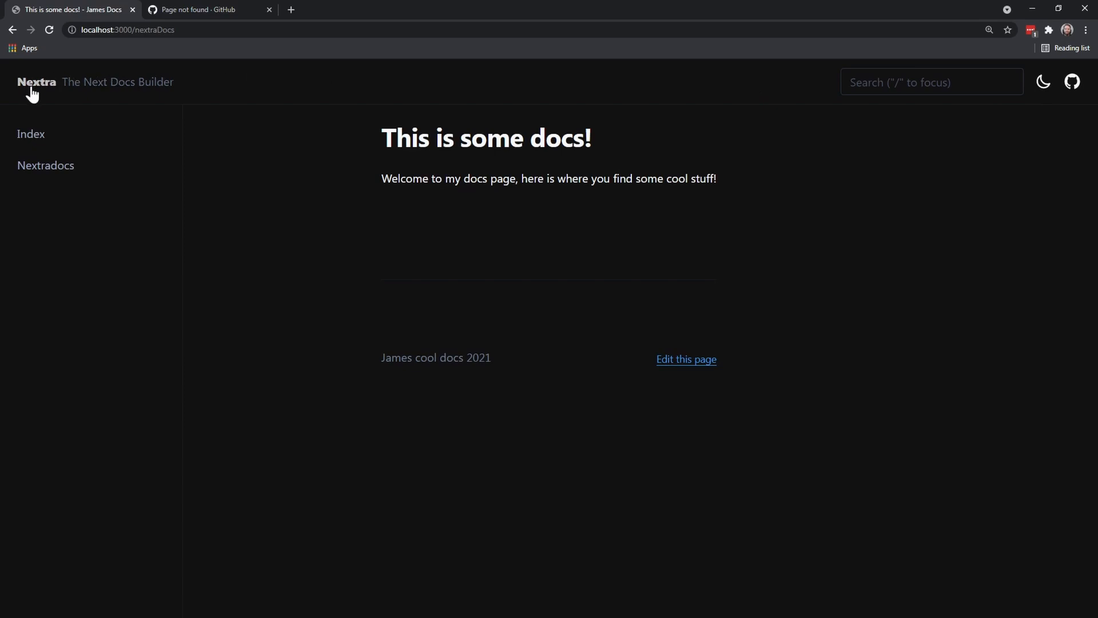
{"action": "mouse_move", "coordinate": [396, 211]}
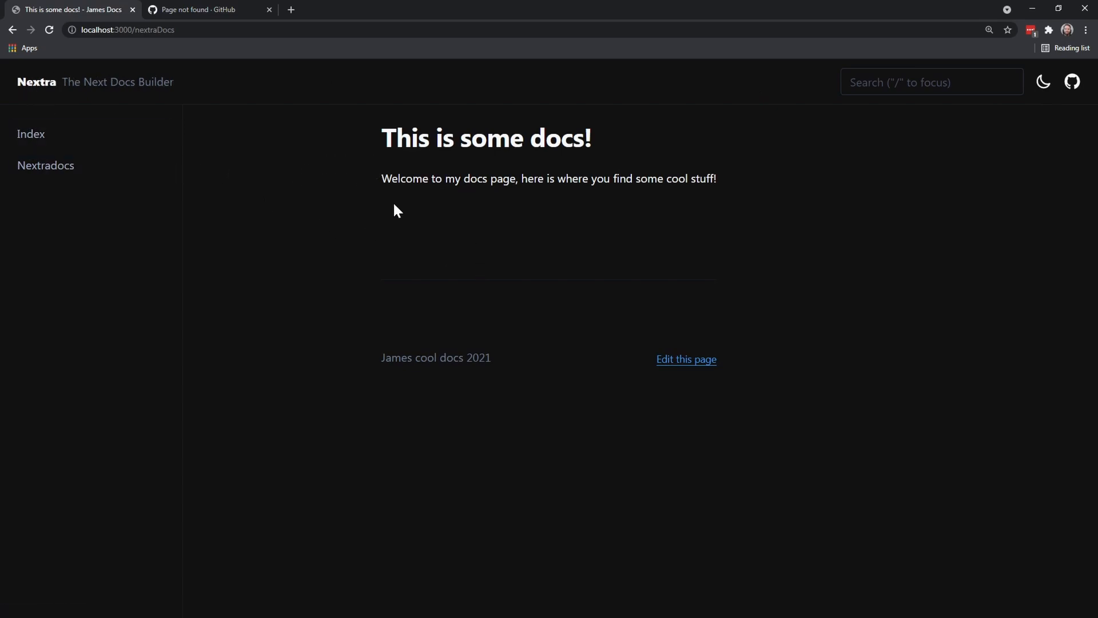
{"action": "mouse_move", "coordinate": [201, 265]}
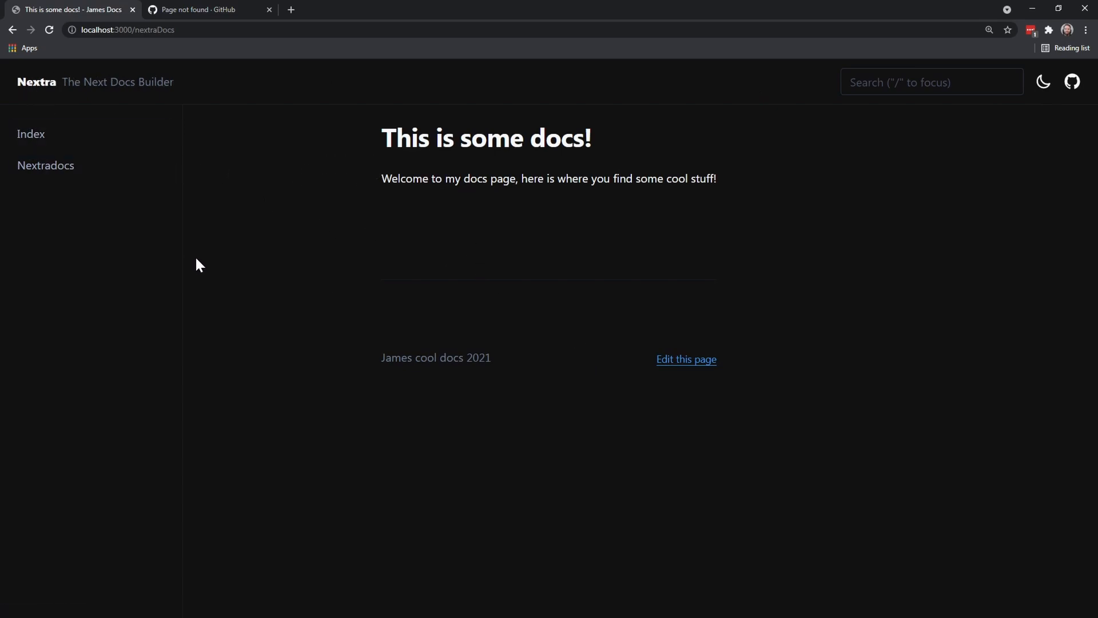